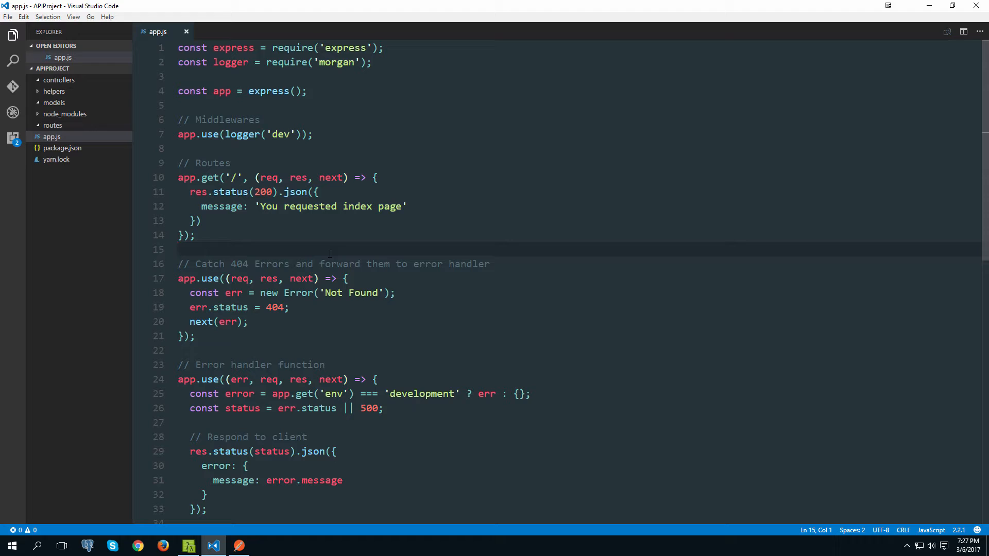
- Bring up the Cmder terminal at the APIProject folder over app.js
{"action": "left_click", "coordinate": [180, 250]}
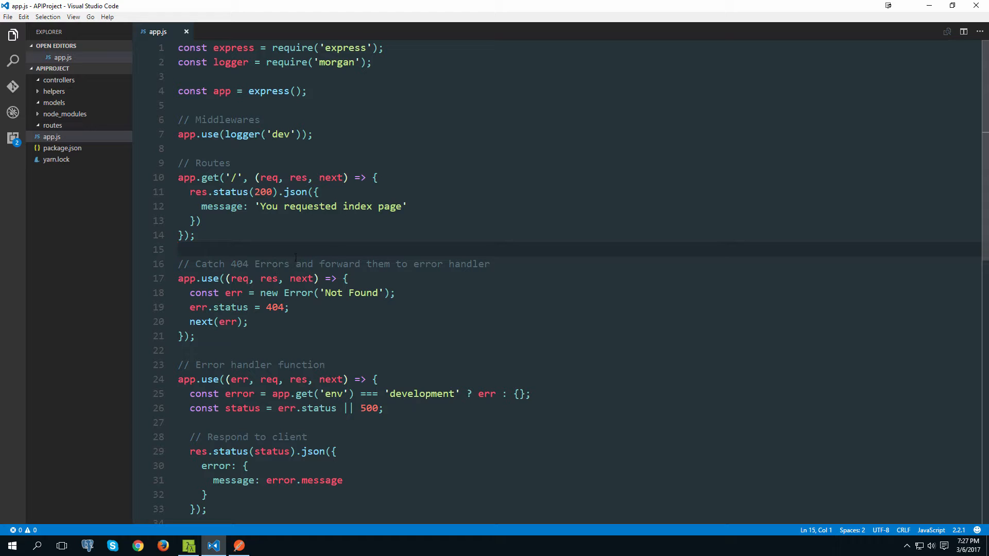
{"action": "scroll", "scroll_direction": "down", "scroll_amount": 3}
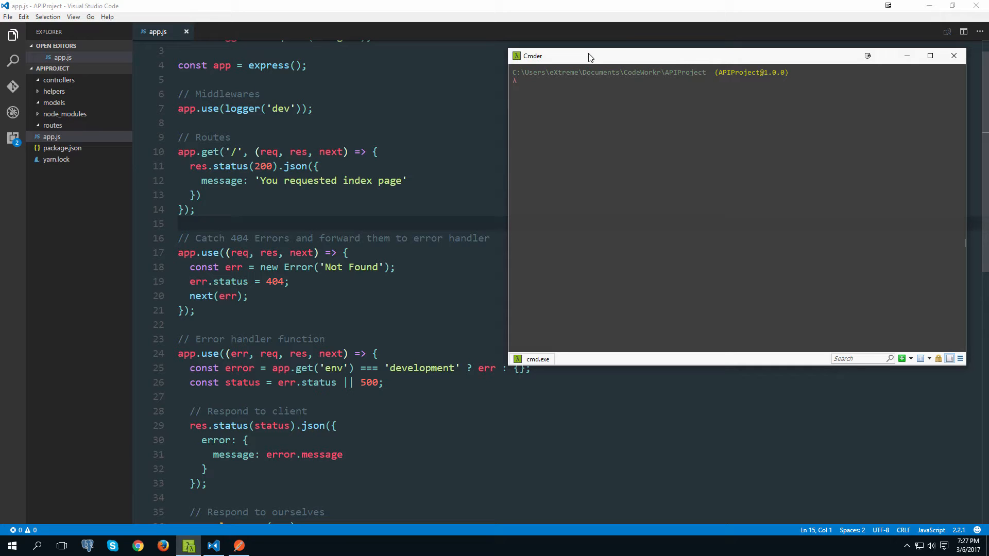
- Install nodemon with yarn add nodemon in Cmder, then return to VS Code
{"action": "type", "text": "yarn add nodemon"}
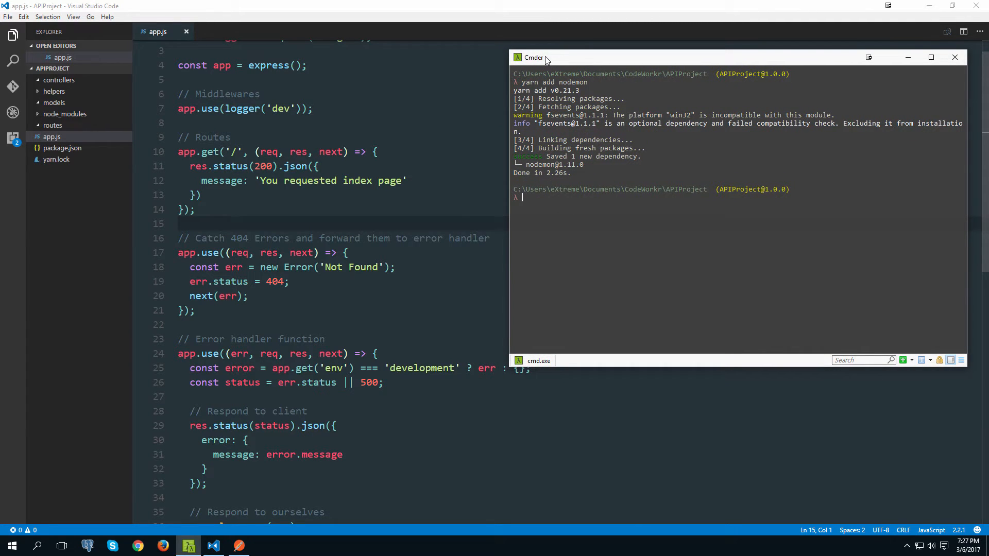
{"action": "left_click", "coordinate": [62, 150]}
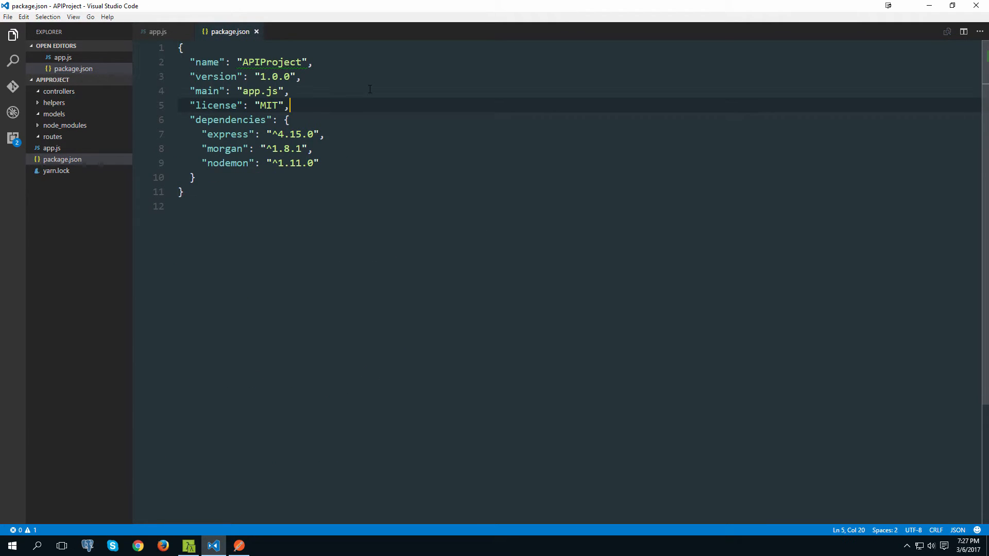
- Add a "scripts" entry to package.json after the license line
{"action": "key", "text": "Backspace"}
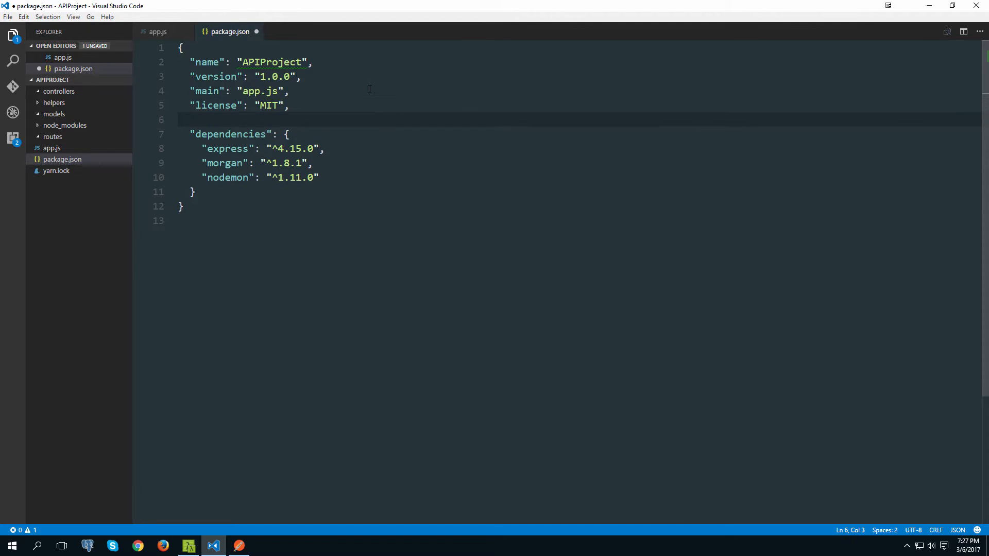
{"action": "type", "text": "\"s"}
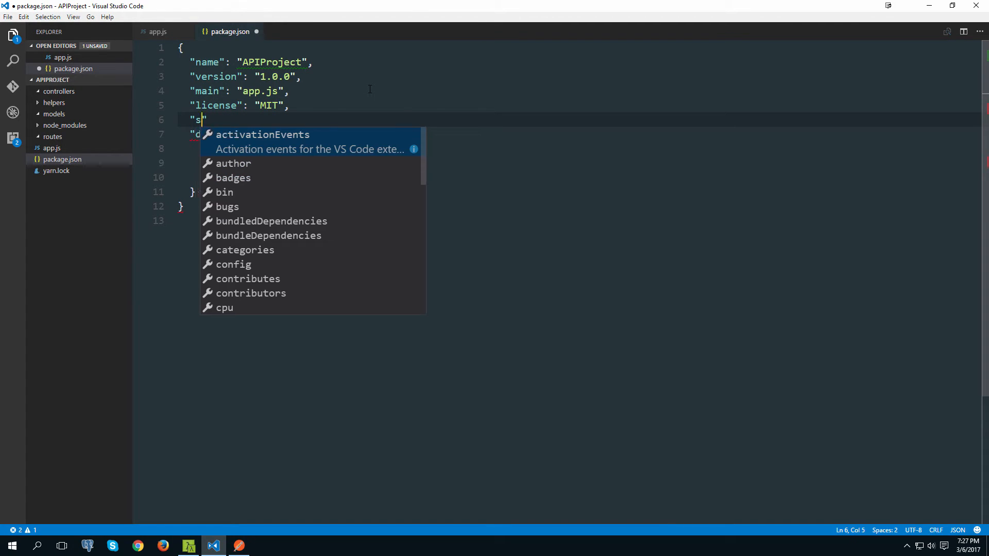
{"action": "type", "text": "cripts\": {"}
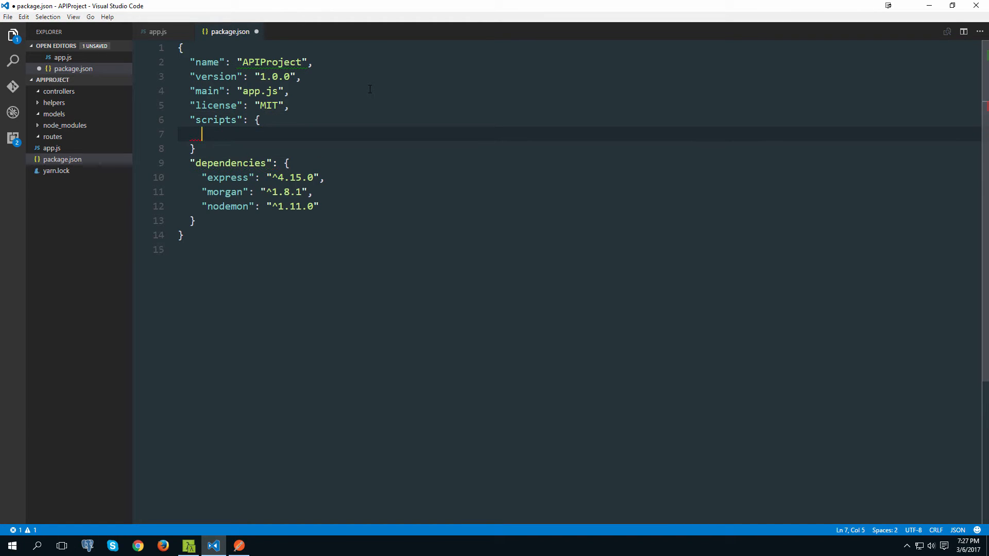
{"action": "type", "text": ","}
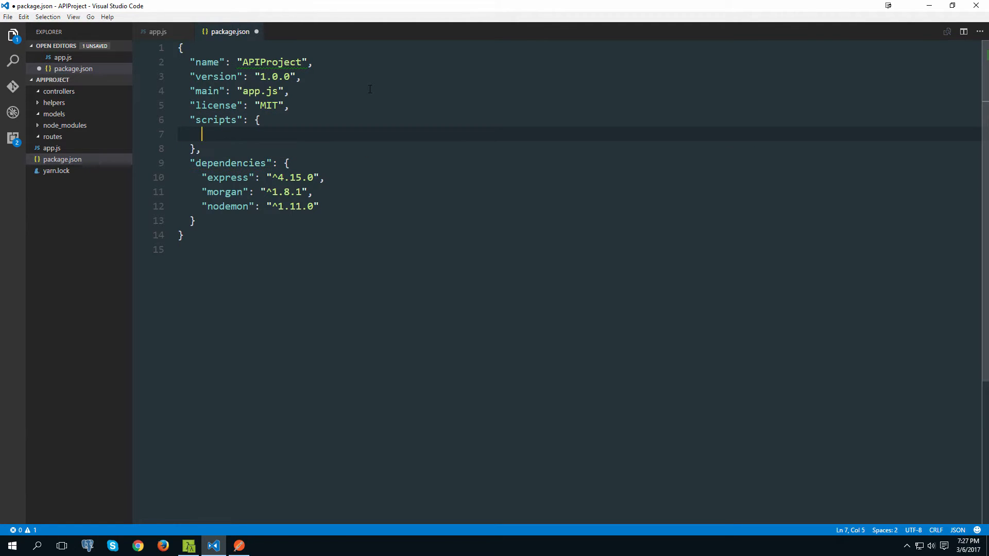
- Set the "start" script to "nodemon app.js"
{"action": "type", "text": "\""}
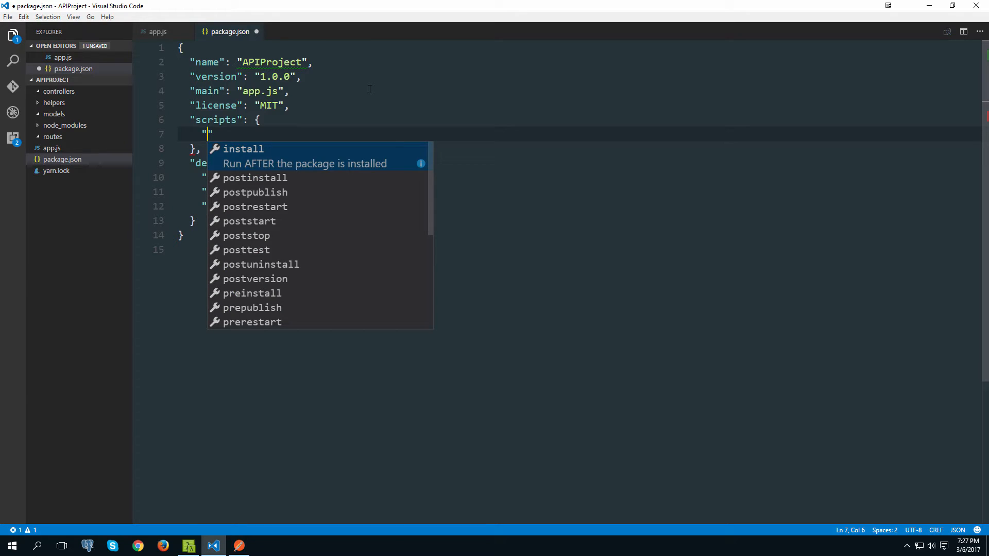
{"action": "type", "text": "s"}
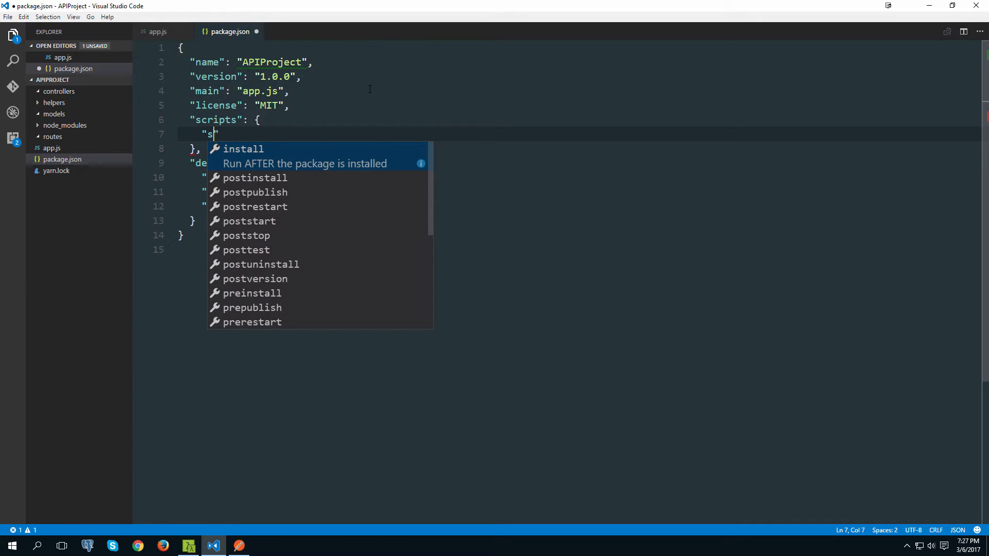
{"action": "type", "text": "tart"}
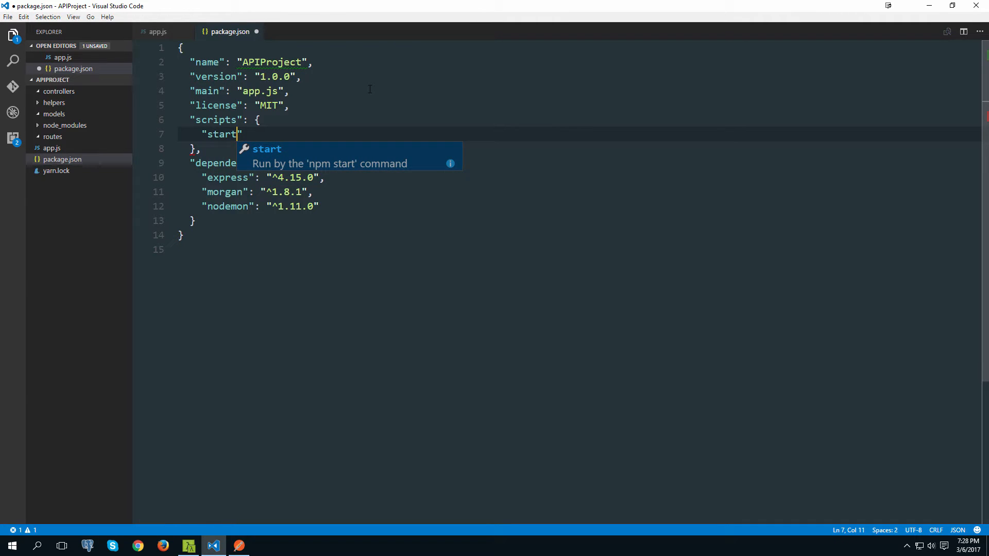
{"action": "type", "text": "\""}
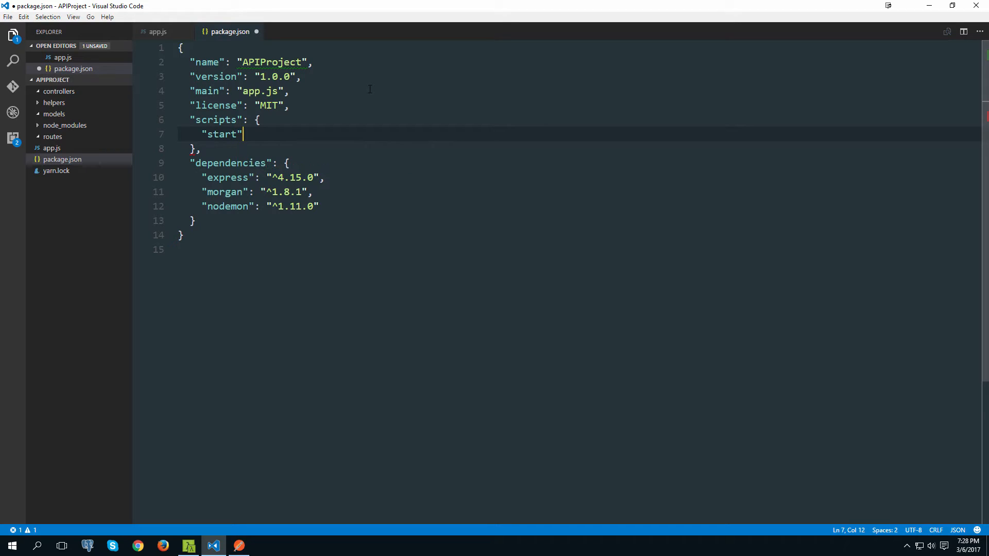
{"action": "double_click", "coordinate": [222, 134]}
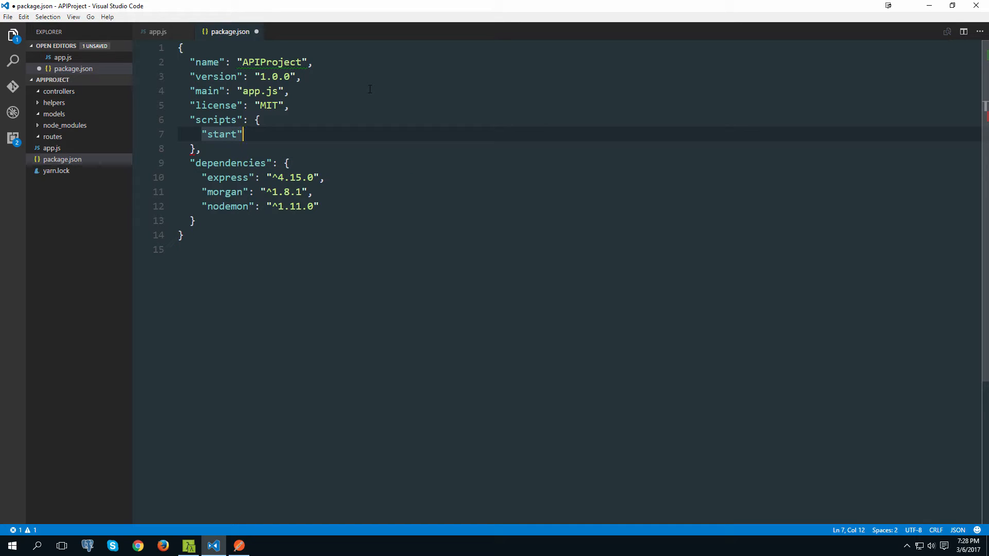
{"action": "type", "text": "\": \""}
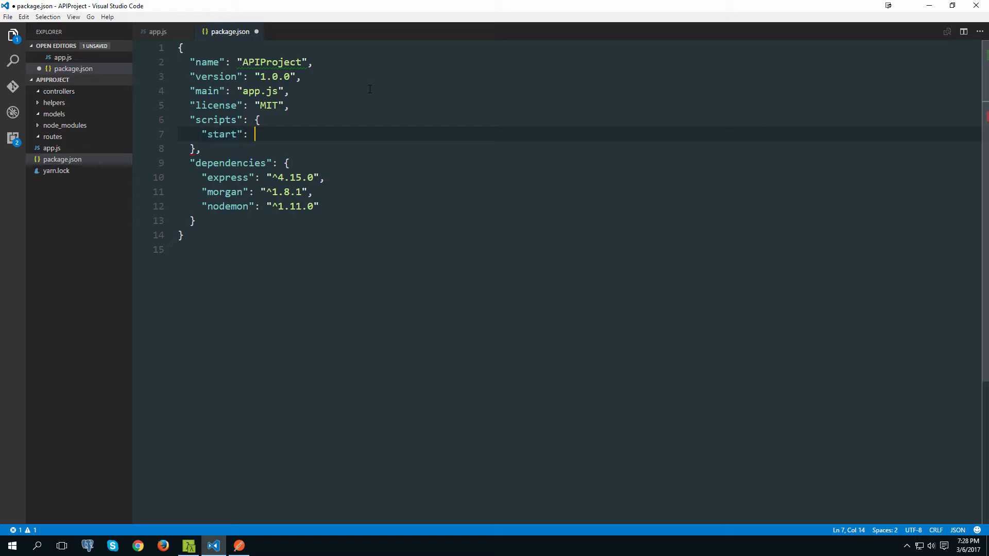
{"action": "type", "text": "\"n"}
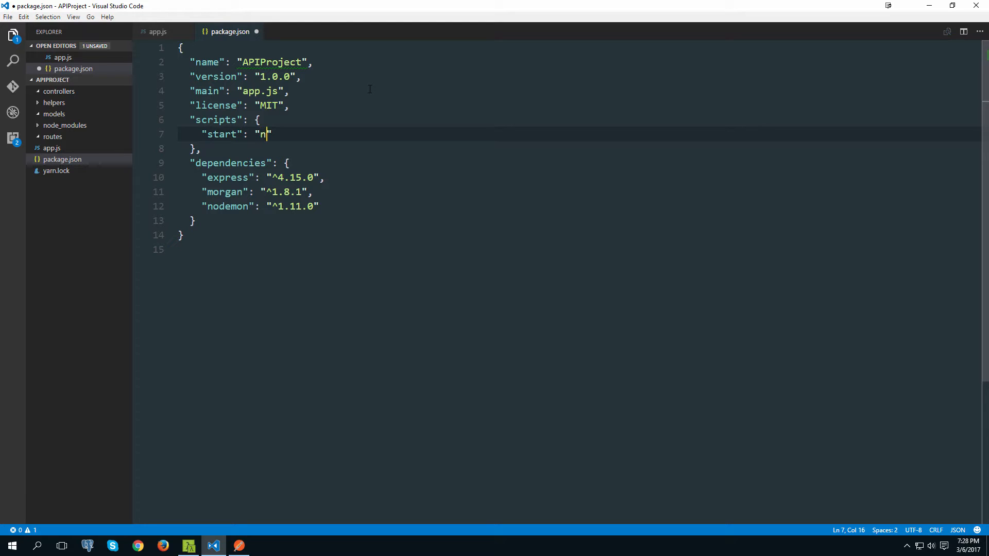
{"action": "type", "text": "odemon a"}
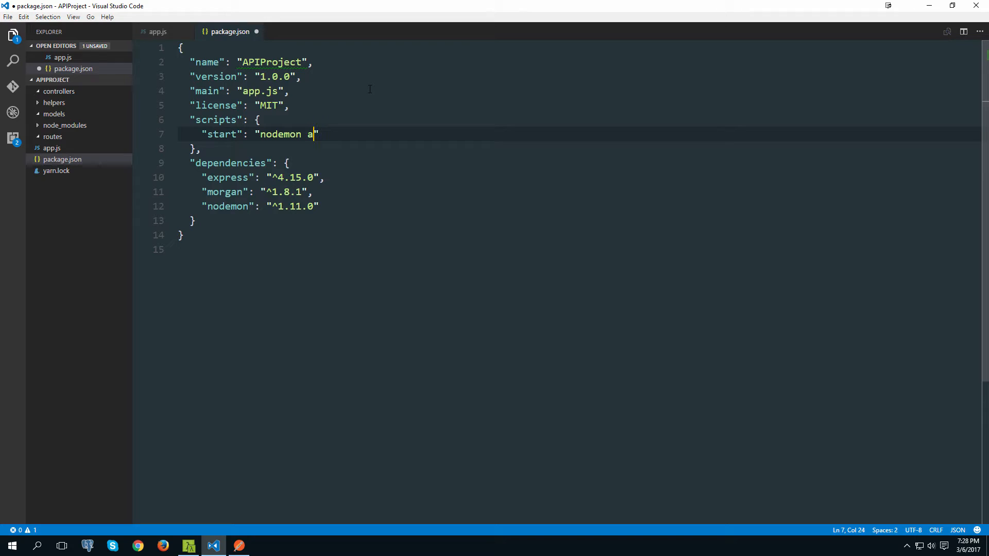
{"action": "type", "text": "pp.js"}
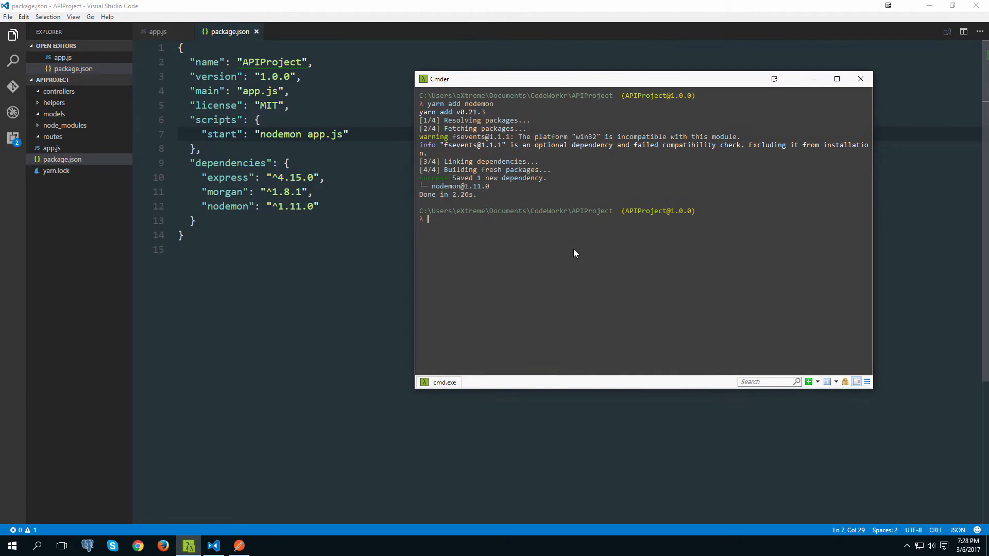
{"action": "mouse_move", "coordinate": [651, 323]}
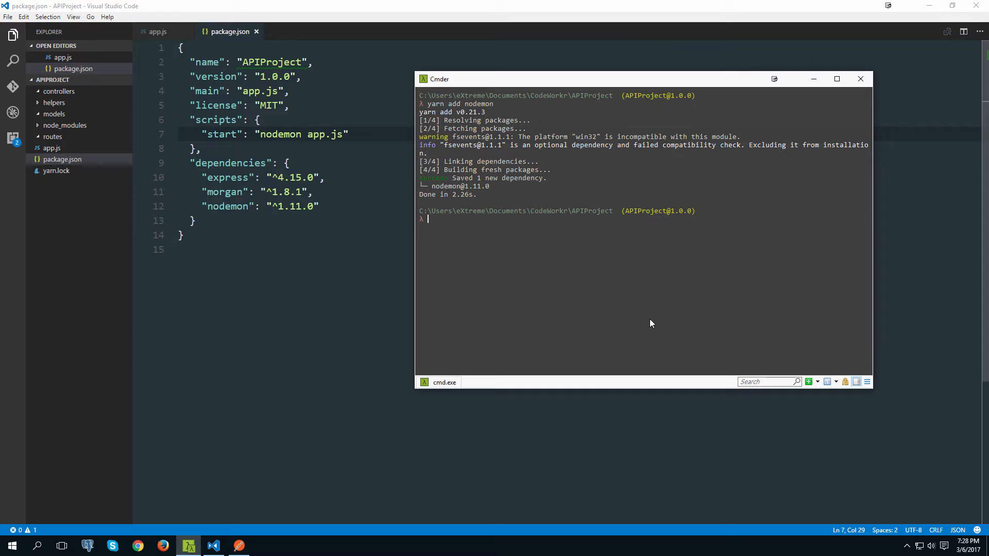
- Run yarn start in Cmder, then return to app.js in VS Code
{"action": "type", "text": "yarn"}
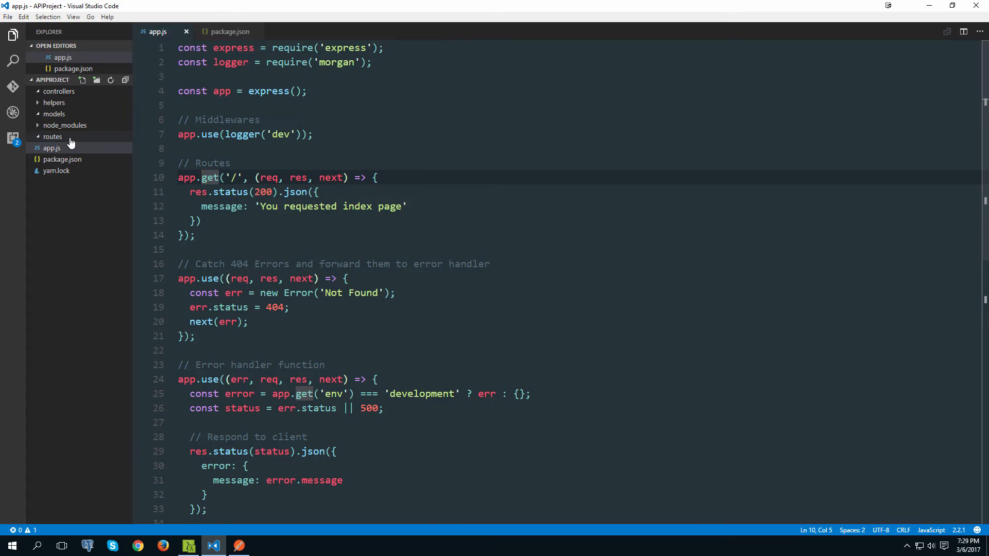
- Create a new file named users.js inside the routes folder
{"action": "left_click", "coordinate": [54, 137]}
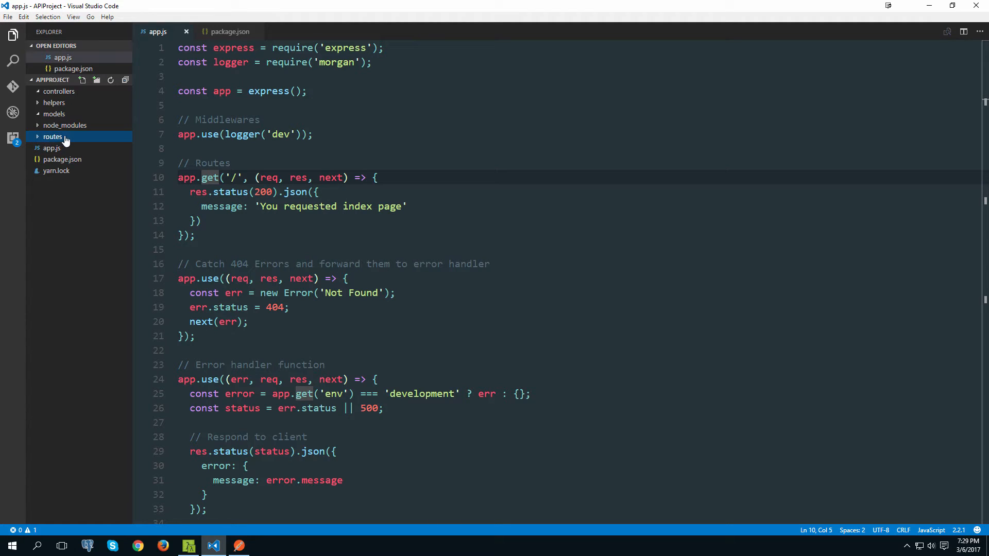
{"action": "left_click", "coordinate": [59, 91]}
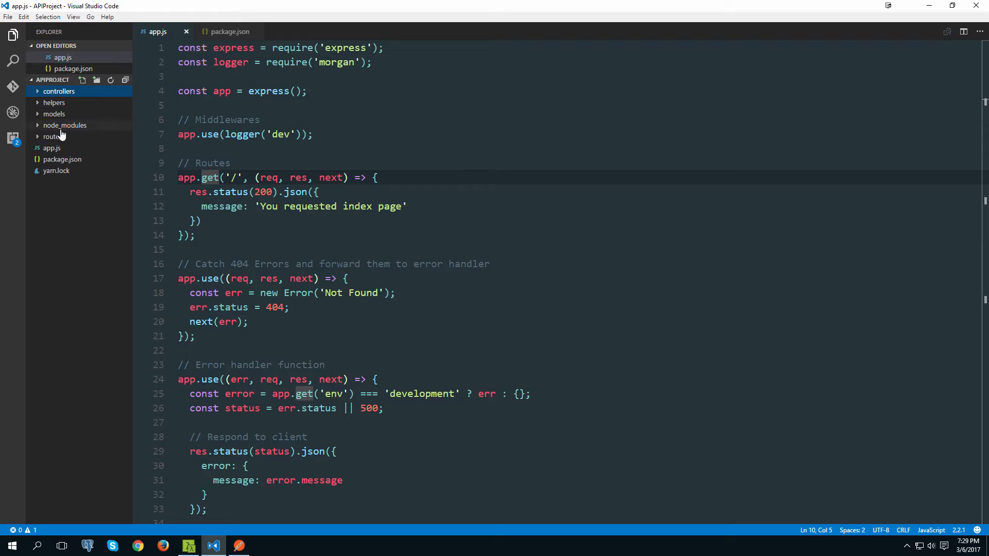
{"action": "mouse_move", "coordinate": [53, 137]}
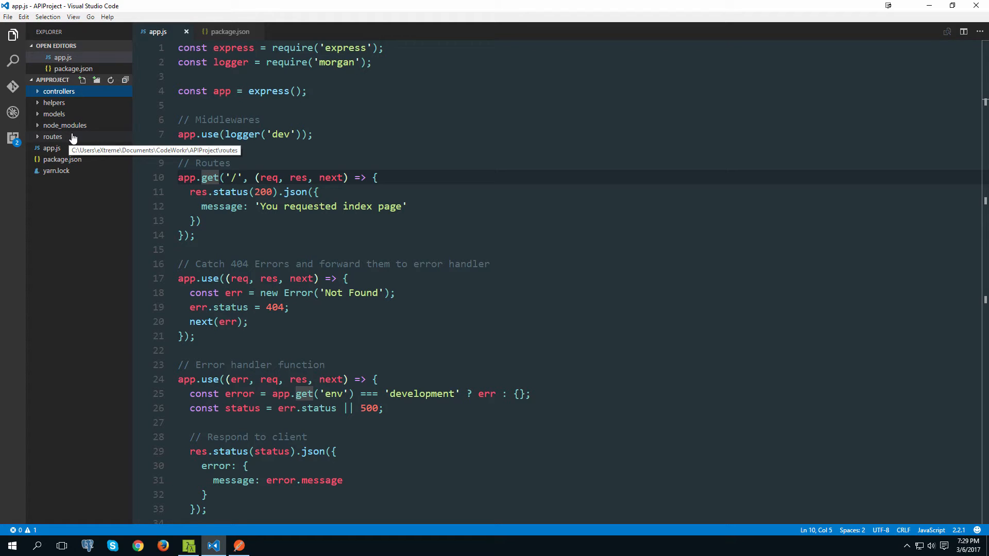
{"action": "right_click", "coordinate": [53, 137]}
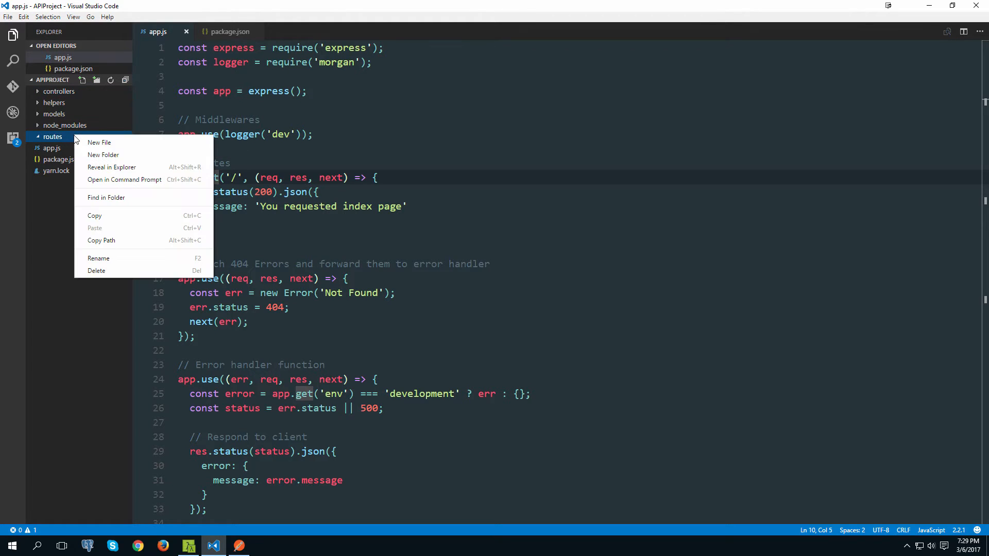
{"action": "left_click", "coordinate": [99, 142]}
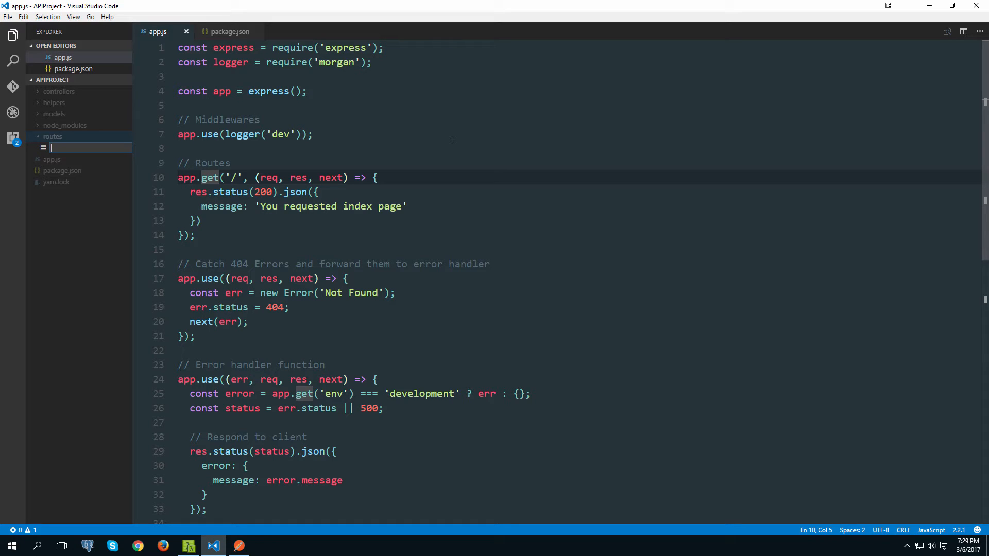
{"action": "type", "text": "users."}
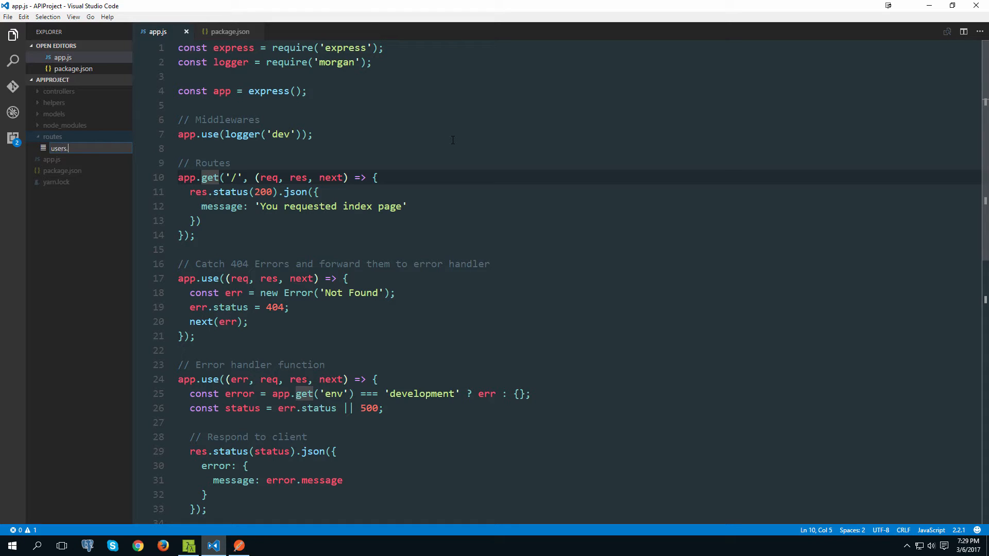
{"action": "key", "text": "Enter"}
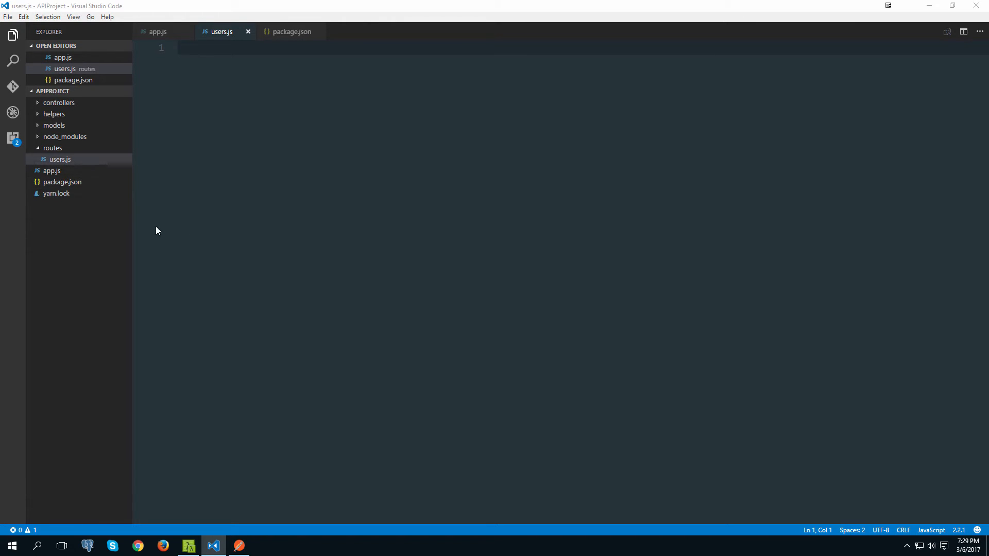
{"action": "mouse_move", "coordinate": [374, 165]}
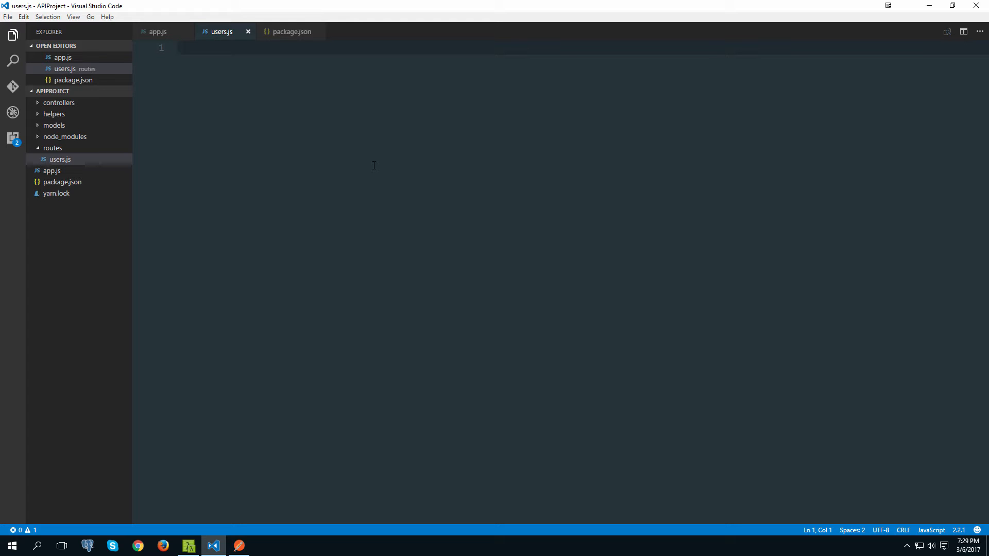
- In routes/users.js, require 'express' and declare const router = express.Router()
{"action": "type", "text": "const express = require("}
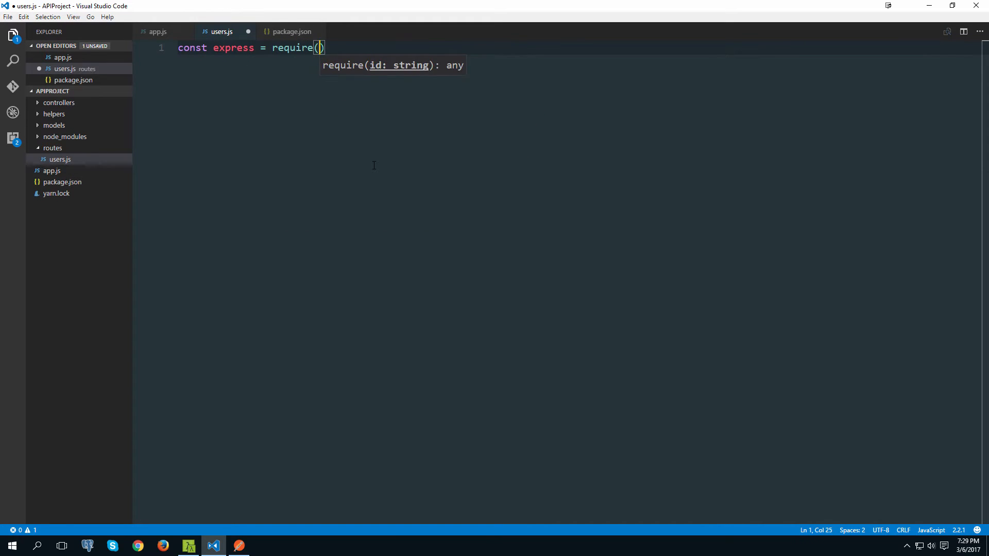
{"action": "type", "text": "'expresss'"}
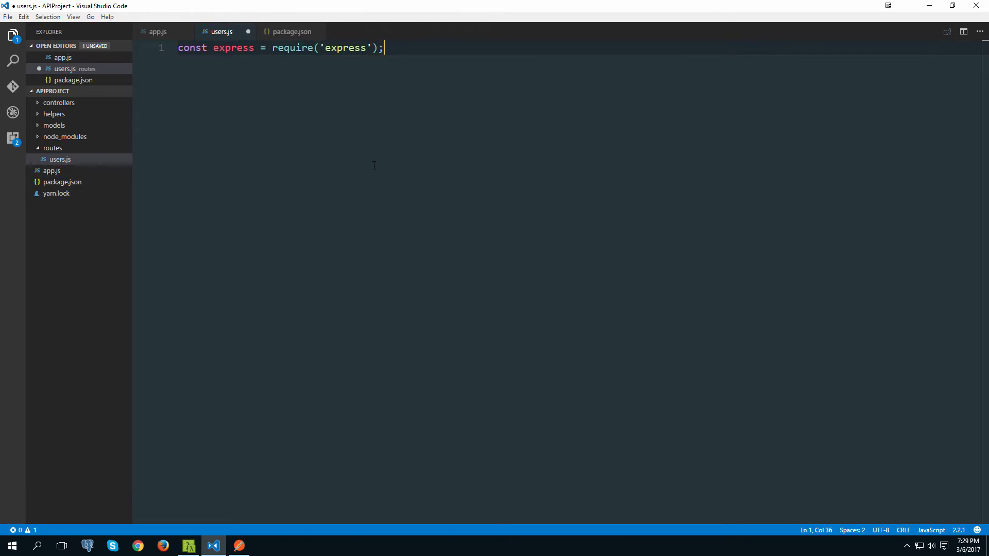
{"action": "type", "text": "const"}
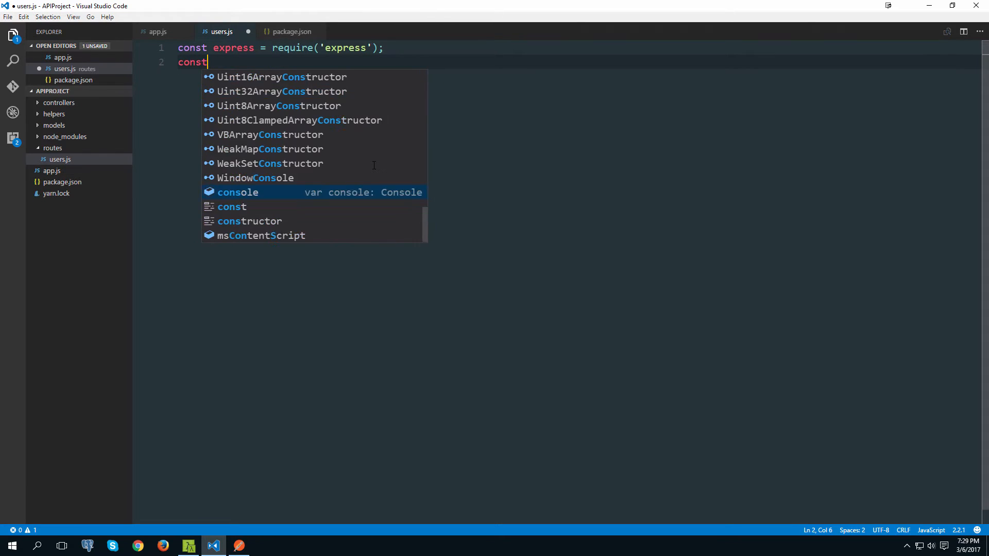
{"action": "type", "text": "router = exp"}
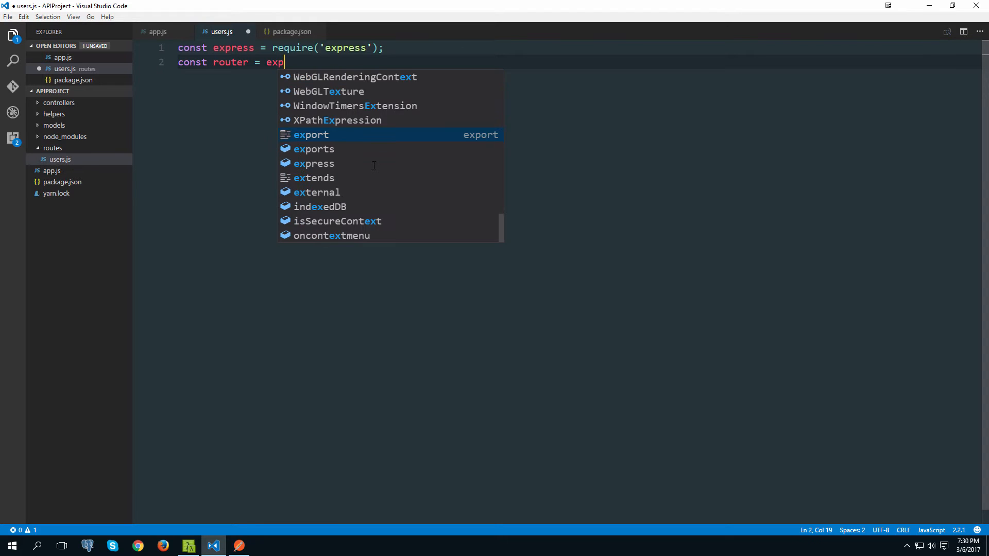
{"action": "type", "text": "ress.Router("}
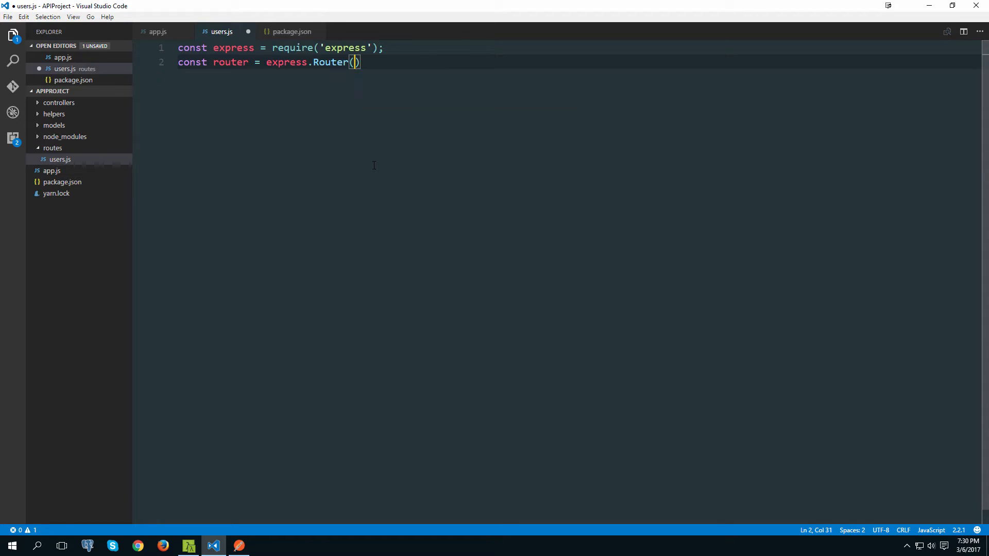
{"action": "key", "text": "Enter"}
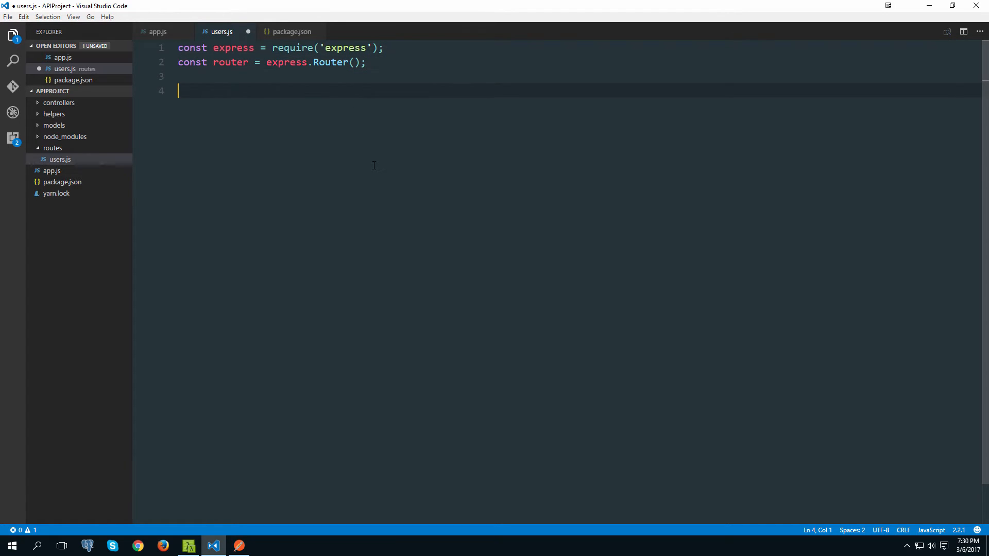
{"action": "double_click", "coordinate": [231, 62]}
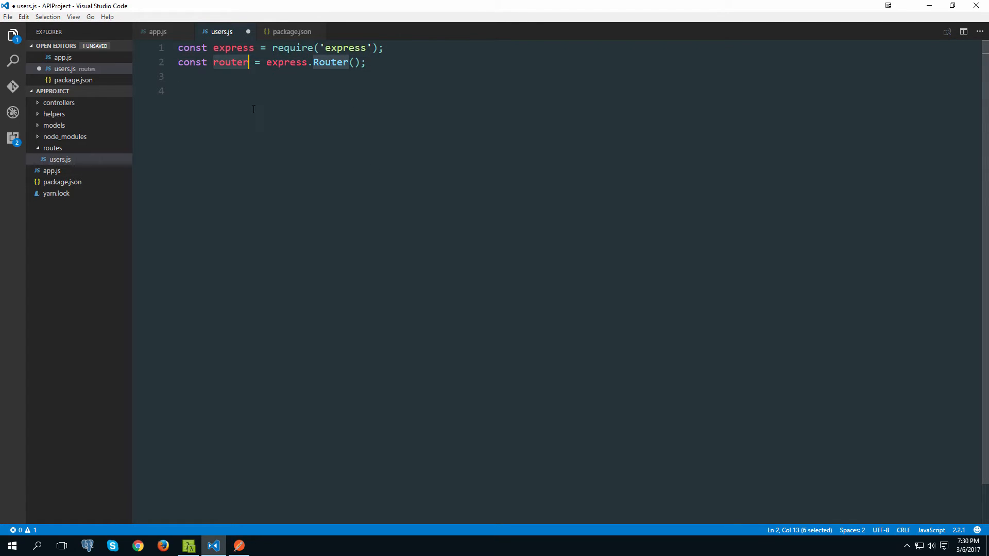
{"action": "left_click", "coordinate": [253, 90]}
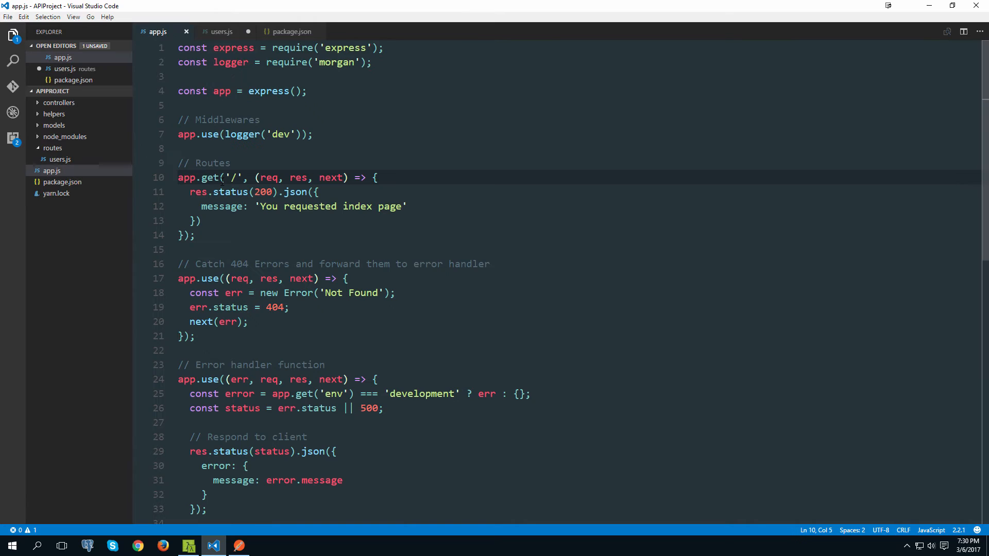
- Add an empty router.get('/', (req, res, next) => { }) handler to users.js
{"action": "left_click", "coordinate": [211, 177]}
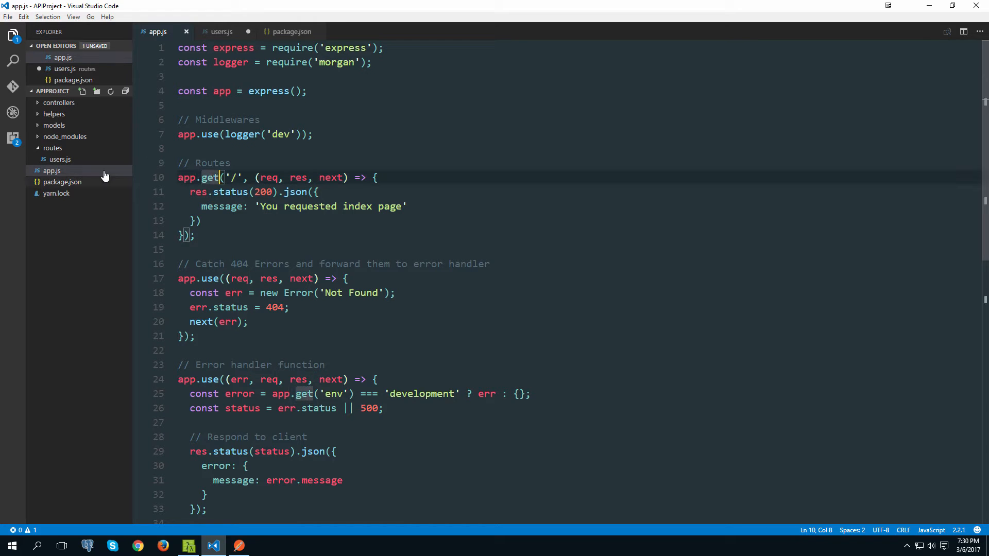
{"action": "left_click", "coordinate": [221, 31]}
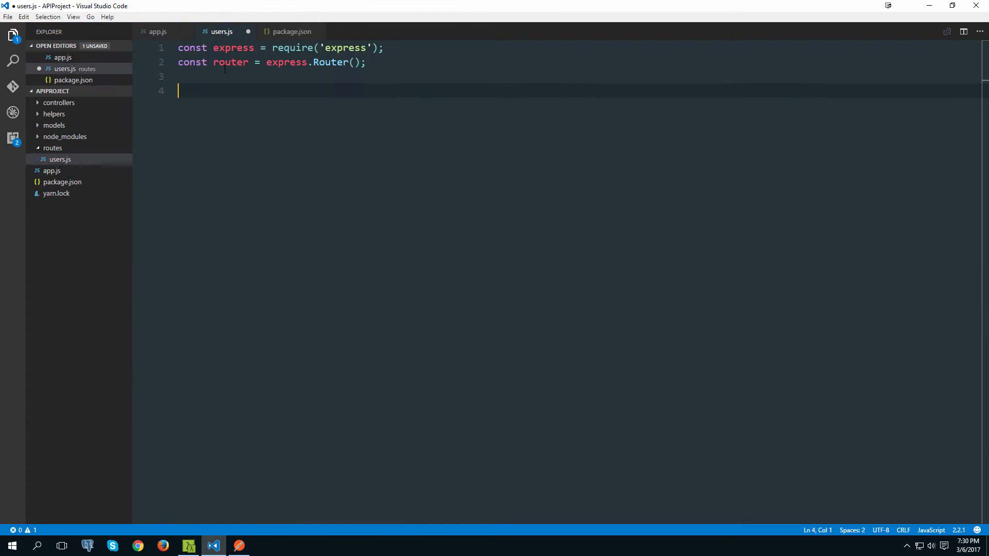
{"action": "type", "text": "router.get('"}
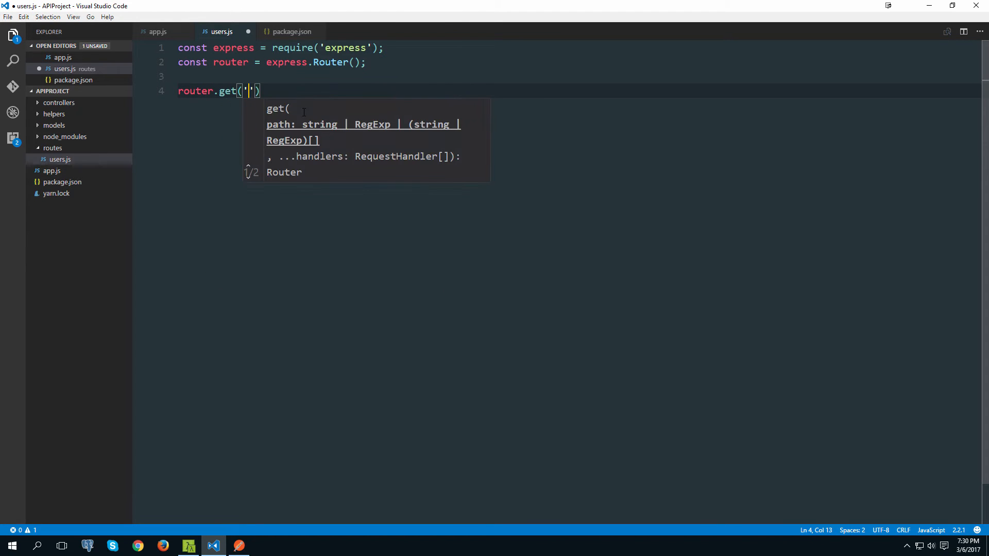
{"action": "type", "text": "/"}
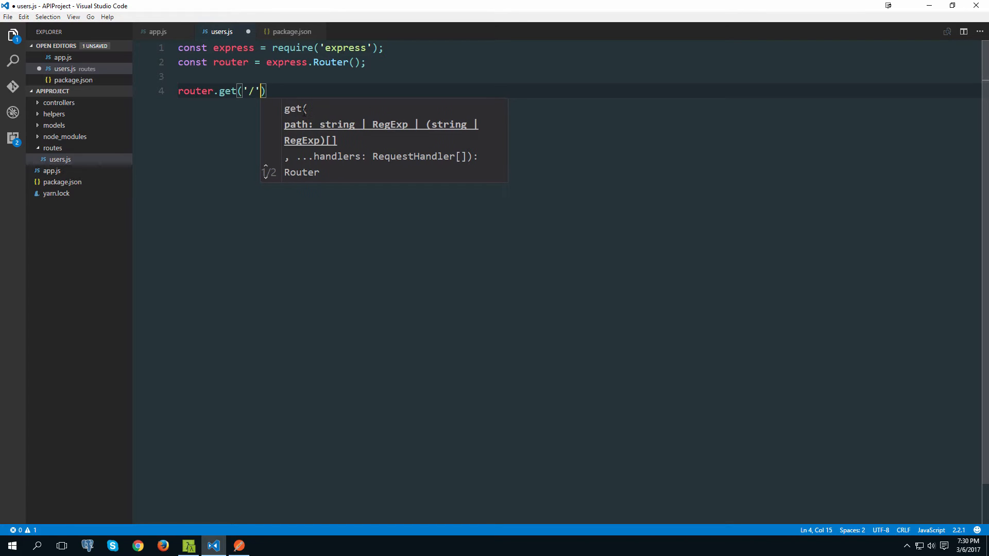
{"action": "type", "text": ","}
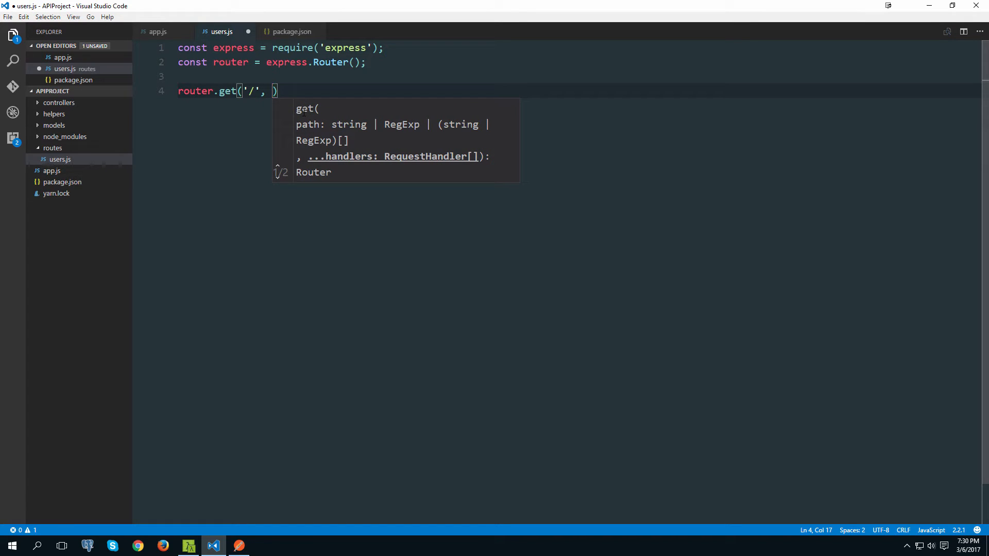
{"action": "type", "text": "("}
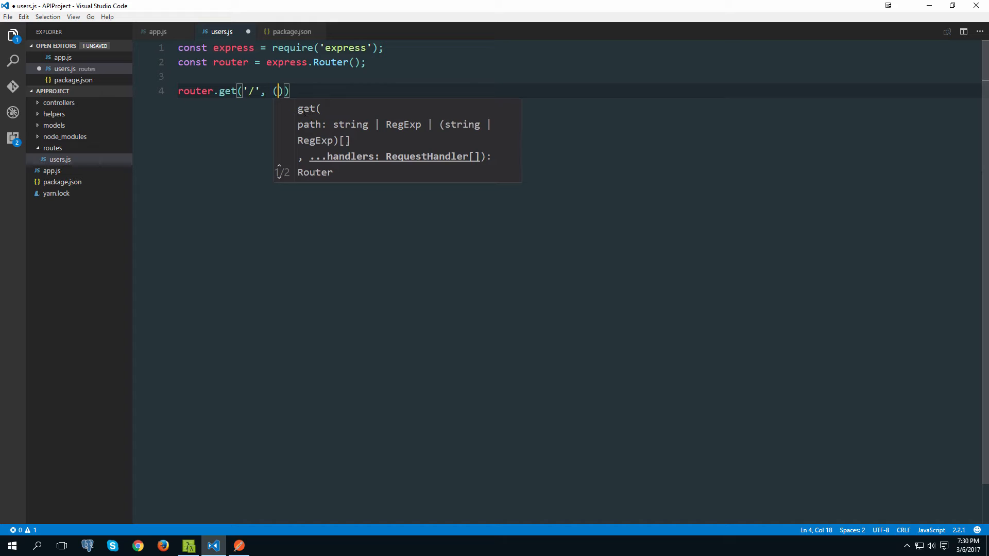
{"action": "type", "text": "req, res, next"}
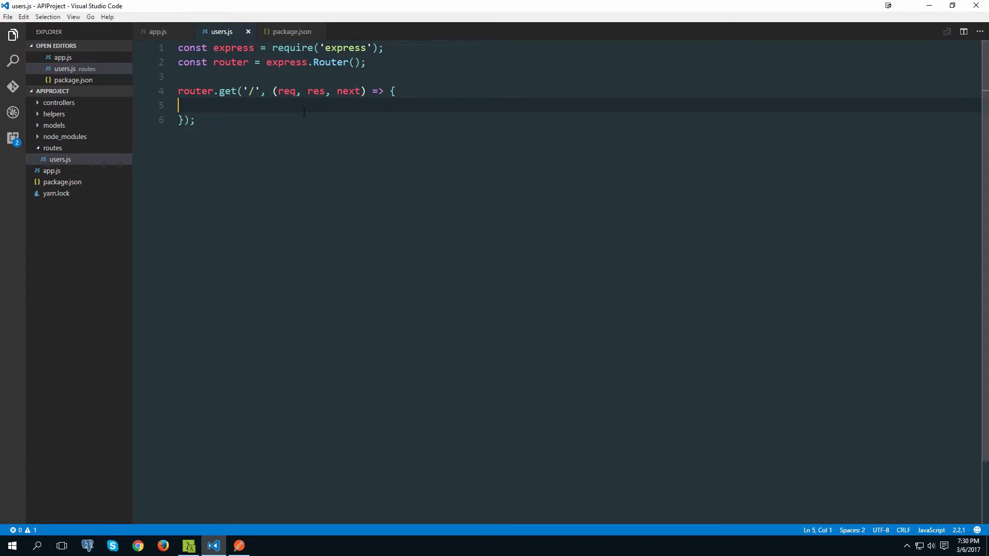
{"action": "left_click", "coordinate": [157, 31]}
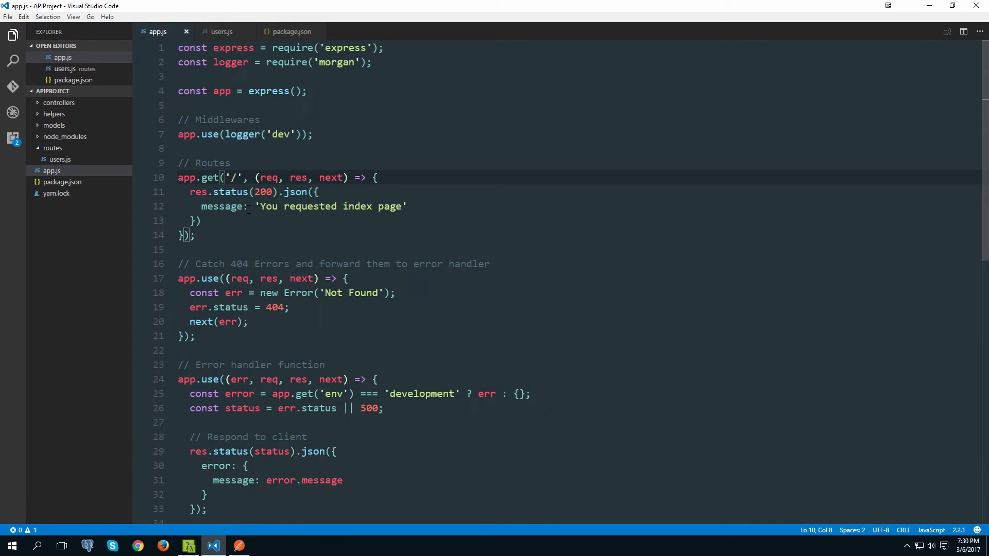
{"action": "left_click", "coordinate": [222, 32]}
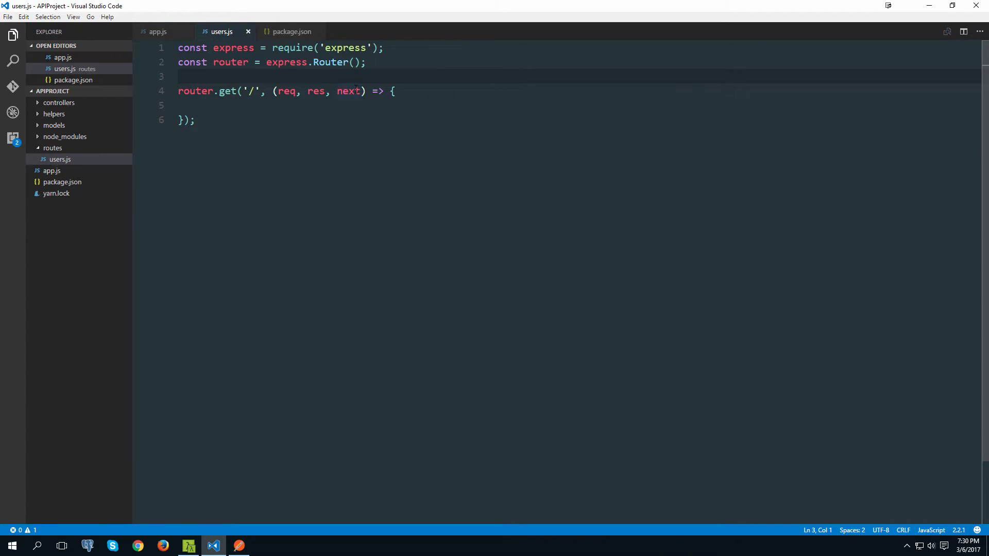
{"action": "type", "text": "router.route('/"}
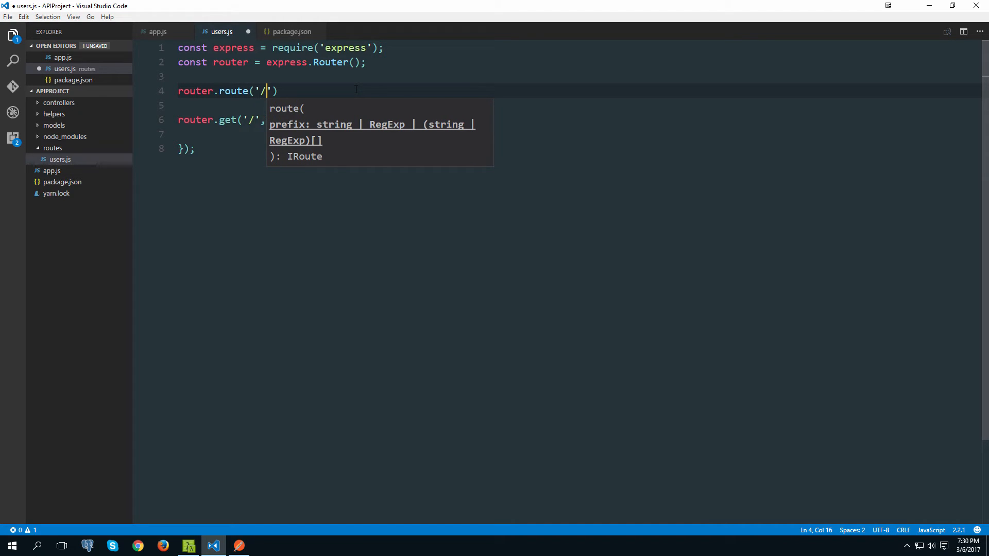
- Chain empty .get() and .post() calls onto router.route('/')
{"action": "type", "text": "'"}
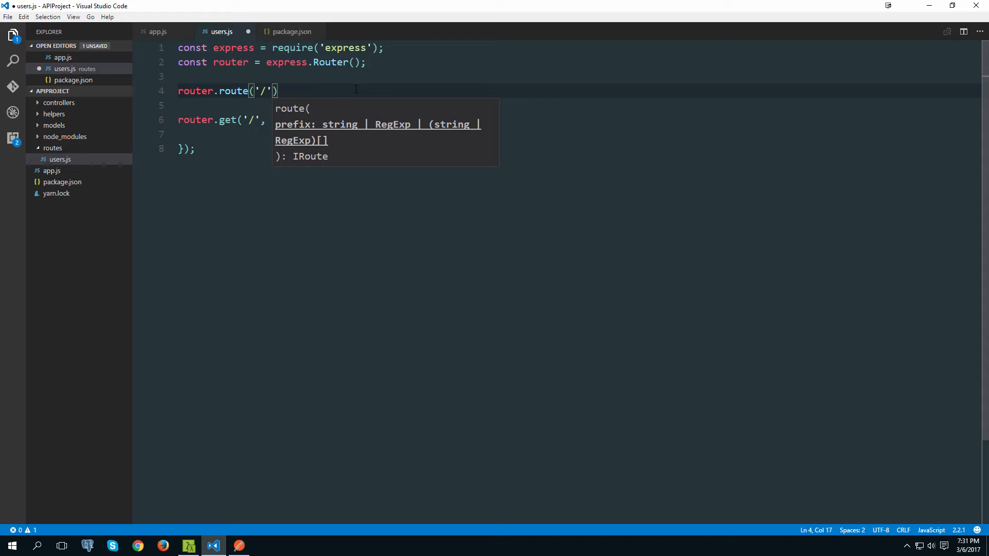
{"action": "key", "text": "Enter"}
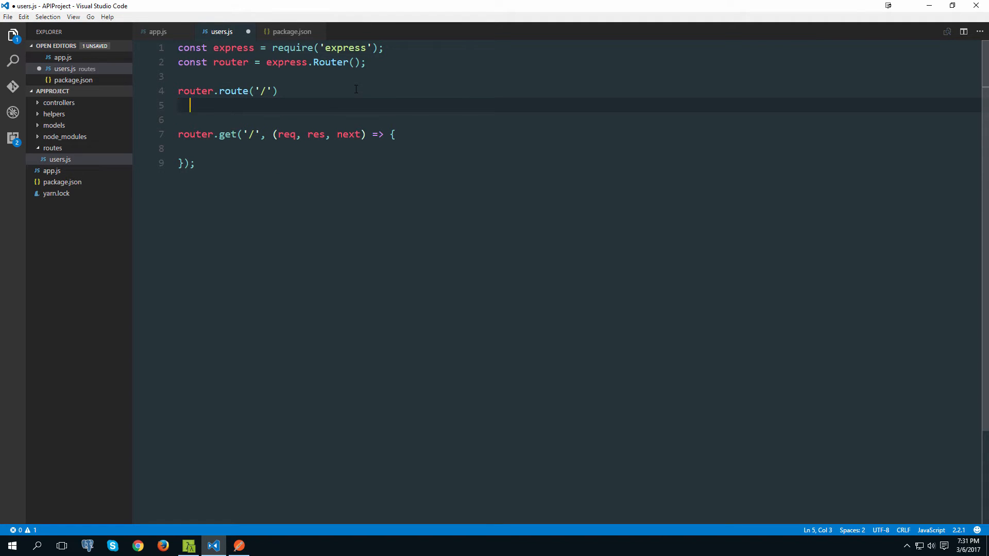
{"action": "type", "text": "."}
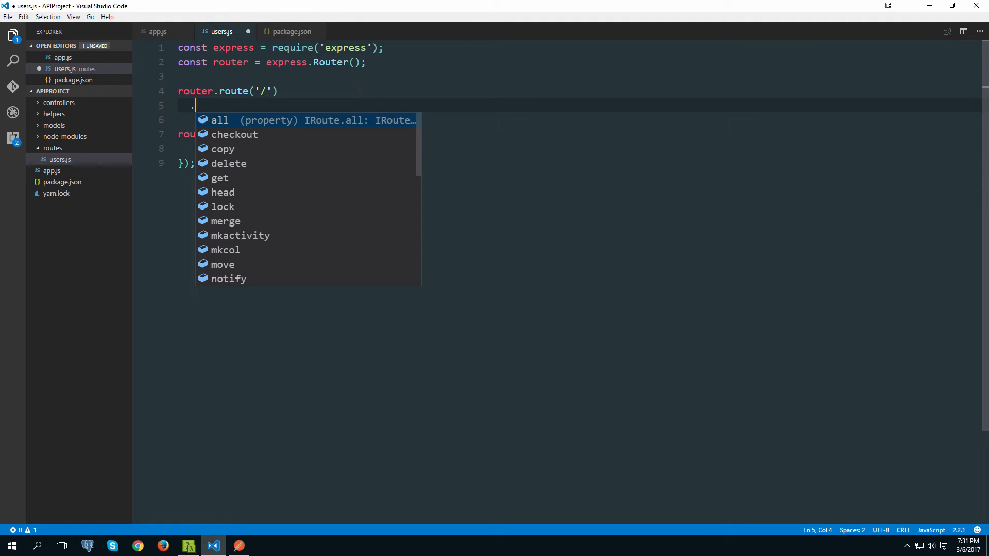
{"action": "type", "text": "get()"}
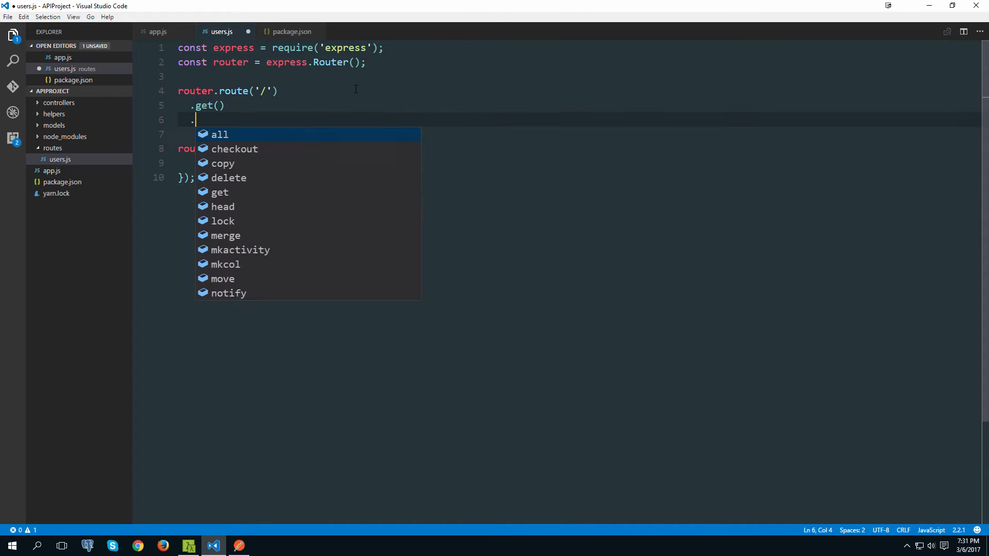
{"action": "type", "text": "post();"}
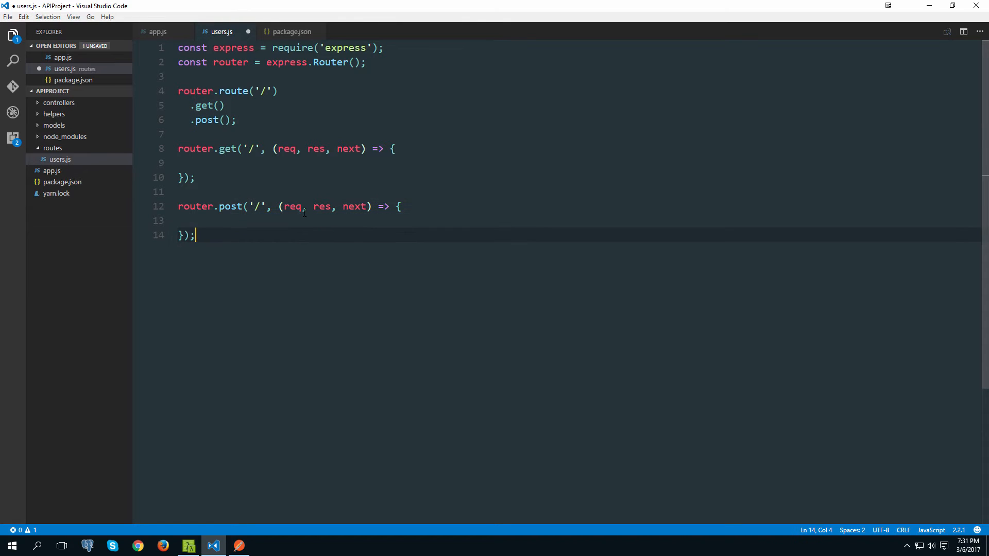
{"action": "left_click", "coordinate": [248, 206]}
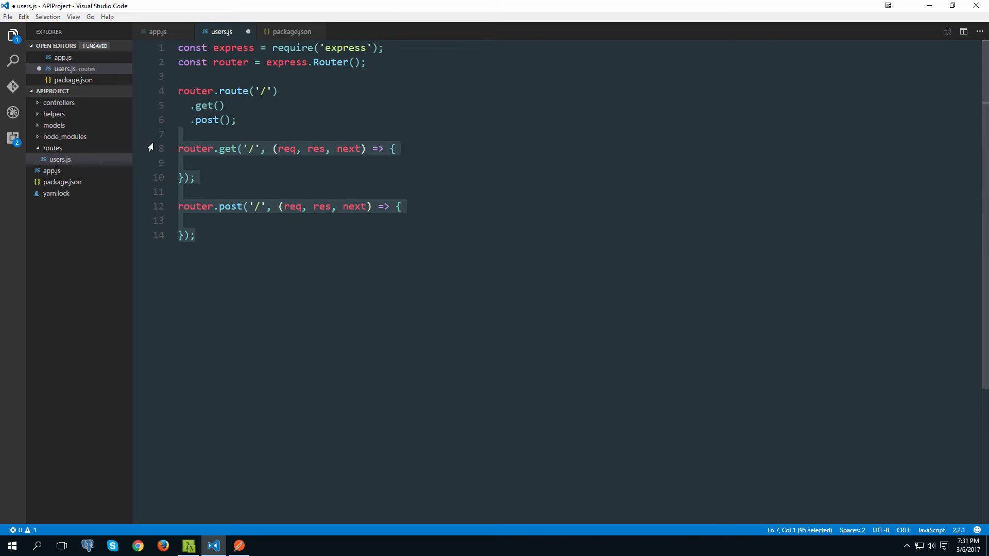
- Replace the separate handlers with a (req, res, next) .get() handler using app.js's response code
{"action": "key", "text": "Delete"}
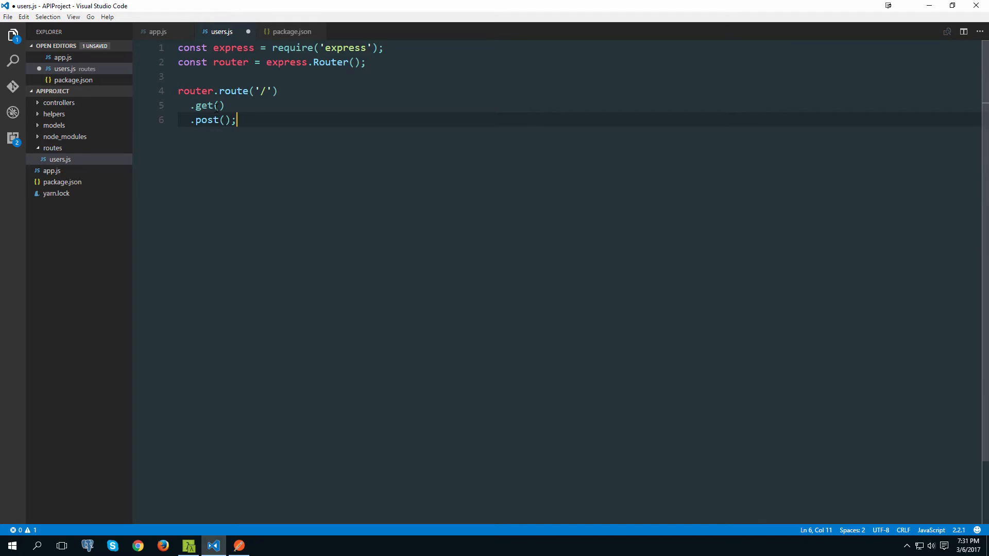
{"action": "left_click", "coordinate": [219, 105]}
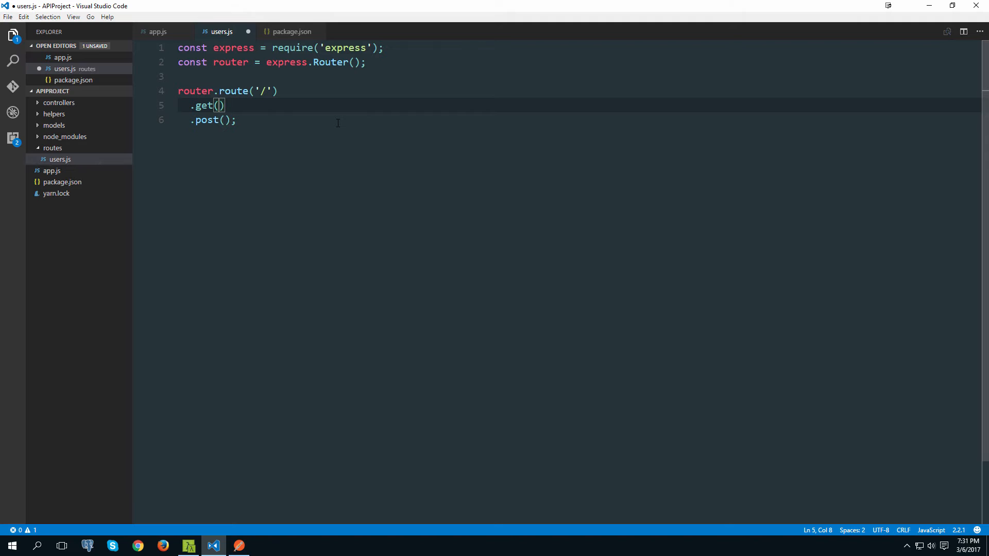
{"action": "type", "text": "req,"}
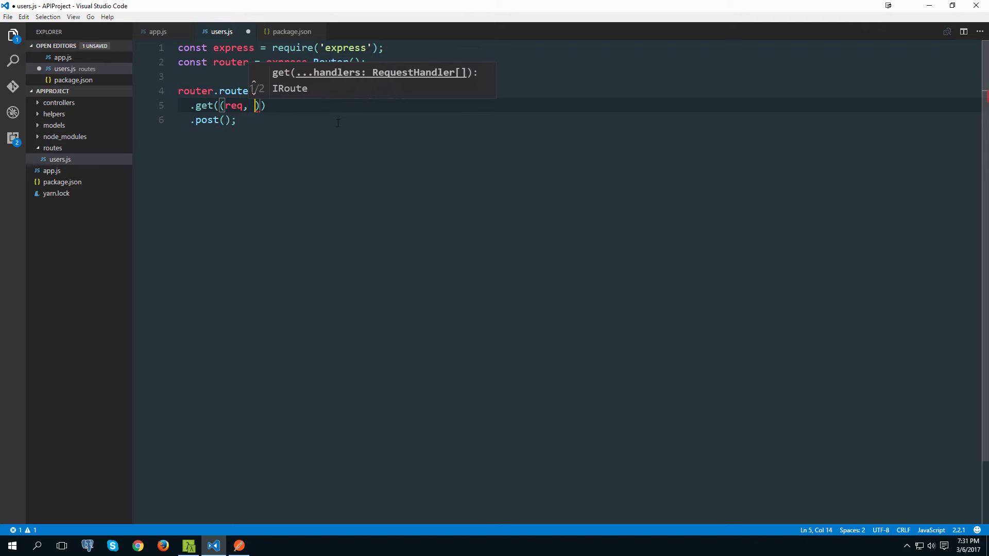
{"action": "type", "text": "res, next"}
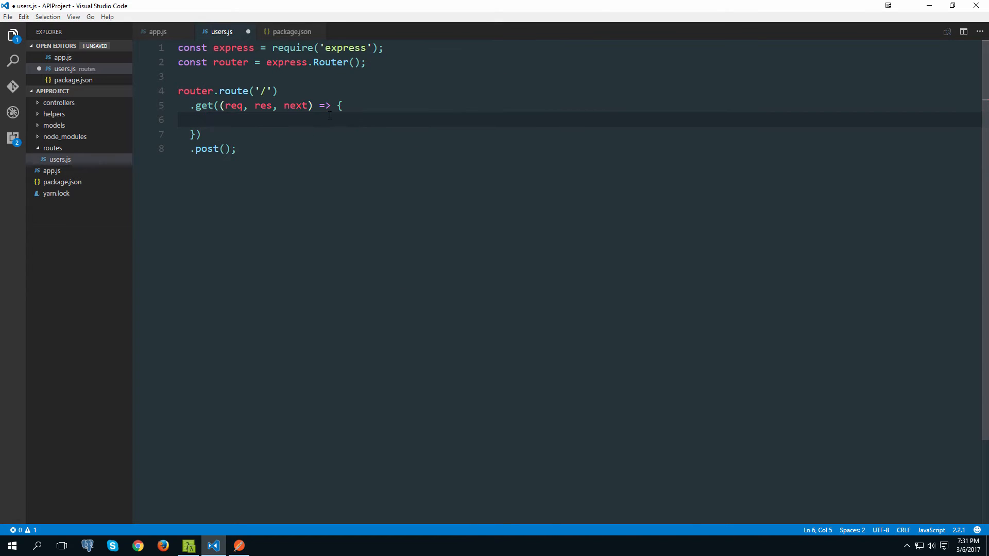
{"action": "left_click", "coordinate": [157, 31]}
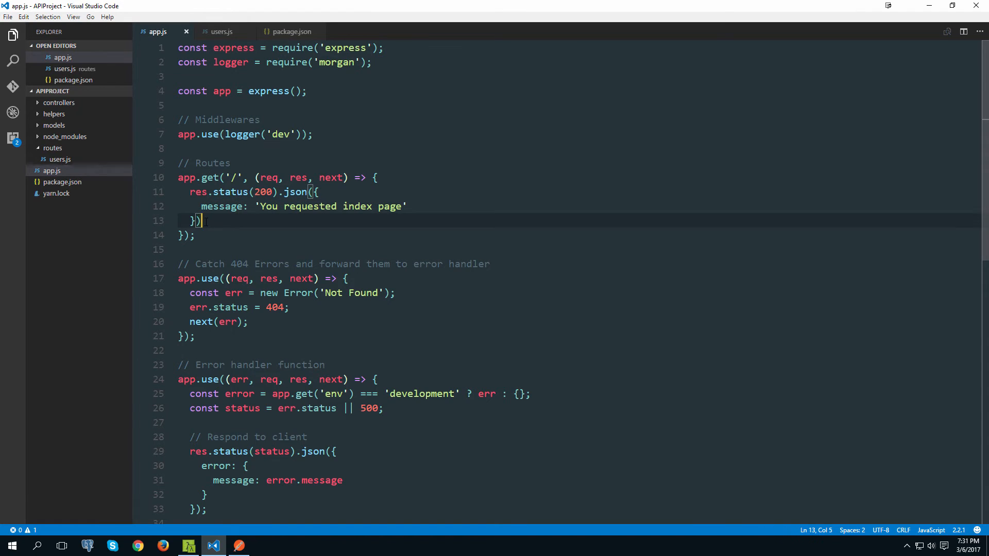
{"action": "left_click", "coordinate": [222, 32]}
{"action": "type", "text": ".post();"}
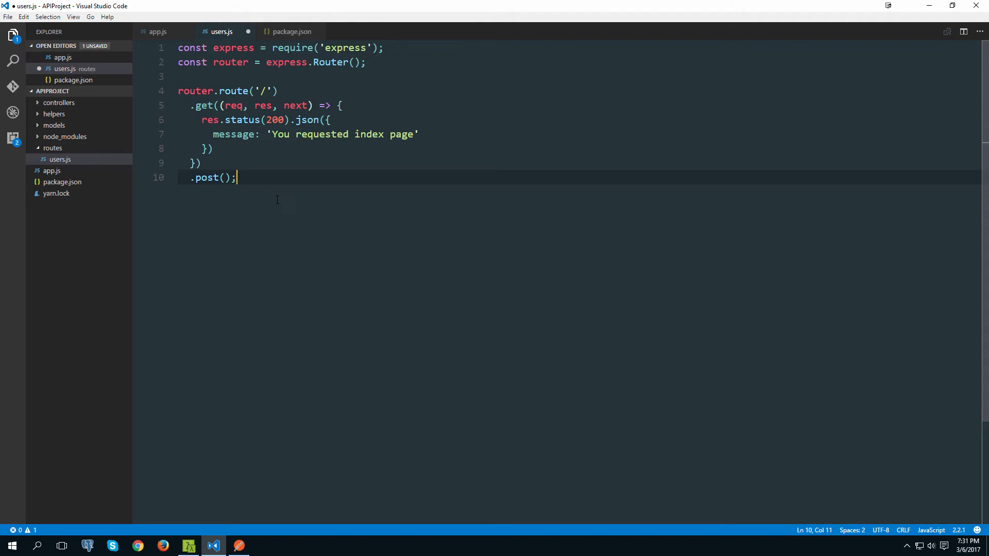
- End users.js with module.exports = router; and save it
{"action": "key", "text": "Enter"}
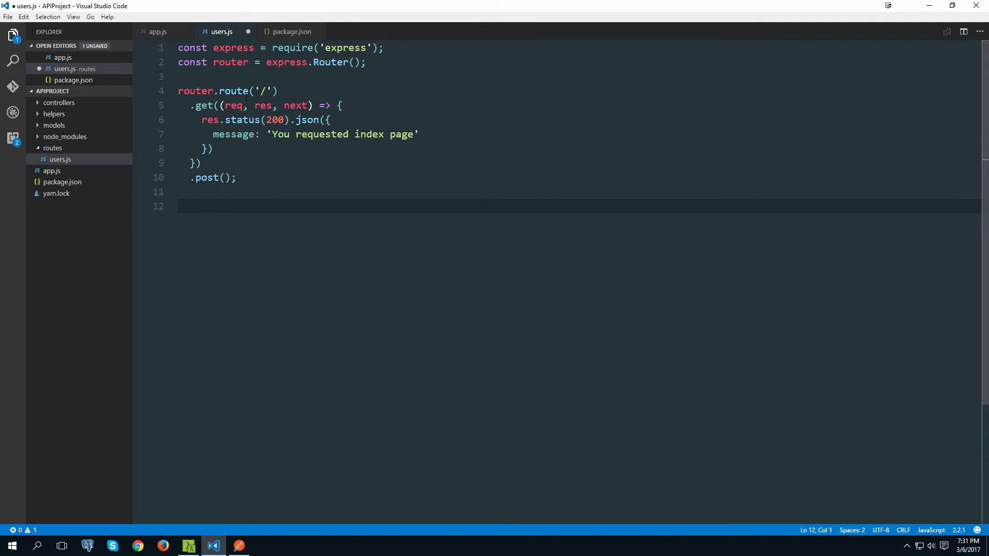
{"action": "double_click", "coordinate": [196, 91]}
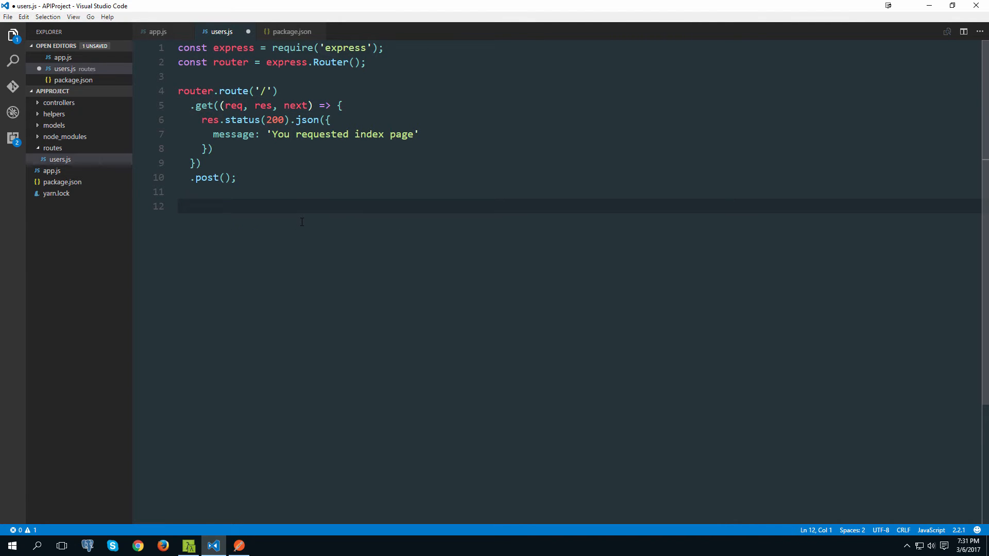
{"action": "type", "text": "module.exports ="}
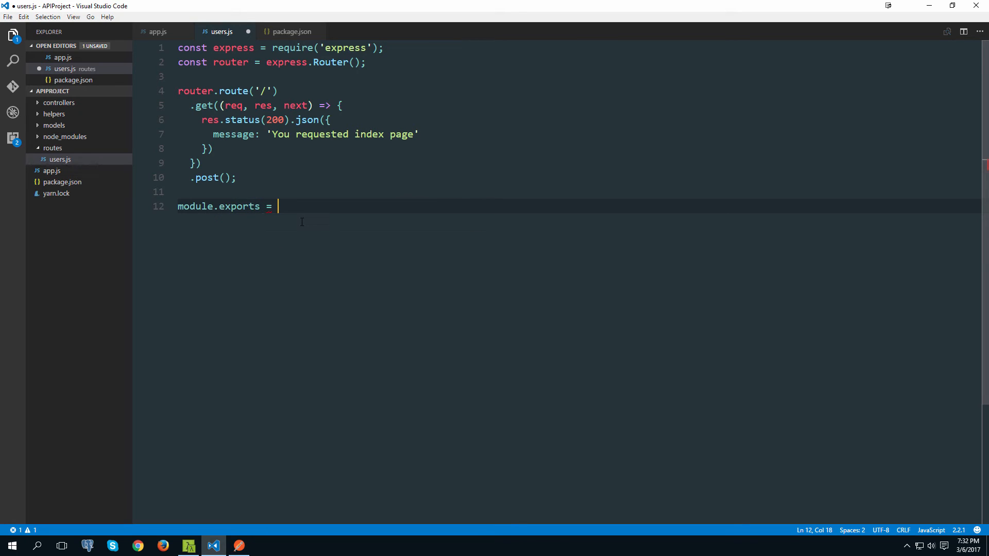
{"action": "type", "text": "rout"}
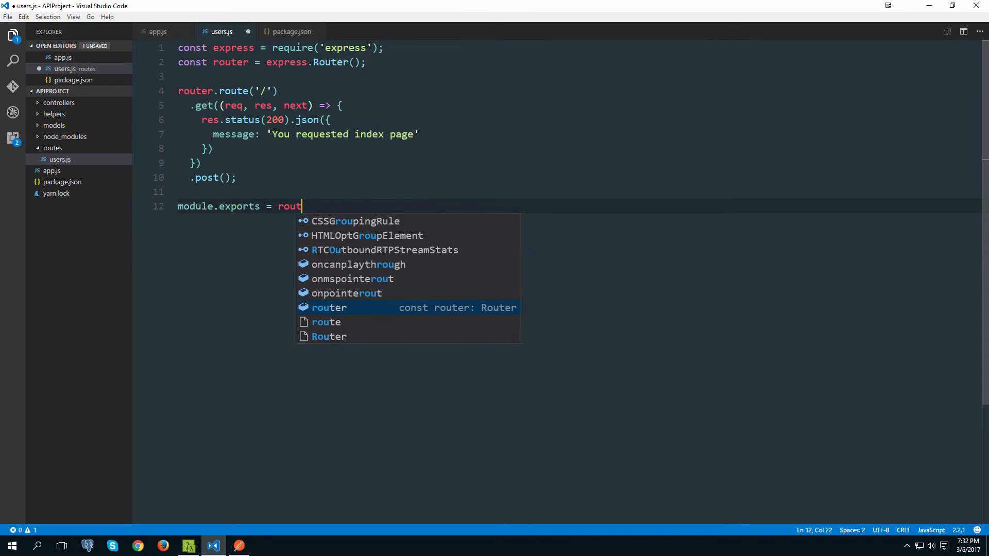
{"action": "key", "text": "Tab"}
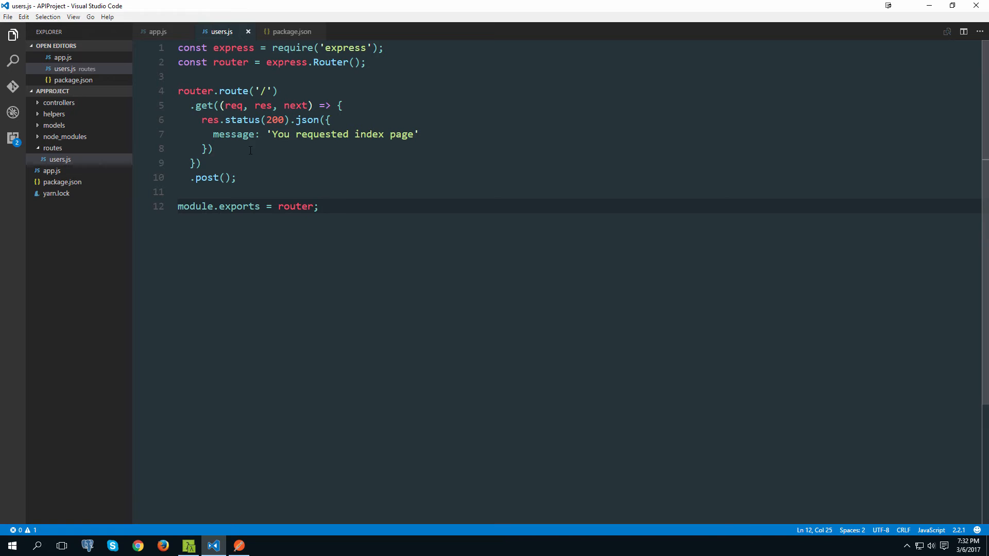
{"action": "left_click", "coordinate": [157, 32]}
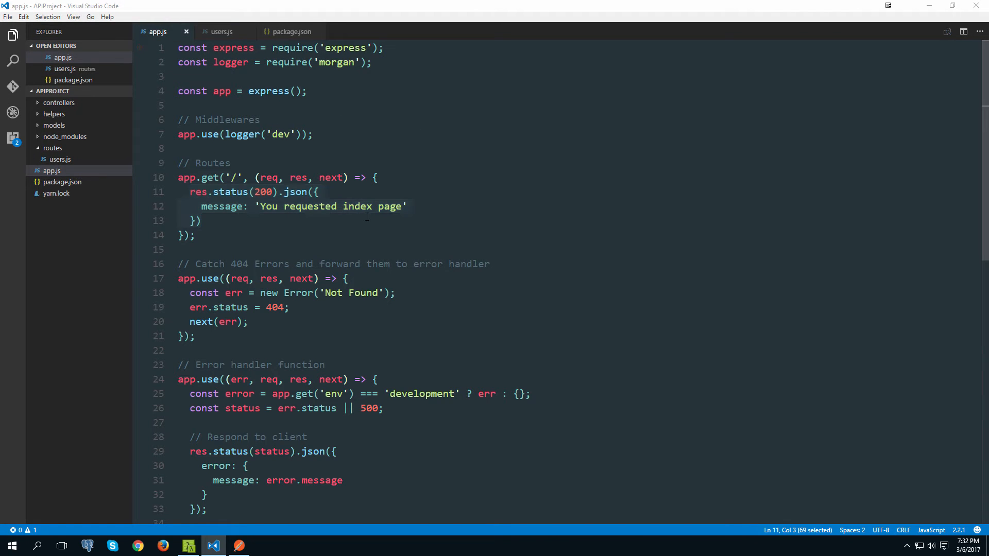
- Delete the inline app.get('/') route from app.js and add a blank line below const app
{"action": "left_click", "coordinate": [226, 236]}
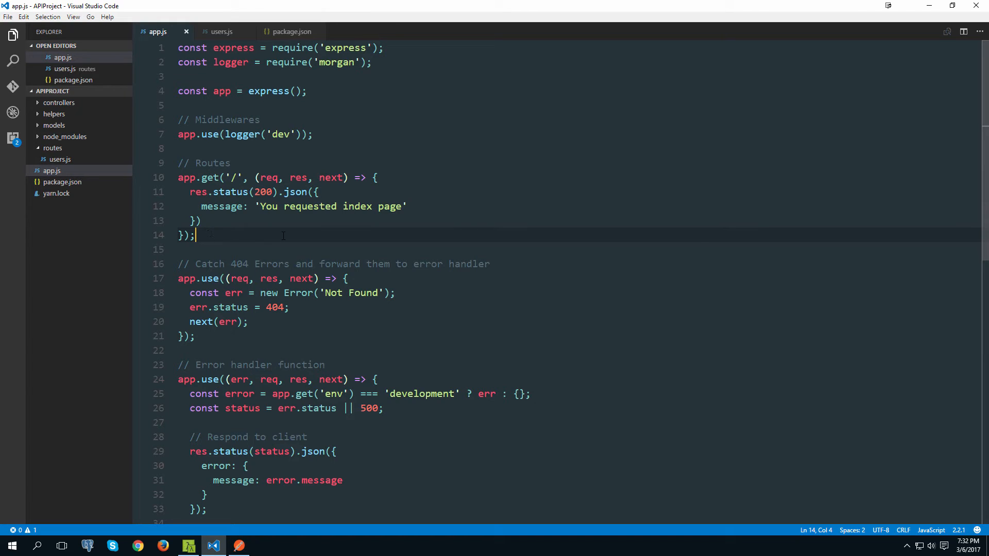
{"action": "left_click_drag", "start_coordinate": [179, 177], "coordinate": [196, 236]}
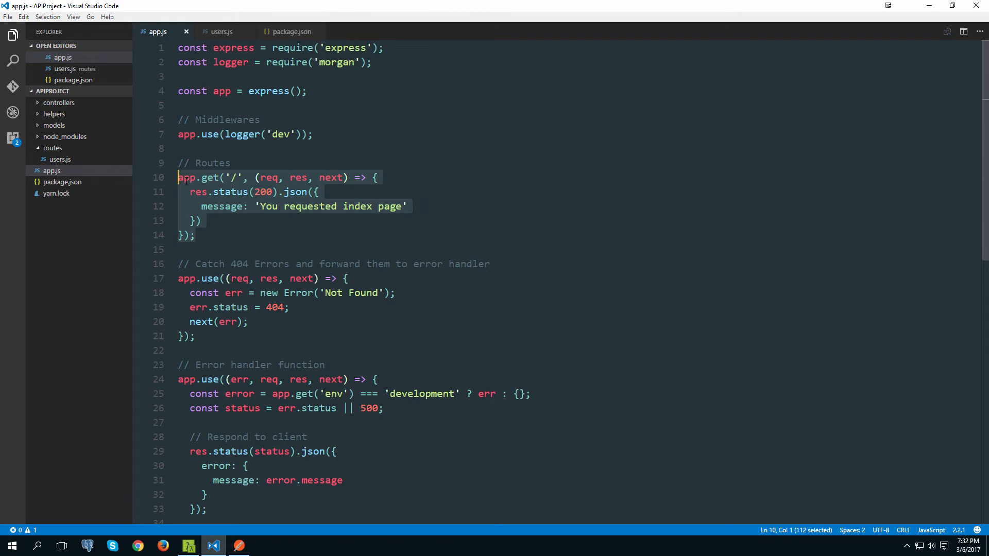
{"action": "scroll", "scroll_direction": "down", "scroll_amount": 3}
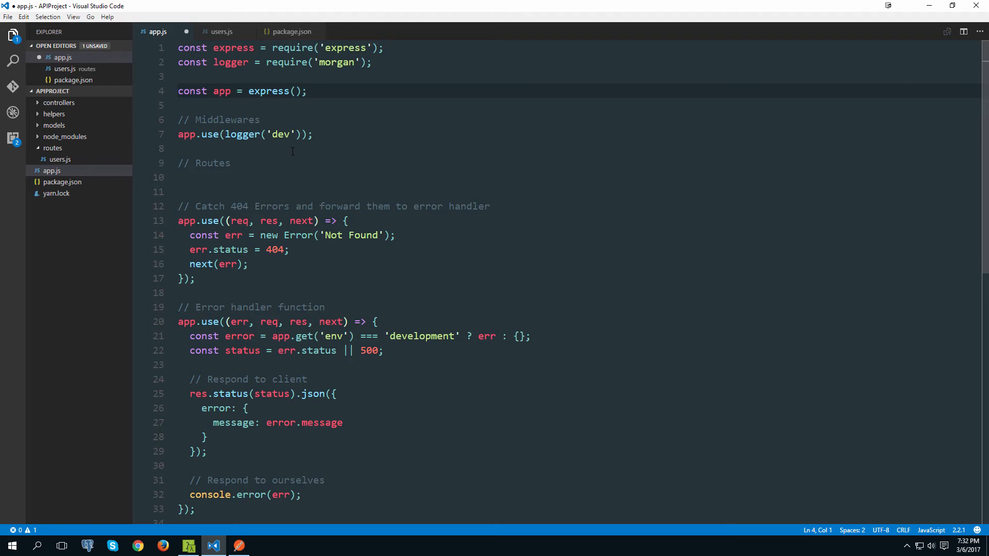
{"action": "key", "text": "Enter"}
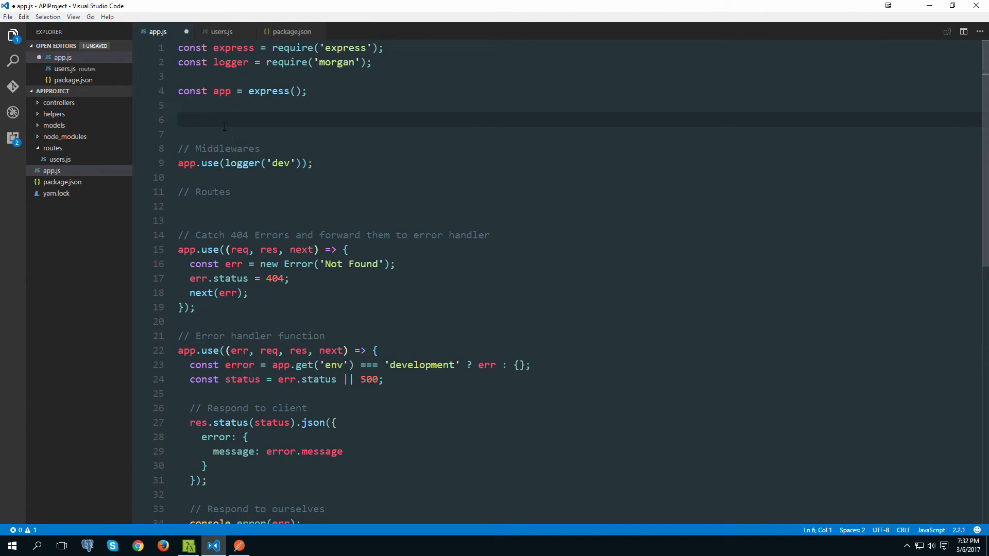
- Add const users = require('./routes/users') to app.js beneath a // Routes comment
{"action": "type", "text": "const"}
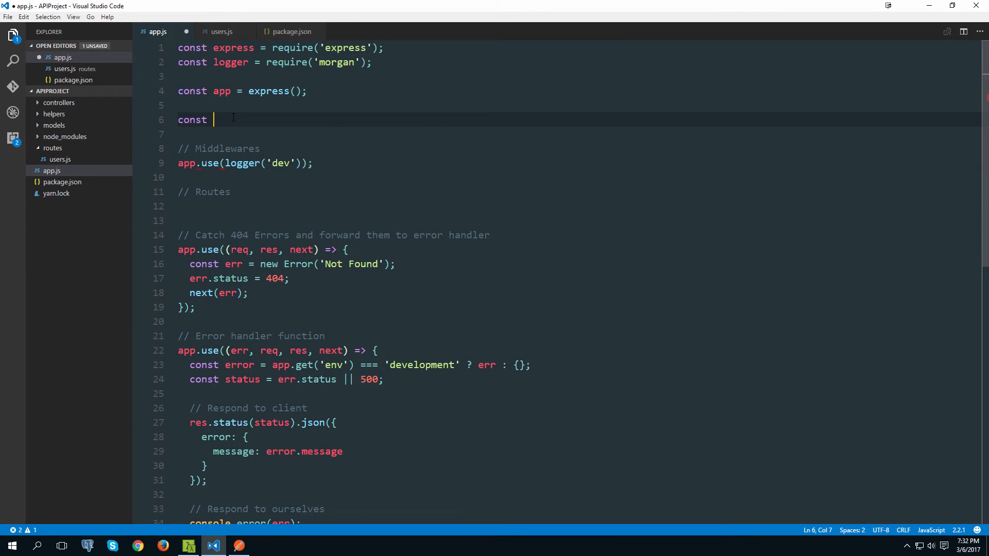
{"action": "type", "text": "users = require("}
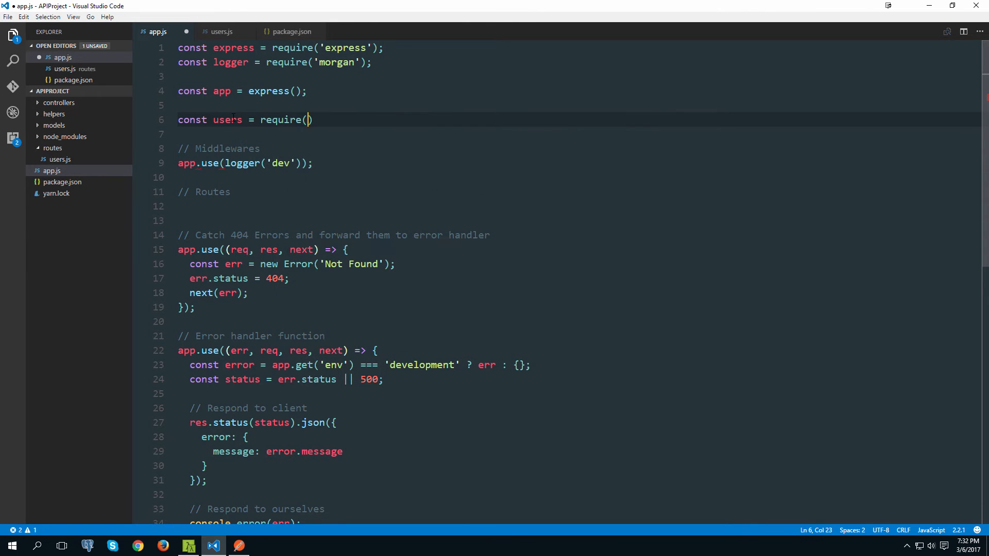
{"action": "type", "text": "'"}
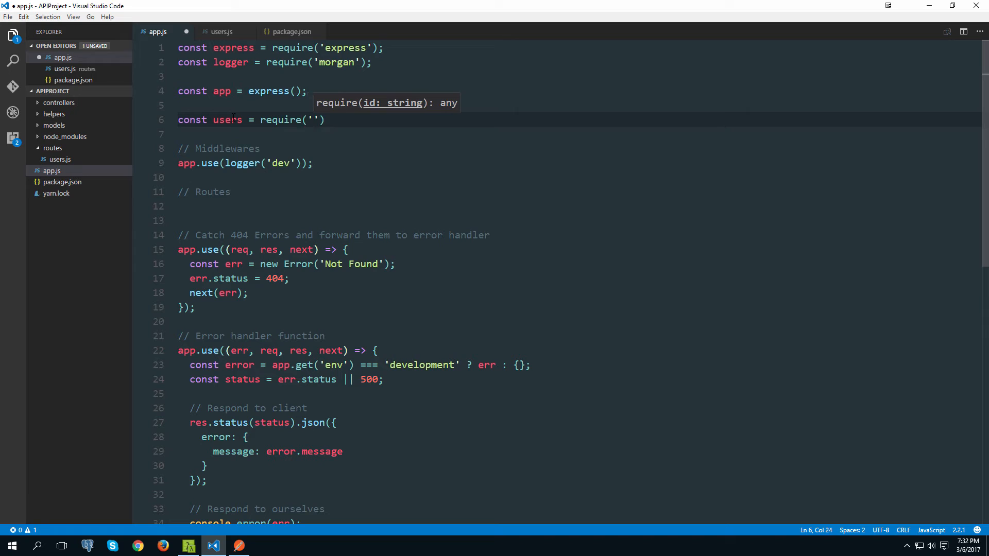
{"action": "type", "text": "./"}
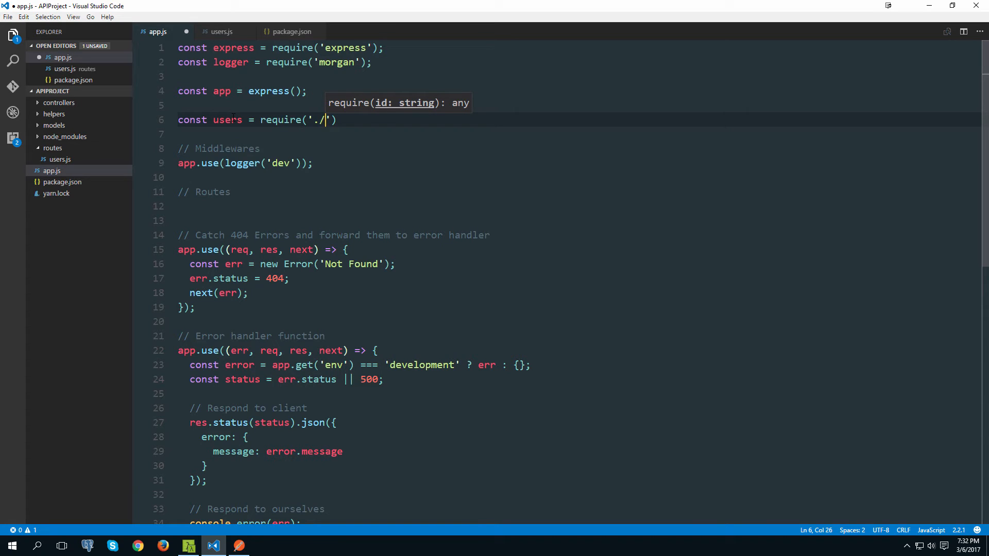
{"action": "type", "text": "rout"}
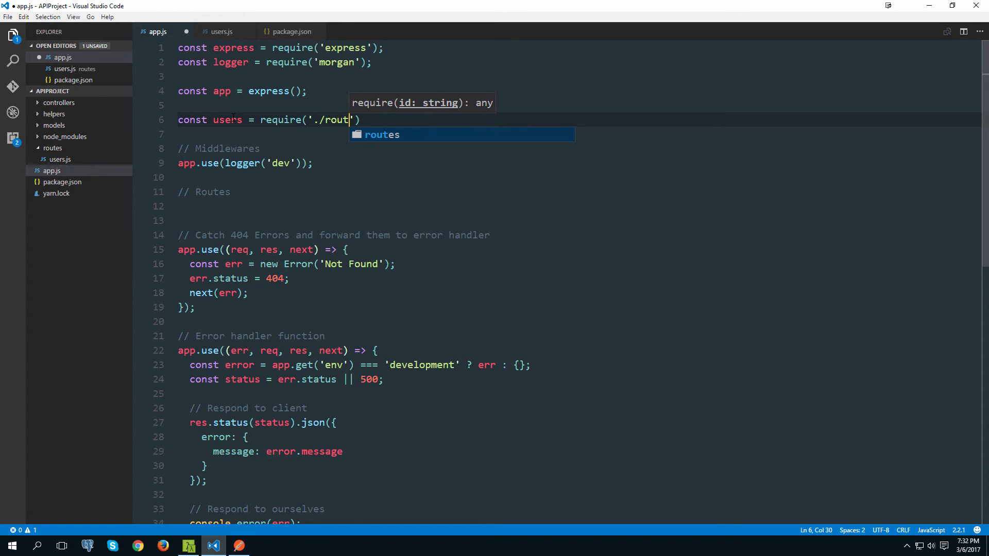
{"action": "type", "text": "es"}
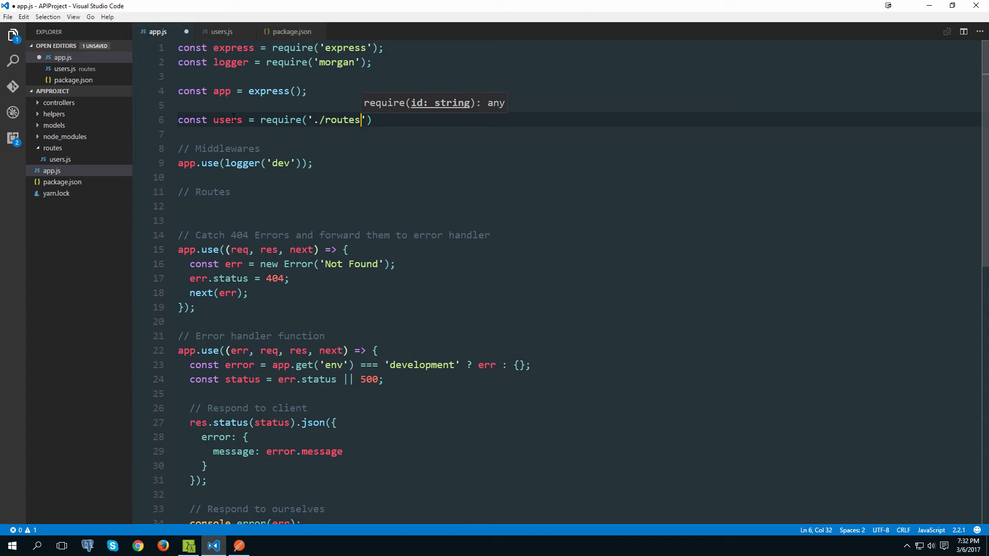
{"action": "type", "text": "/users"}
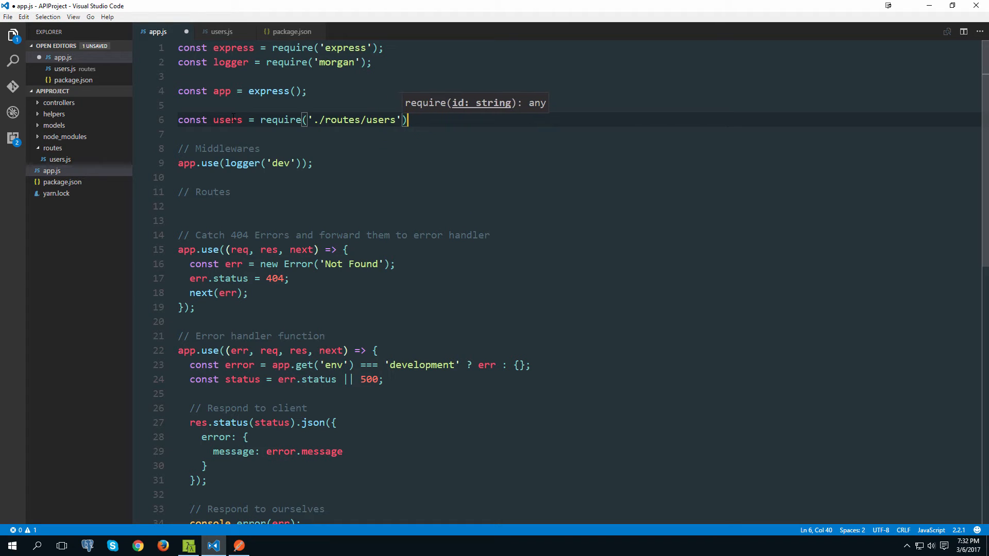
{"action": "key", "text": "Enter"}
{"action": "type", "text": "//"}
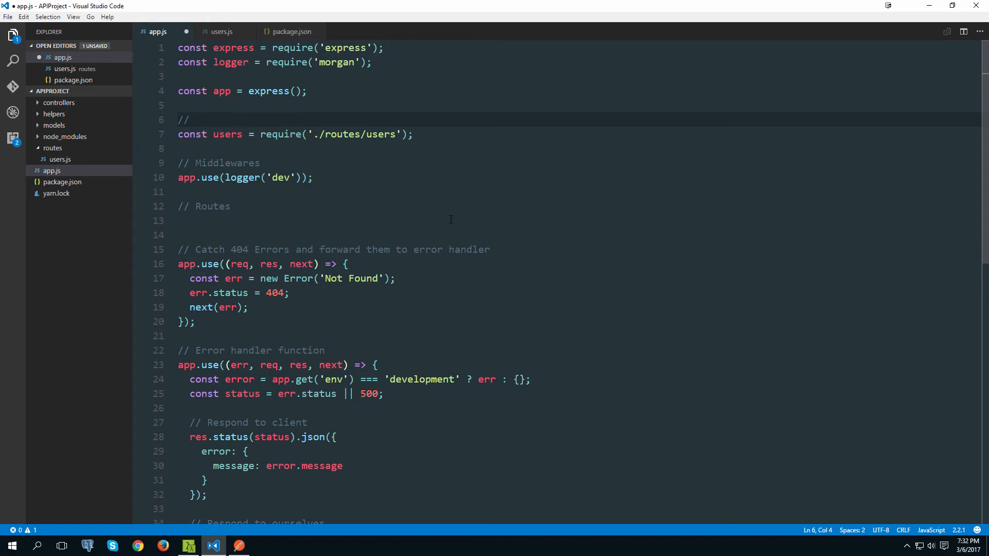
{"action": "type", "text": "Resource"}
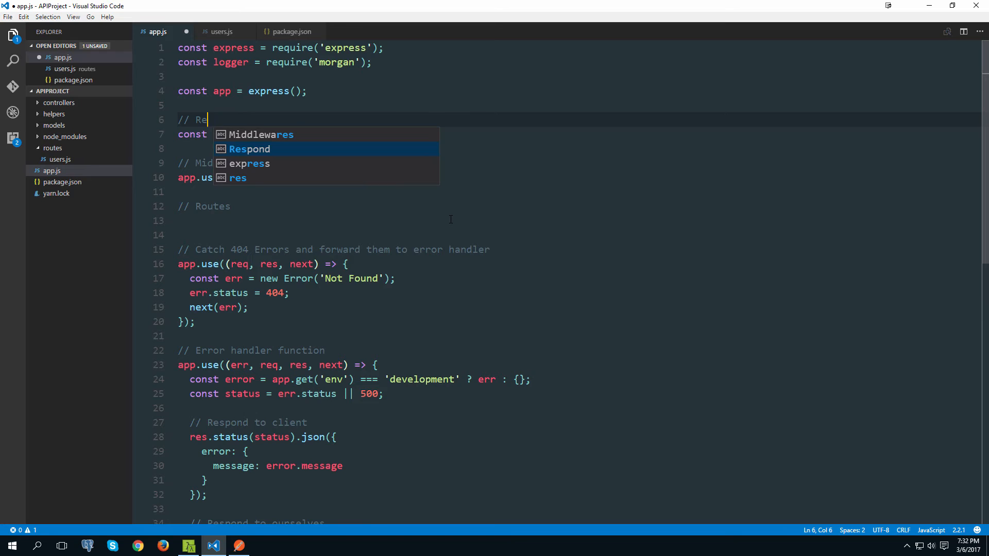
{"action": "key", "text": "Backspace"}
{"action": "type", "text": "outes"}
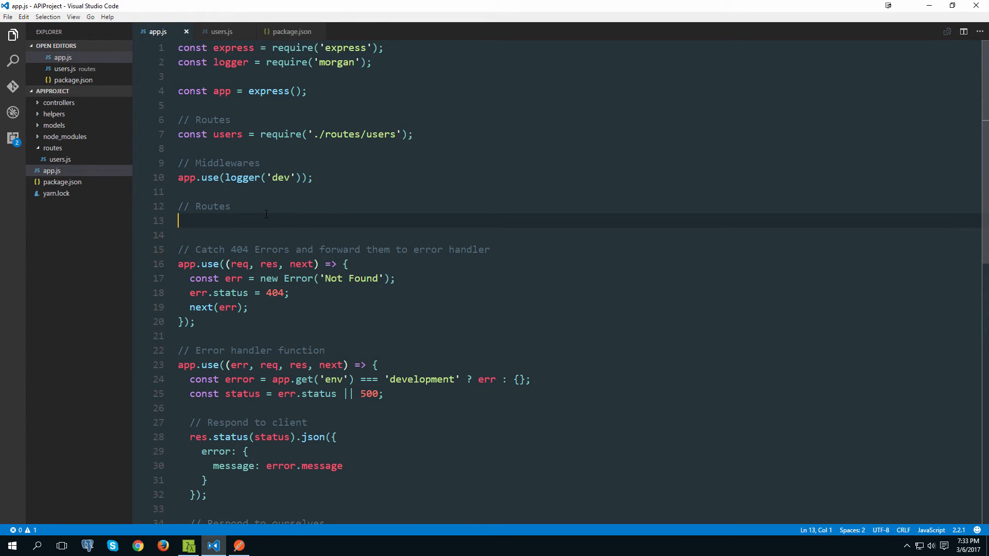
- Mount the users routes with app.use('/users', users) and save app.js
{"action": "type", "text": "app.use("}
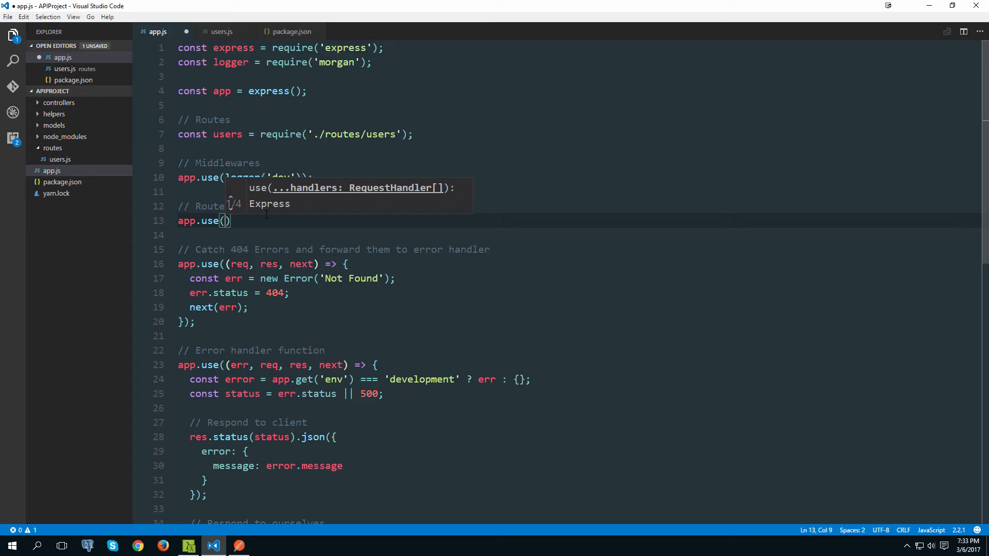
{"action": "type", "text": "'/"}
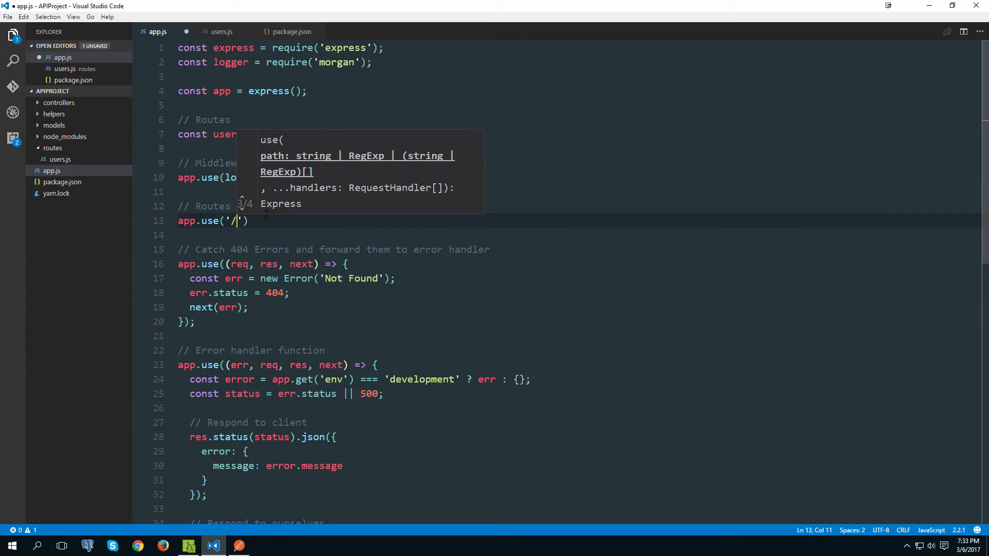
{"action": "type", "text": "users"}
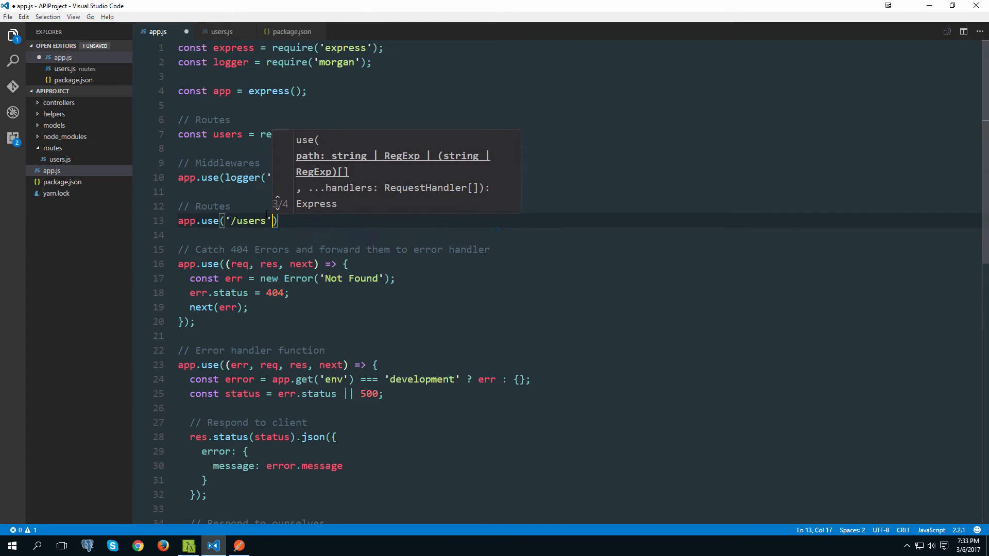
{"action": "type", "text": ", users"}
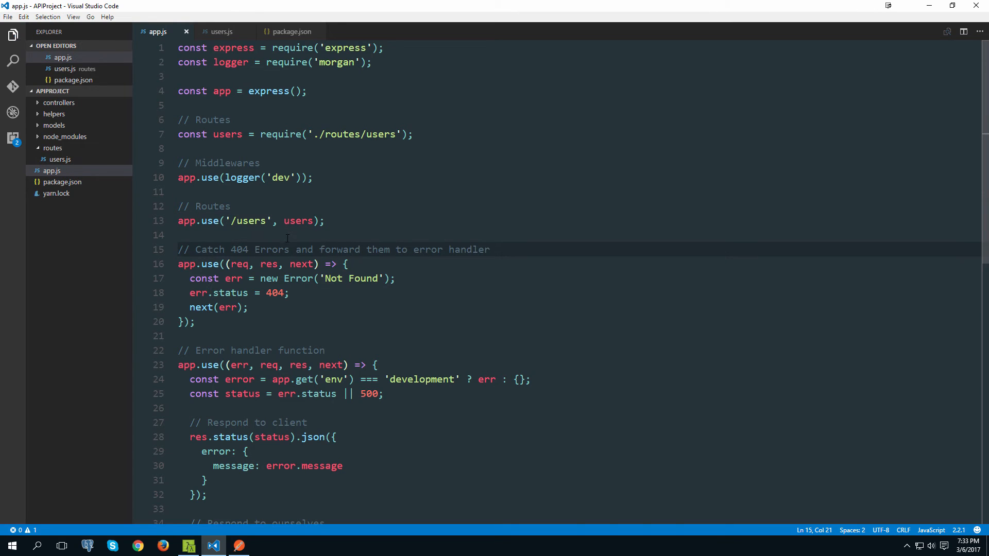
{"action": "left_click", "coordinate": [221, 31]}
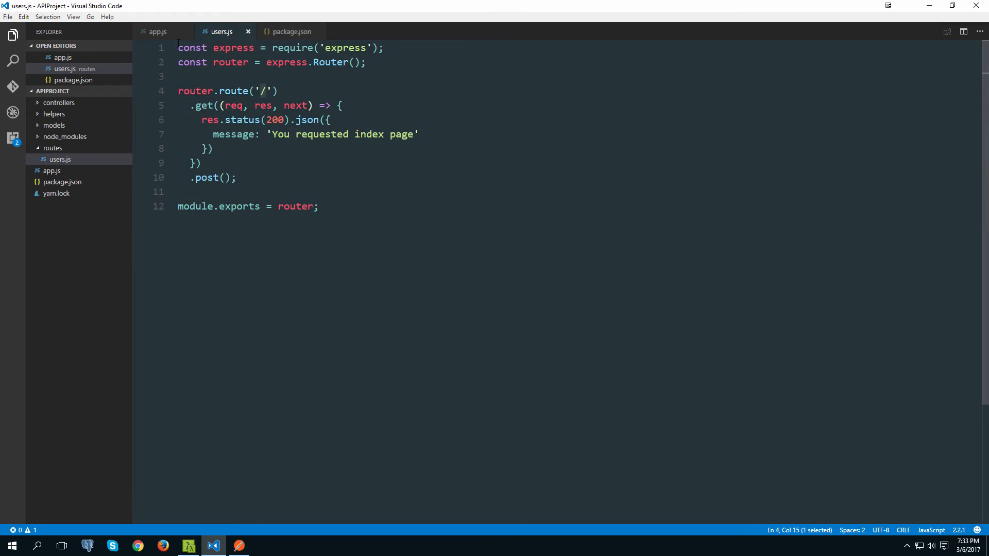
{"action": "left_click", "coordinate": [157, 32]}
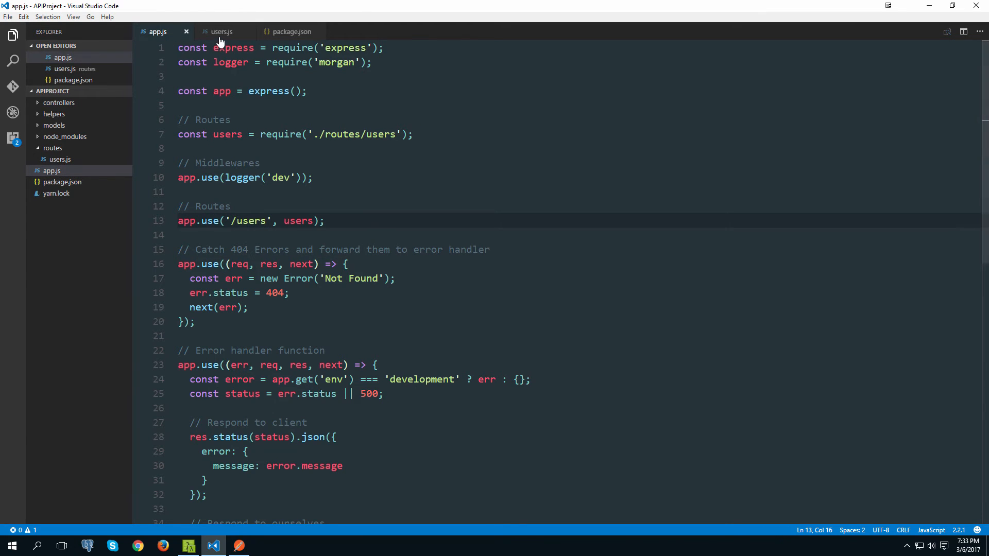
{"action": "left_click", "coordinate": [221, 31]}
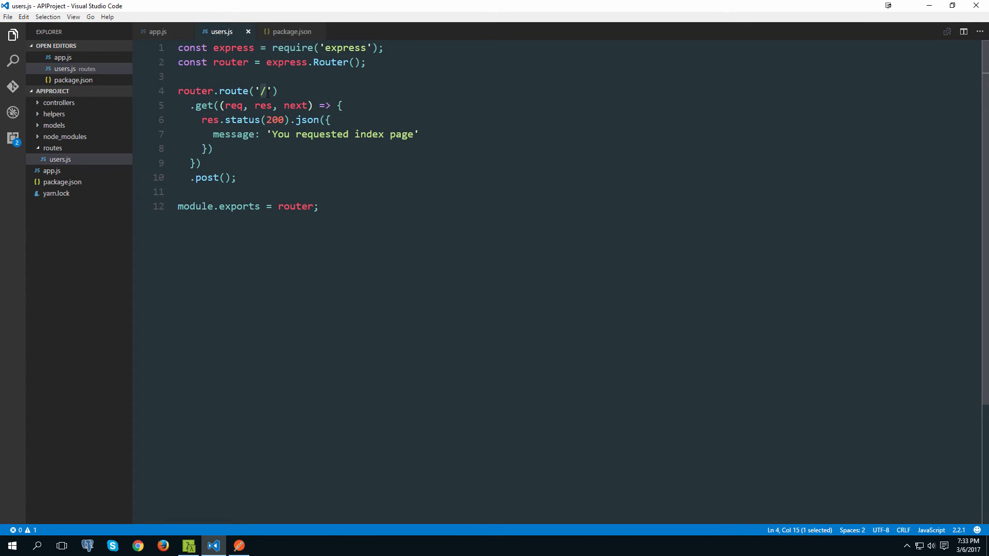
{"action": "left_click", "coordinate": [157, 31]}
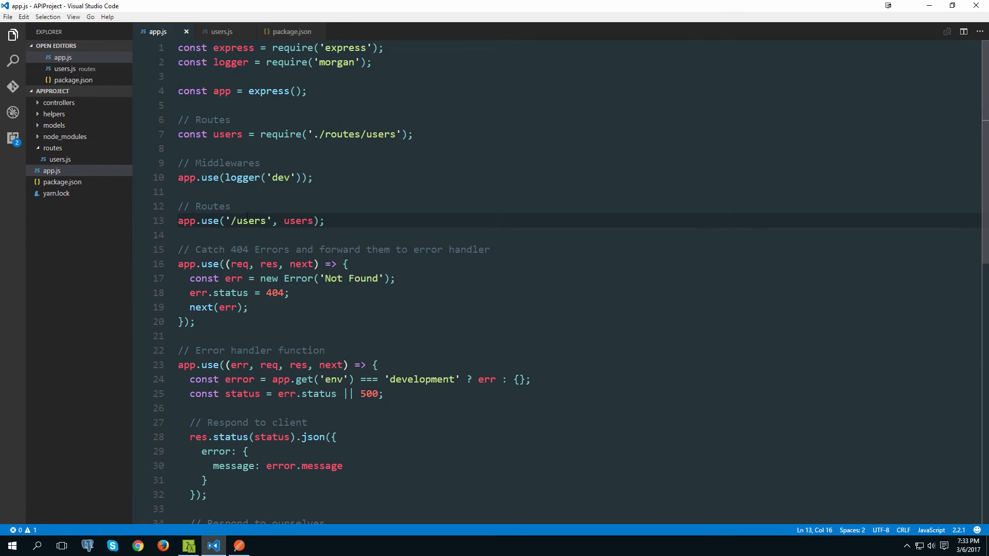
{"action": "left_click", "coordinate": [221, 32]}
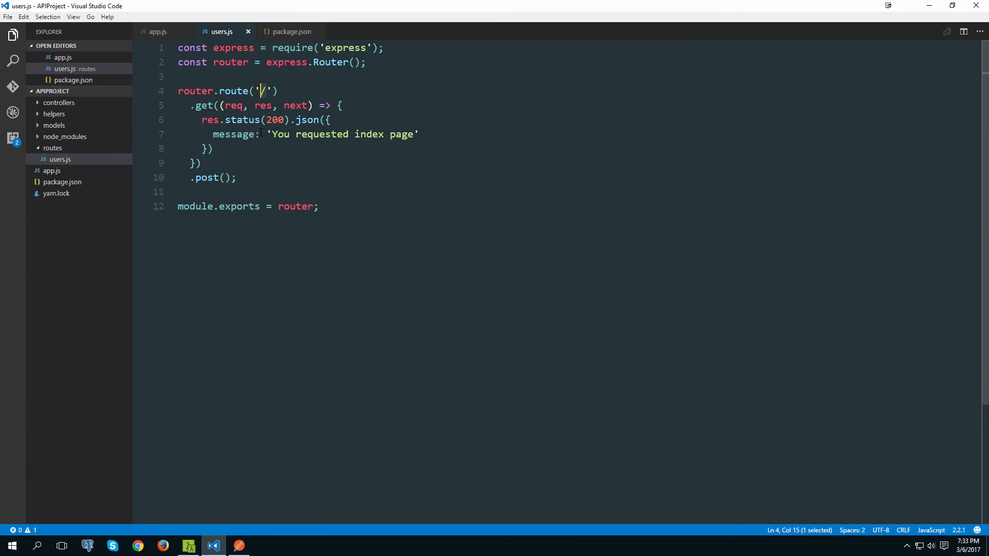
{"action": "left_click", "coordinate": [157, 31]}
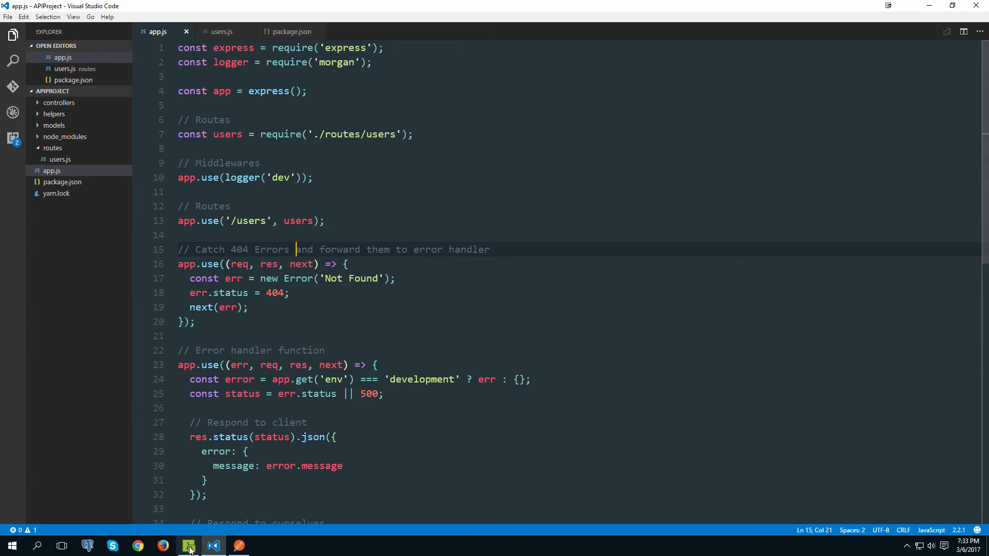
{"action": "left_click", "coordinate": [189, 546]}
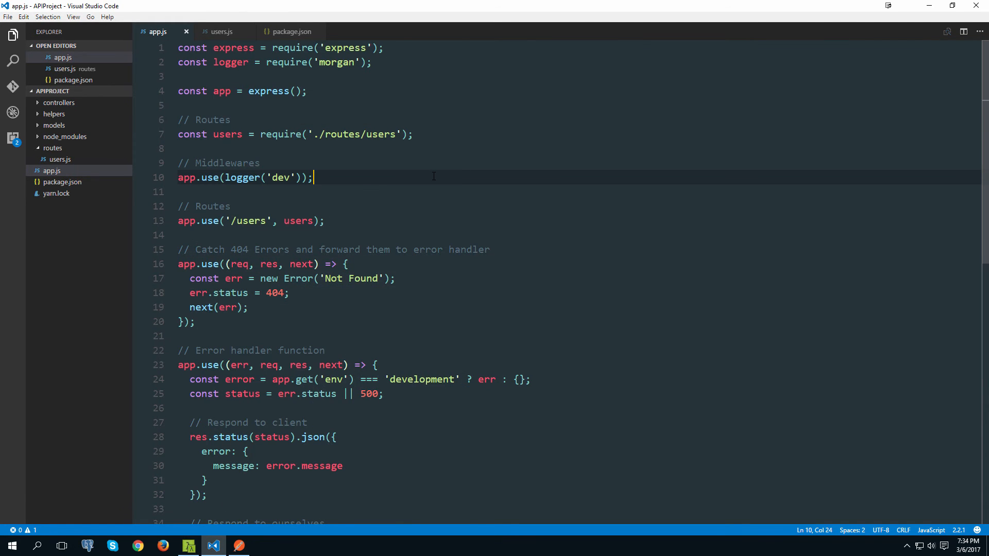
- Reopen routes/users.js from the Explorer and select the GET handler's JSON response body
{"action": "left_click", "coordinate": [59, 102]}
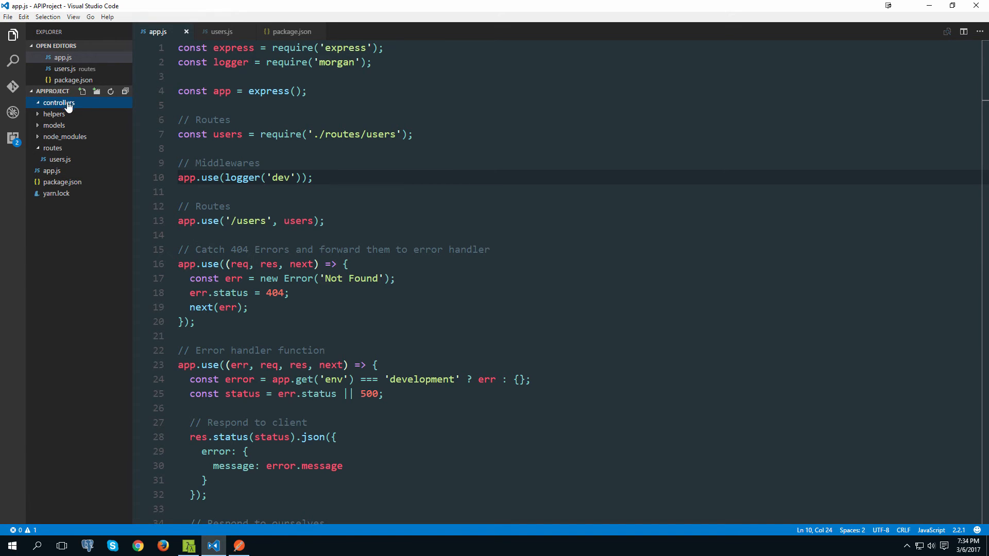
{"action": "mouse_move", "coordinate": [60, 160]}
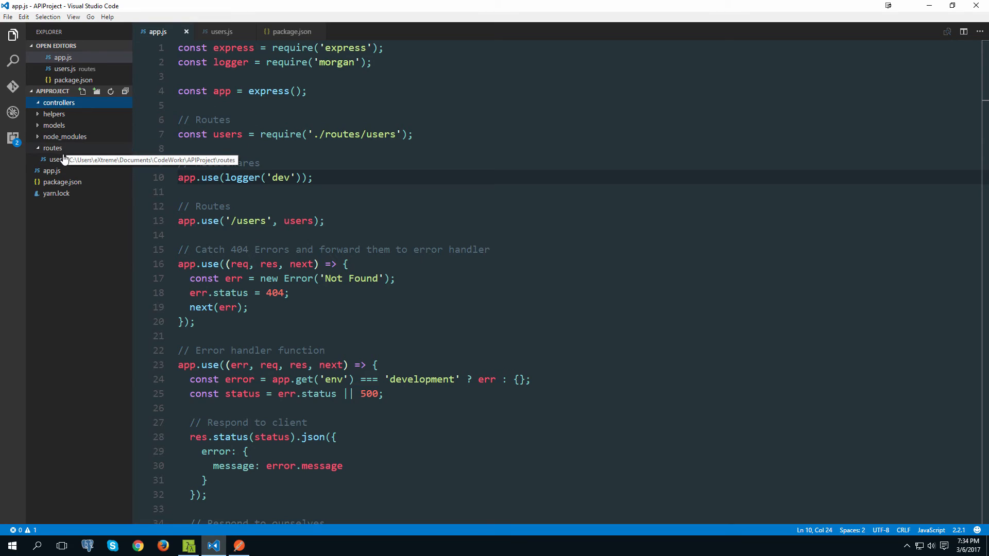
{"action": "left_click", "coordinate": [60, 159]}
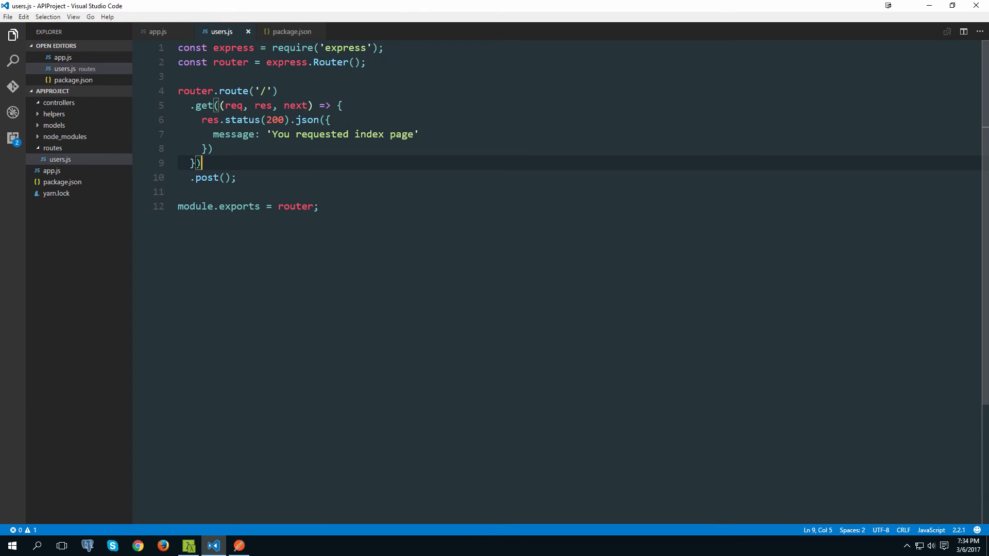
{"action": "left_click_drag", "start_coordinate": [221, 105], "coordinate": [200, 163]}
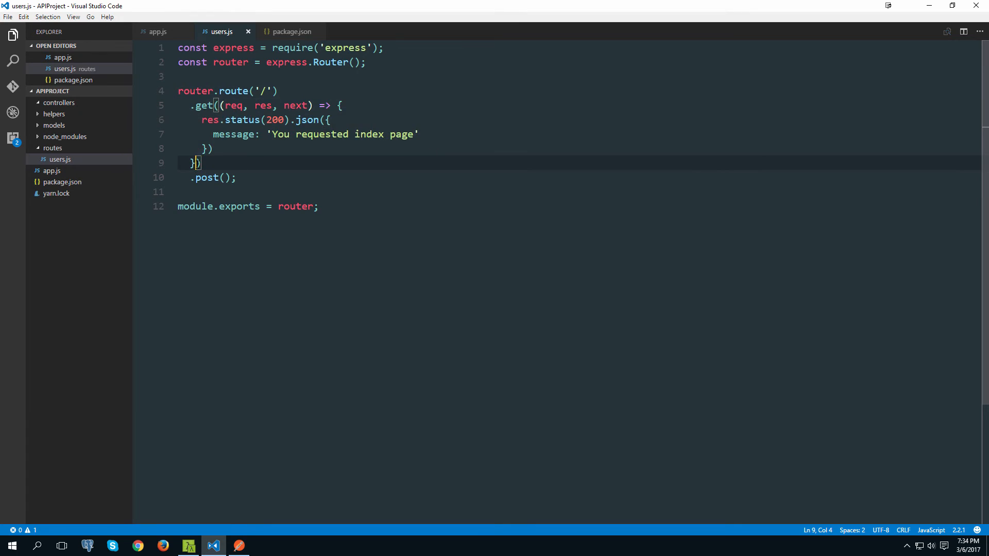
{"action": "left_click_drag", "start_coordinate": [221, 105], "coordinate": [202, 163]}
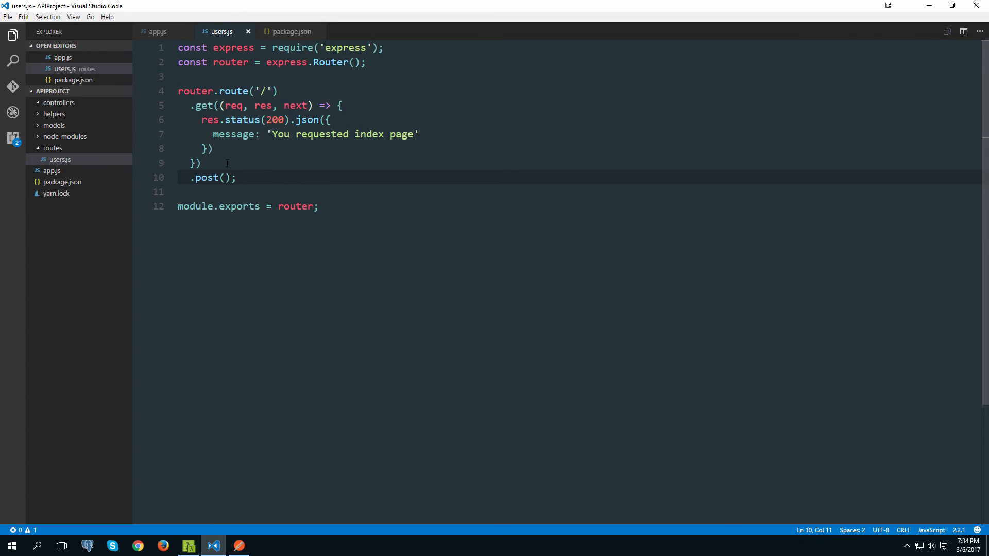
{"action": "left_click", "coordinate": [200, 163]}
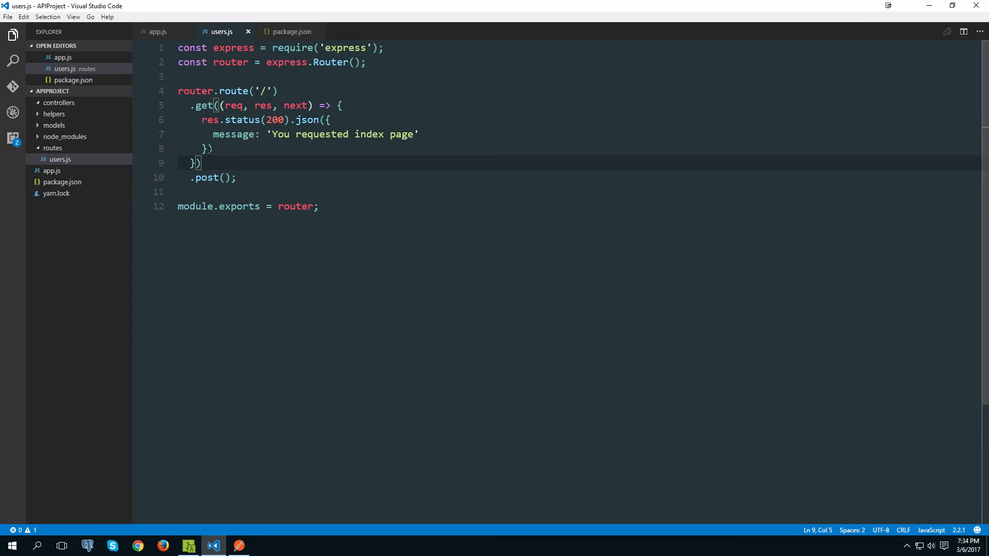
{"action": "left_click_drag", "start_coordinate": [220, 105], "coordinate": [196, 162]}
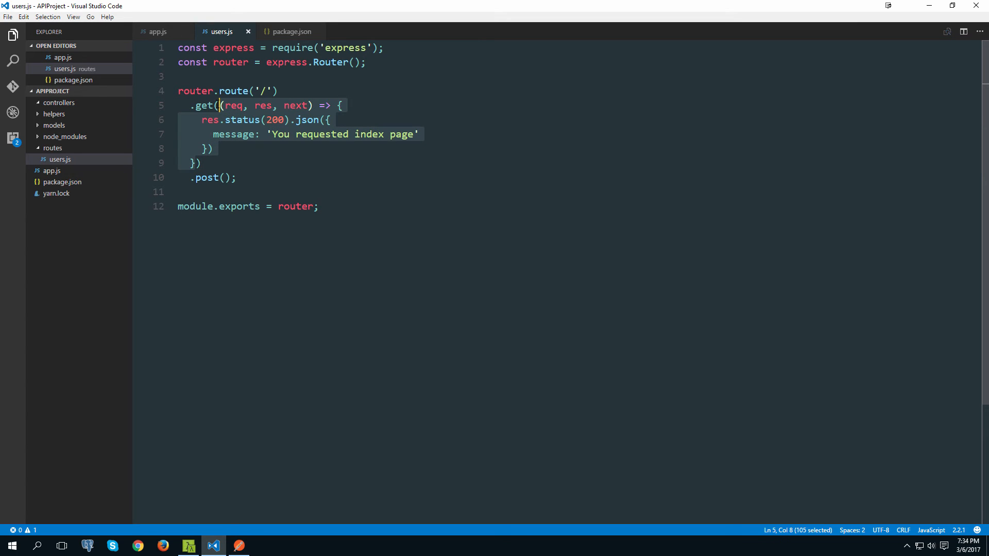
{"action": "mouse_move", "coordinate": [59, 103]}
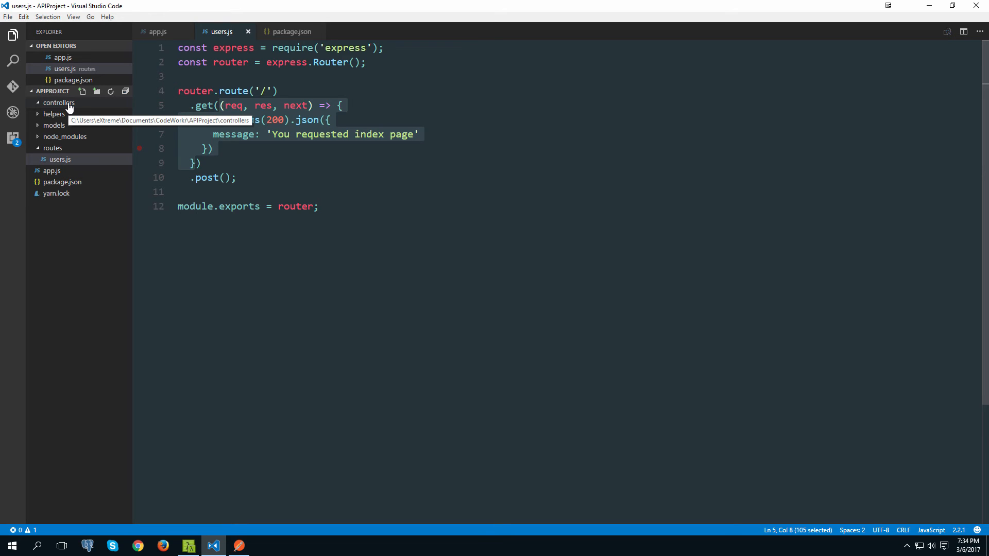
- Add an empty users.js under controllers and compare it with the routes users.js tab
{"action": "right_click", "coordinate": [58, 103]}
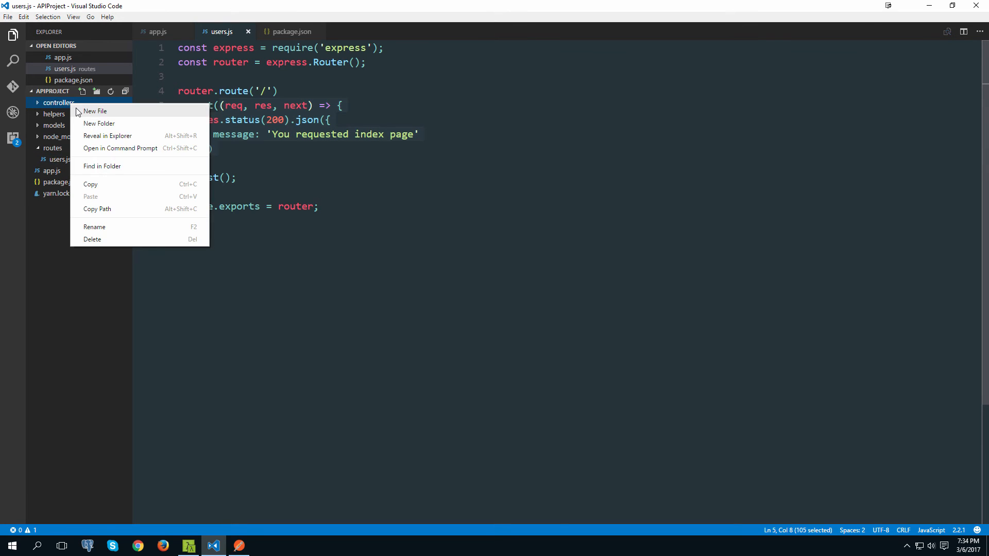
{"action": "left_click", "coordinate": [95, 112]}
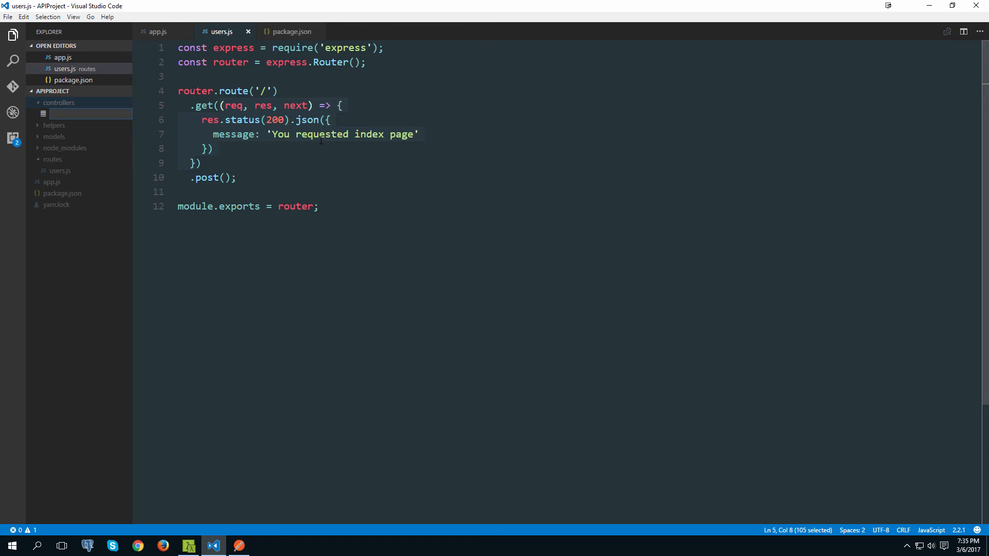
{"action": "left_click", "coordinate": [59, 124]}
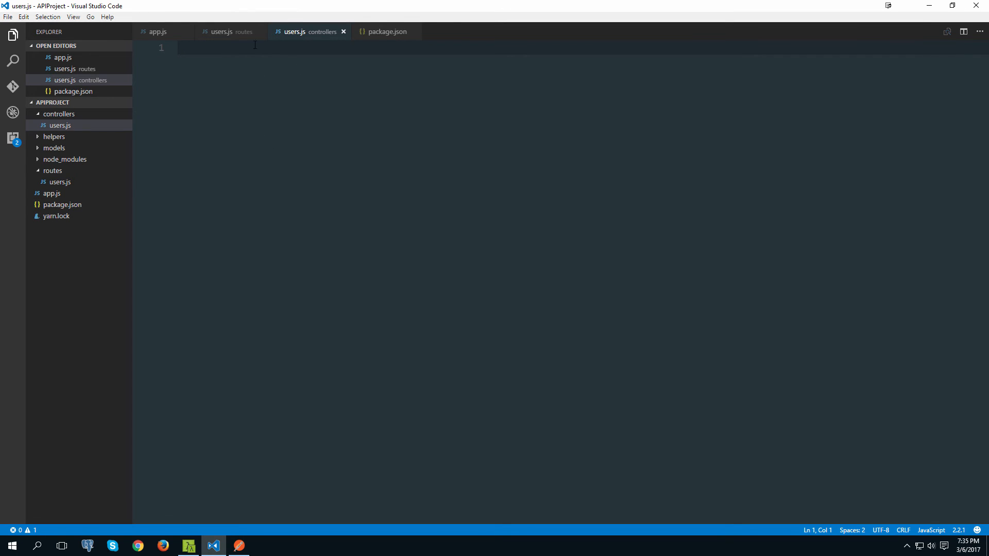
{"action": "left_click", "coordinate": [230, 31]}
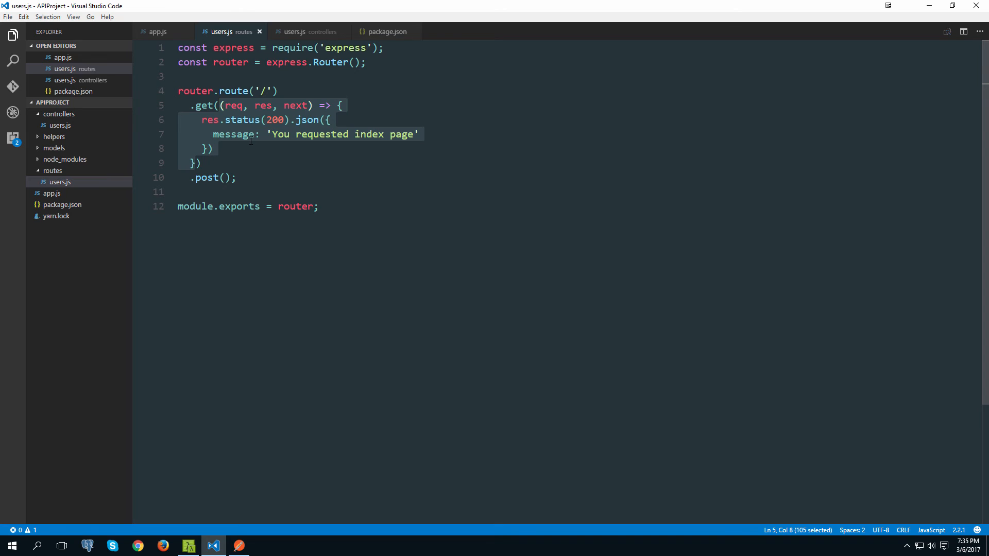
{"action": "left_click", "coordinate": [309, 31]}
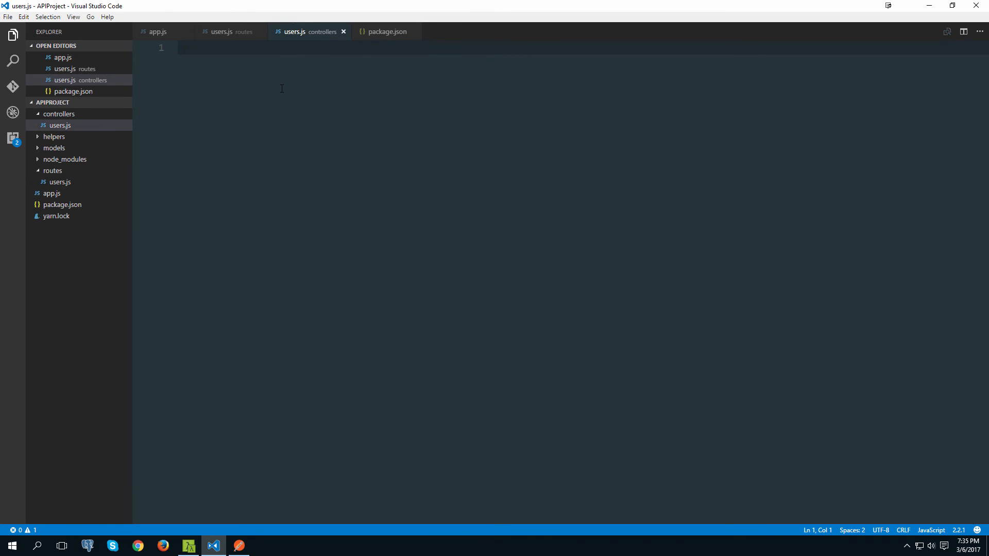
{"action": "mouse_move", "coordinate": [247, 78]}
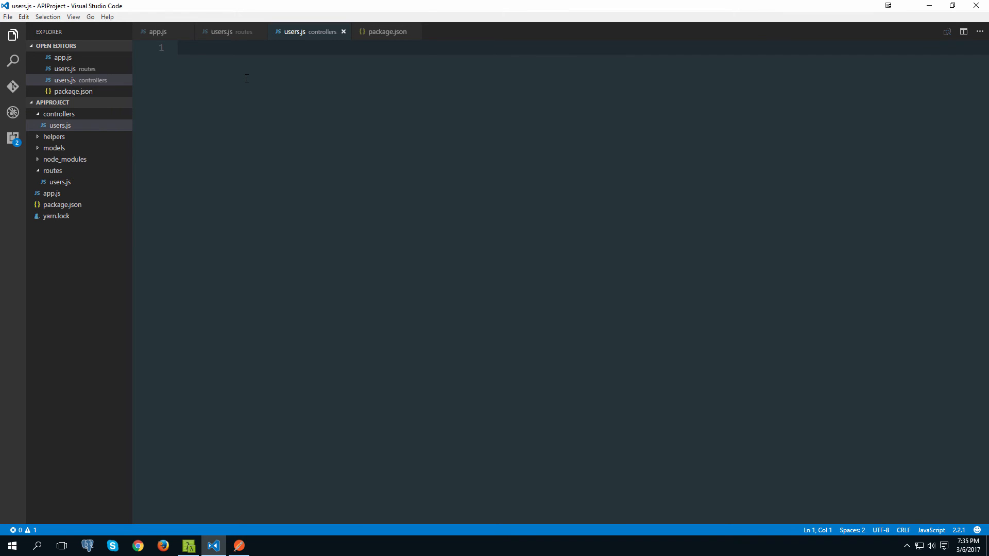
- Draft empty method1 arrow functions and module.exports listing method1, method2, method3, then select all
{"action": "type", "text": "method1 = (req, res"}
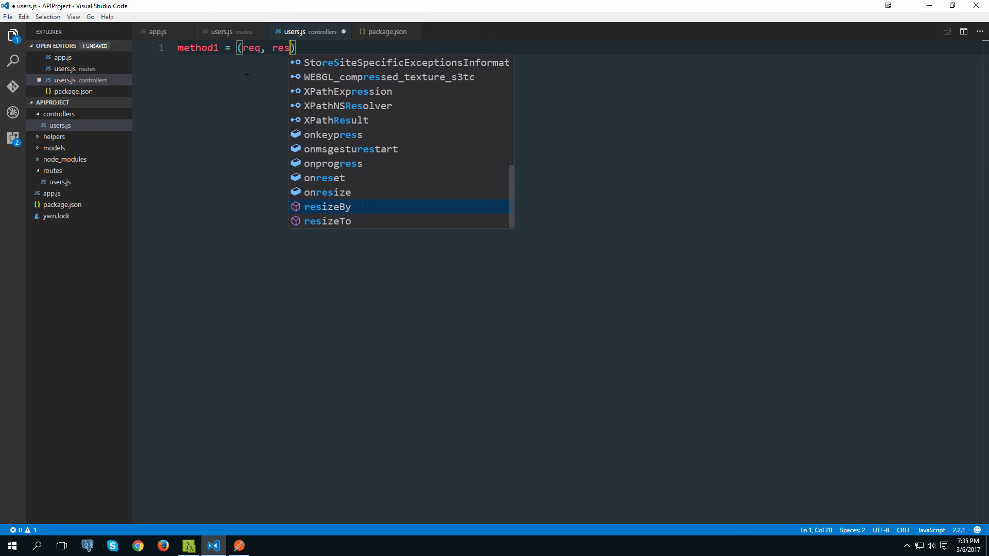
{"action": "type", "text": "=> {"}
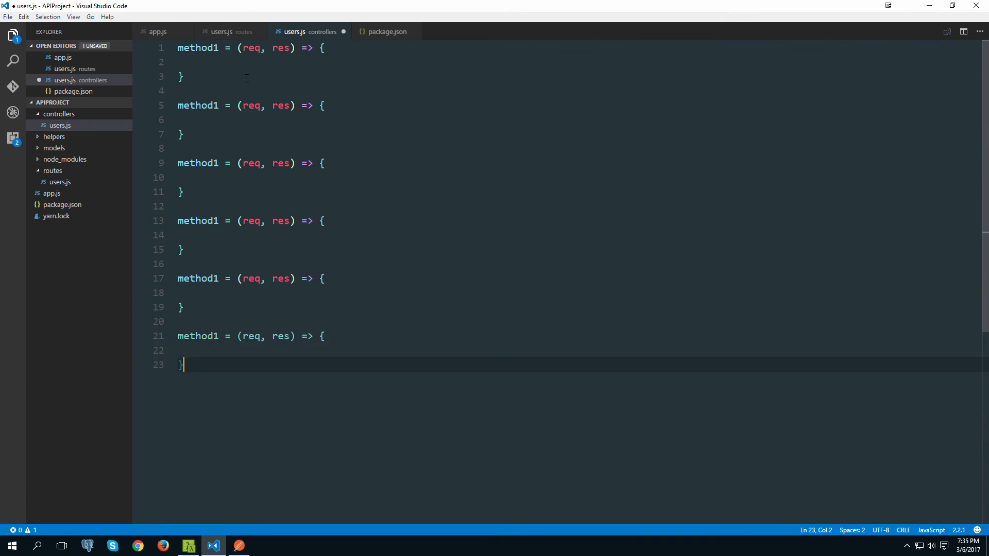
{"action": "type", "text": "m"}
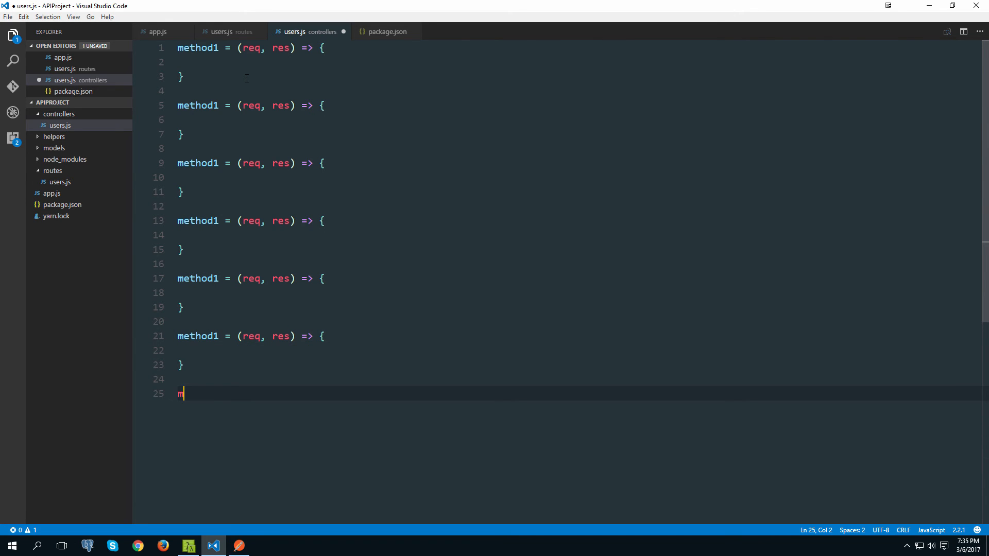
{"action": "type", "text": "odule.exports = {"}
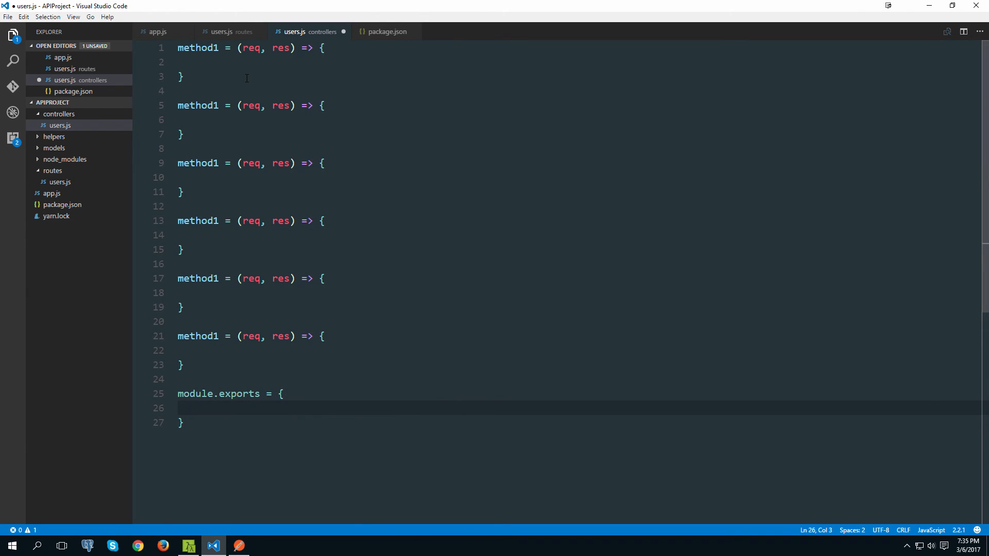
{"action": "type", "text": "method1,"}
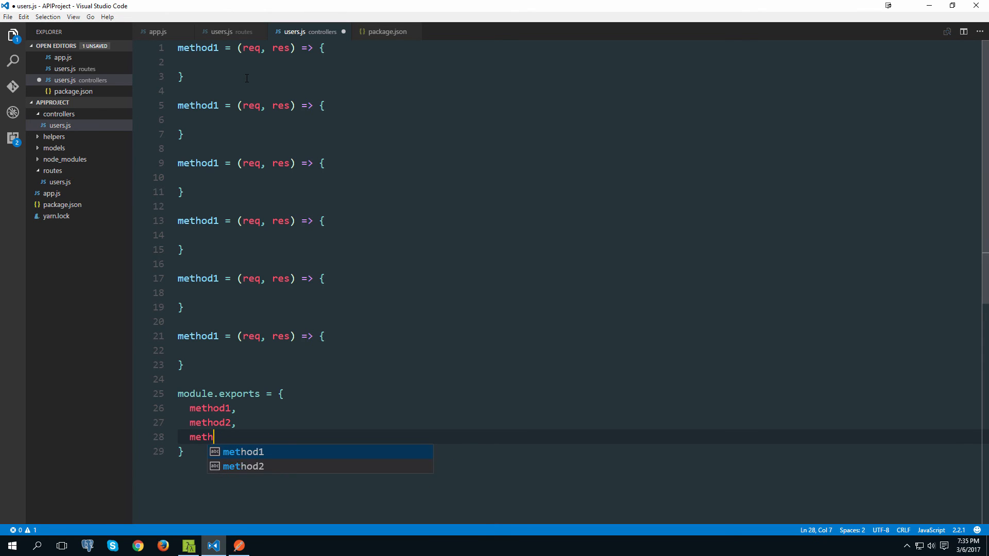
{"action": "type", "text": "od3"}
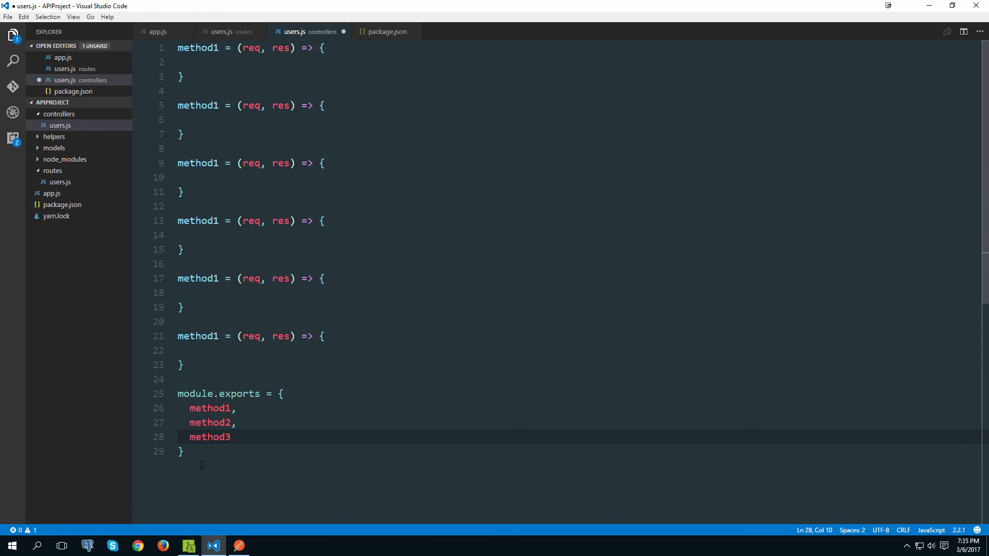
{"action": "key", "text": "ctrl+a"}
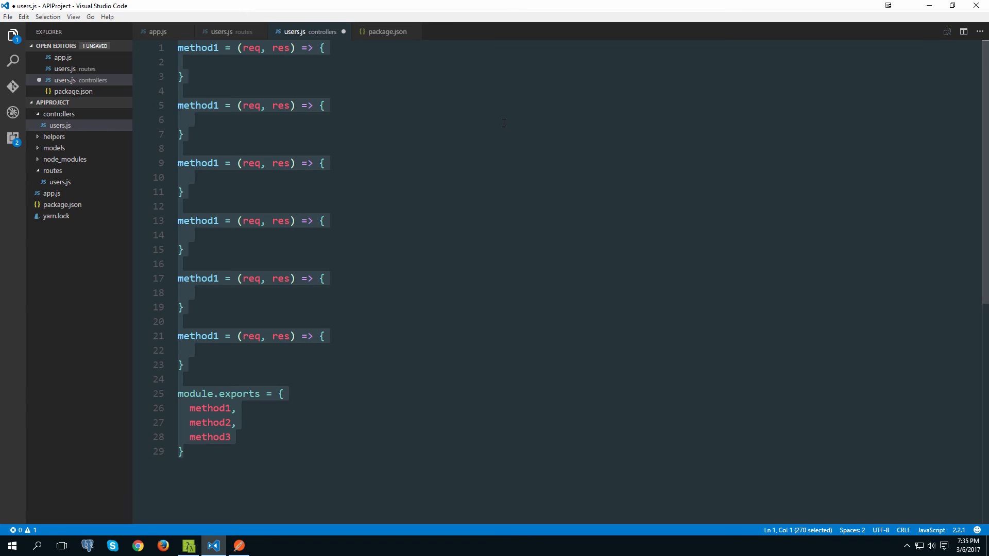
- Start a module.exports = { object in controllers/users.js, glancing at the routes file
{"action": "type", "text": "module."}
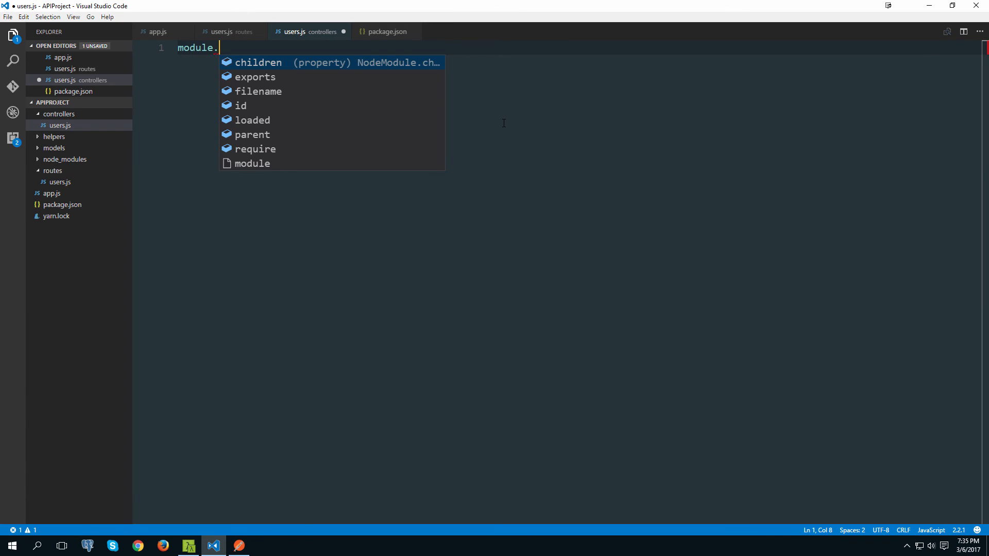
{"action": "type", "text": "exports ="}
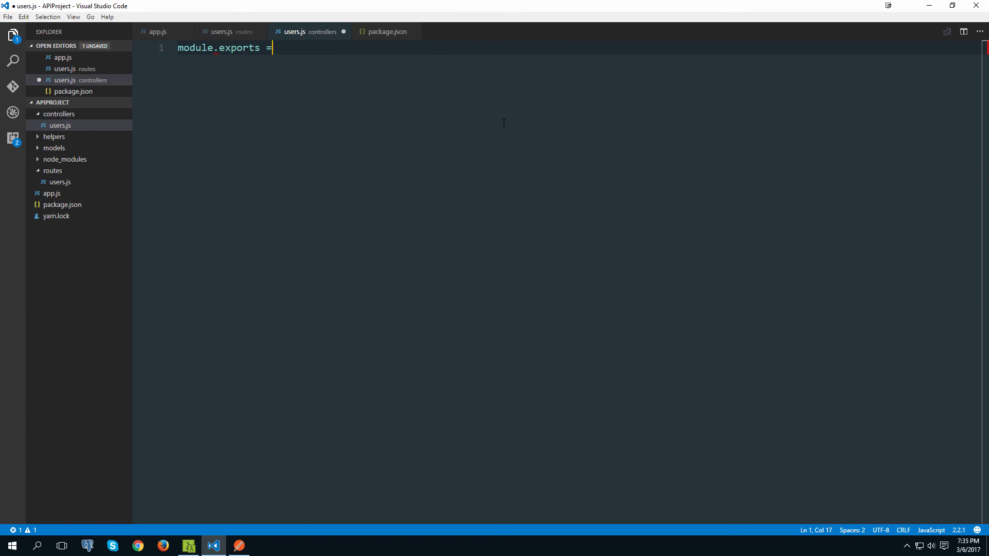
{"action": "type", "text": "{"}
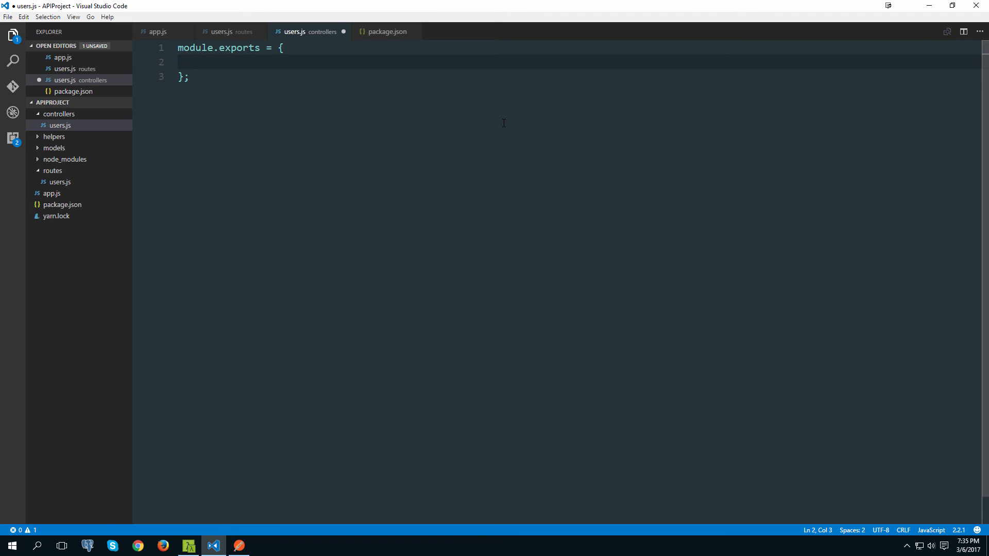
{"action": "left_click", "coordinate": [231, 31]}
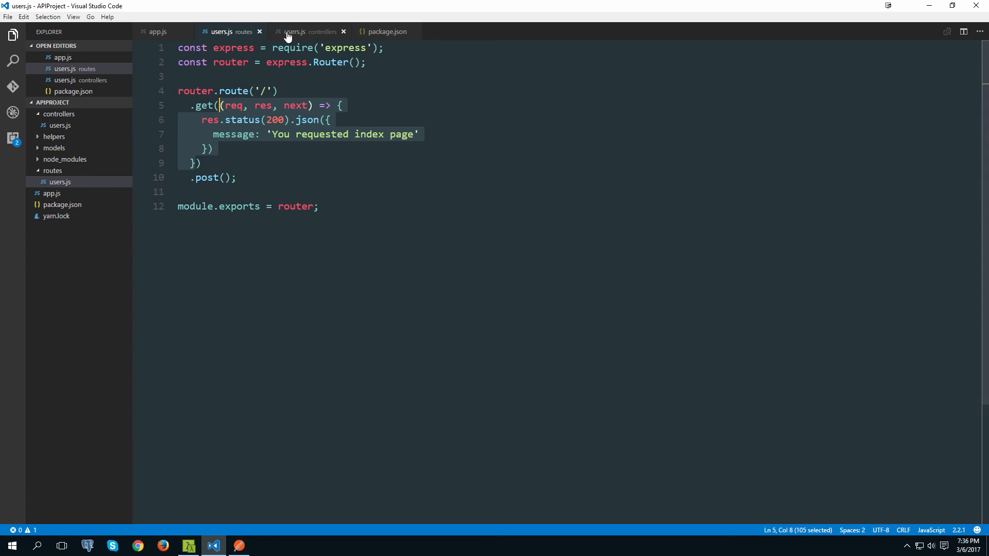
{"action": "mouse_move", "coordinate": [293, 25]}
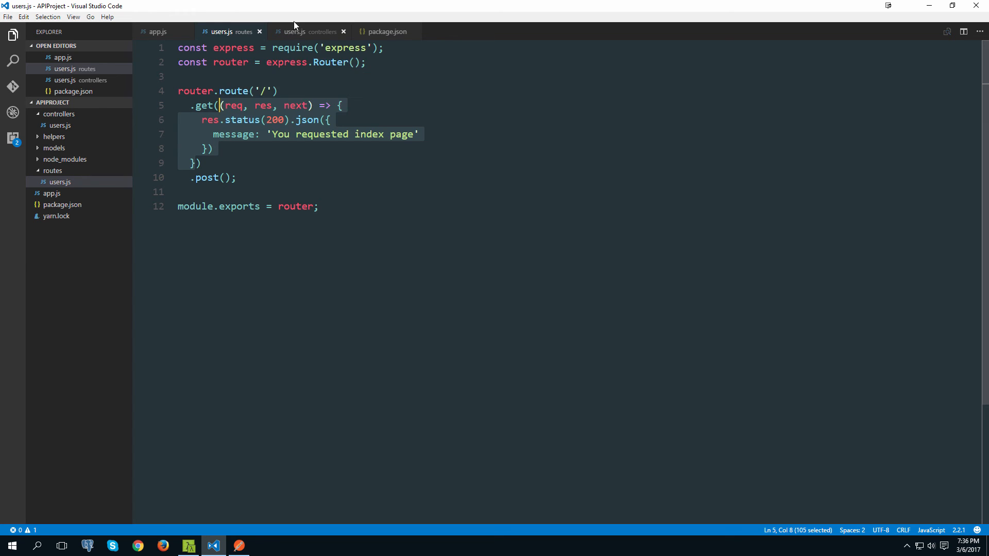
{"action": "left_click", "coordinate": [306, 32]}
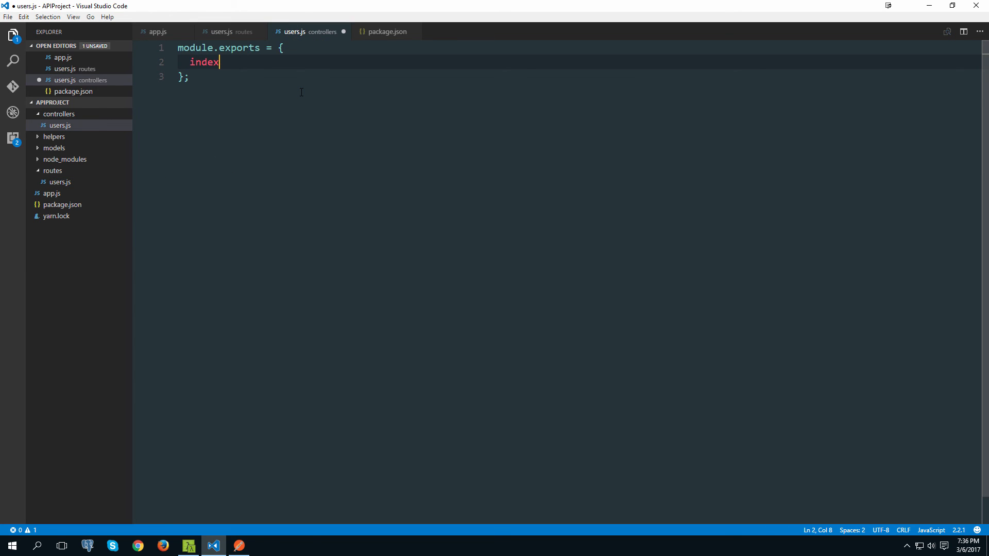
- Add the index: (req, res, next) handler returning the 200 index message and save
{"action": "type", "text": ":"}
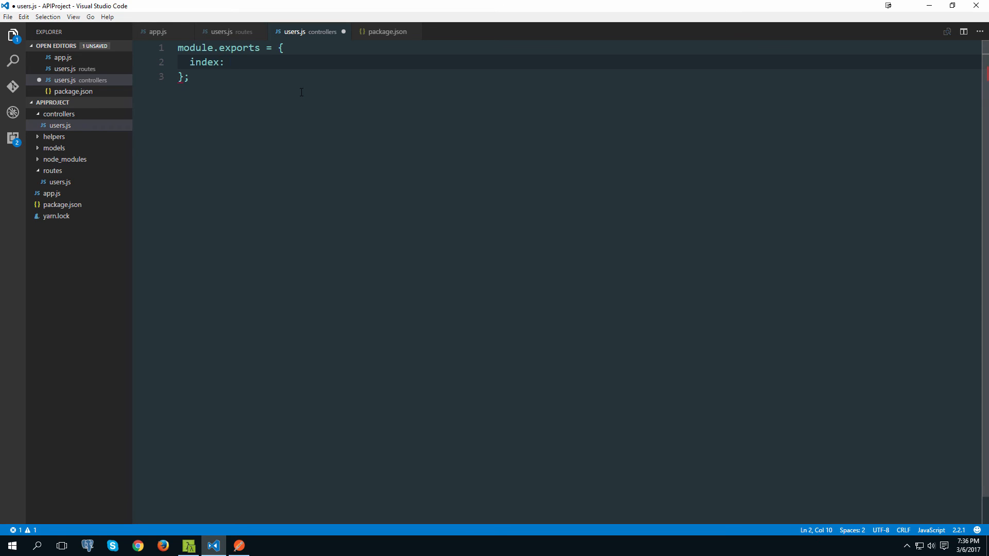
{"action": "type", "text": "(req,"}
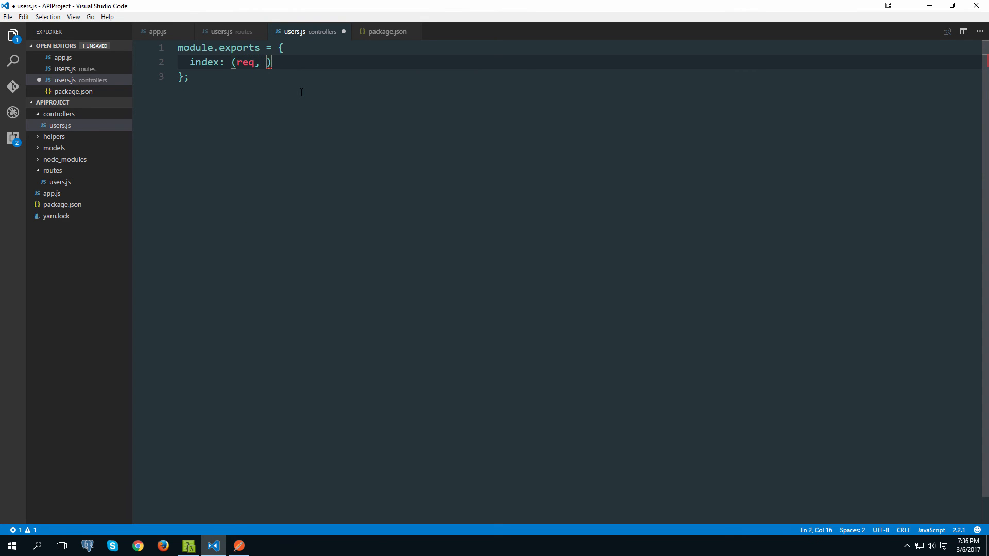
{"action": "type", "text": "res, next"}
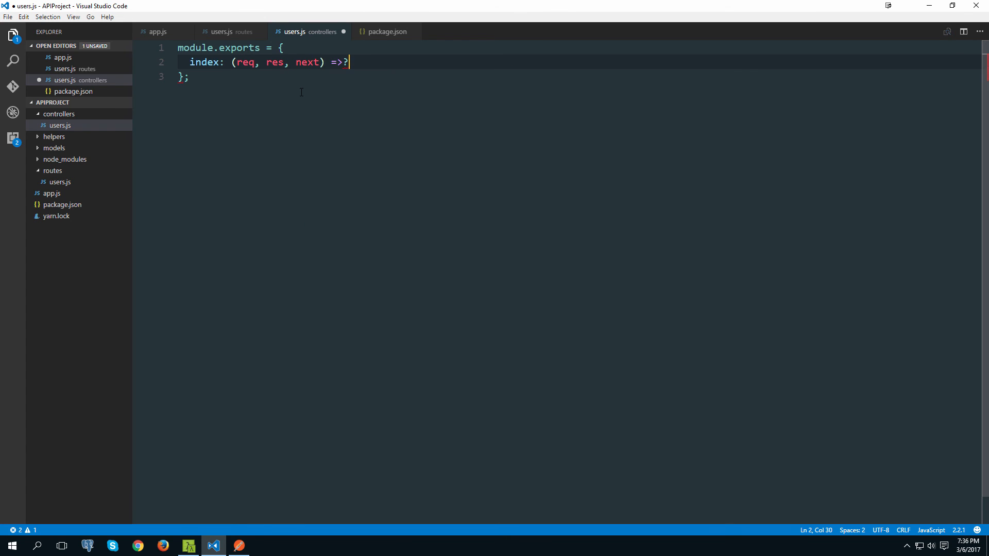
{"action": "type", "text": "{"}
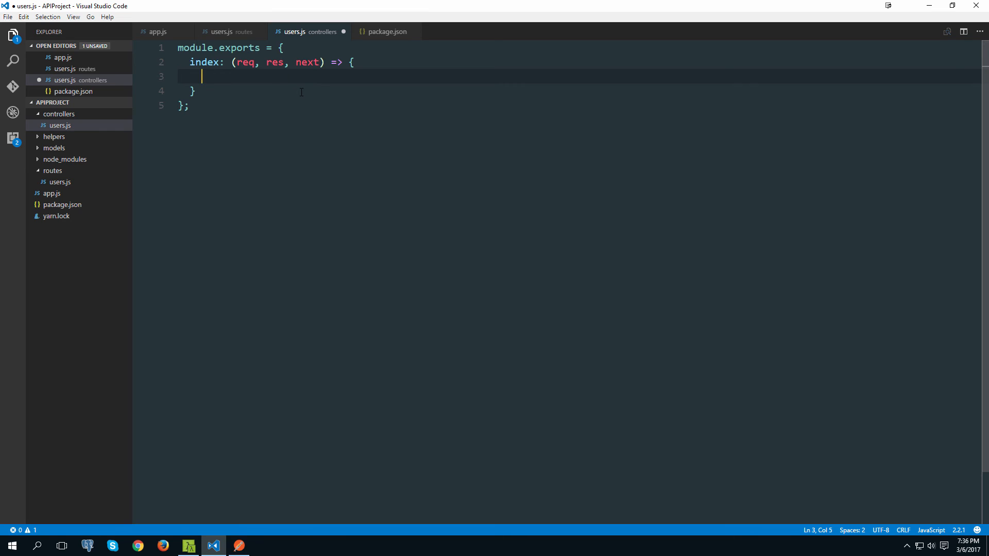
{"action": "left_click", "coordinate": [228, 31]}
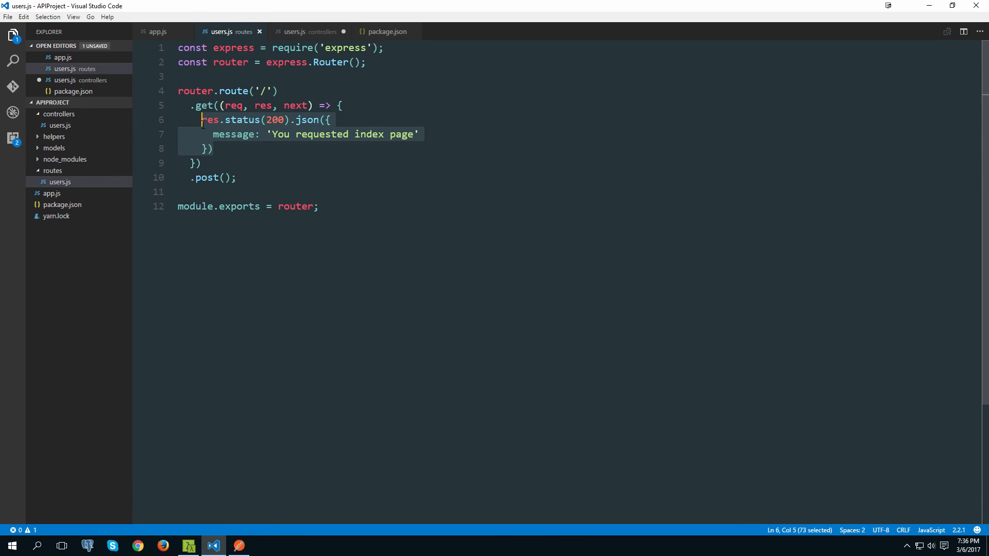
{"action": "left_click", "coordinate": [309, 32]}
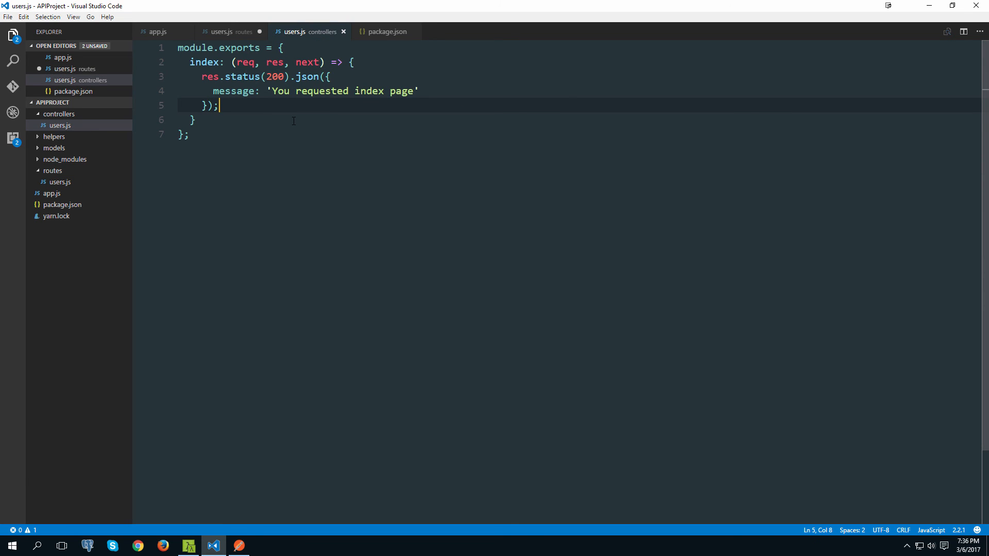
{"action": "key", "text": "ctrl+a"}
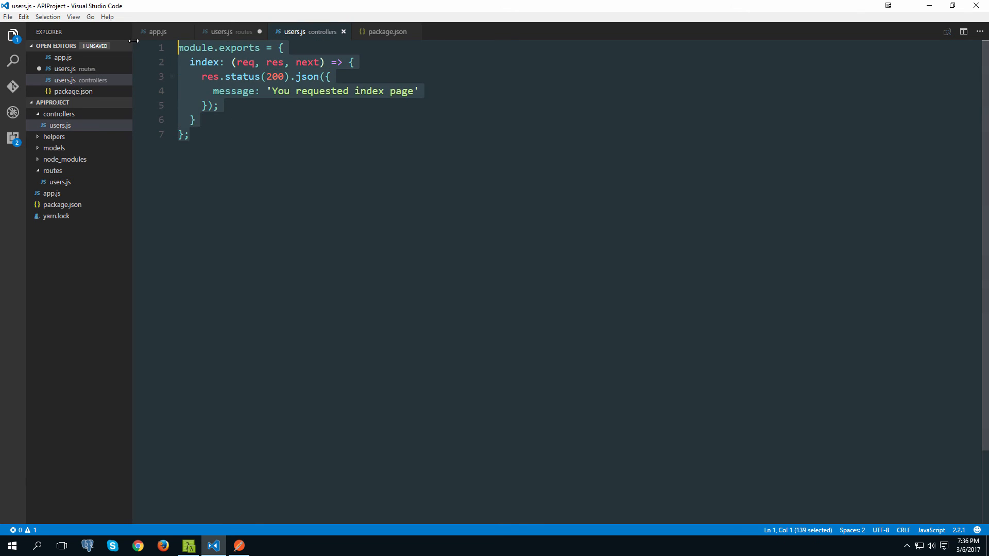
{"action": "left_click", "coordinate": [231, 32]}
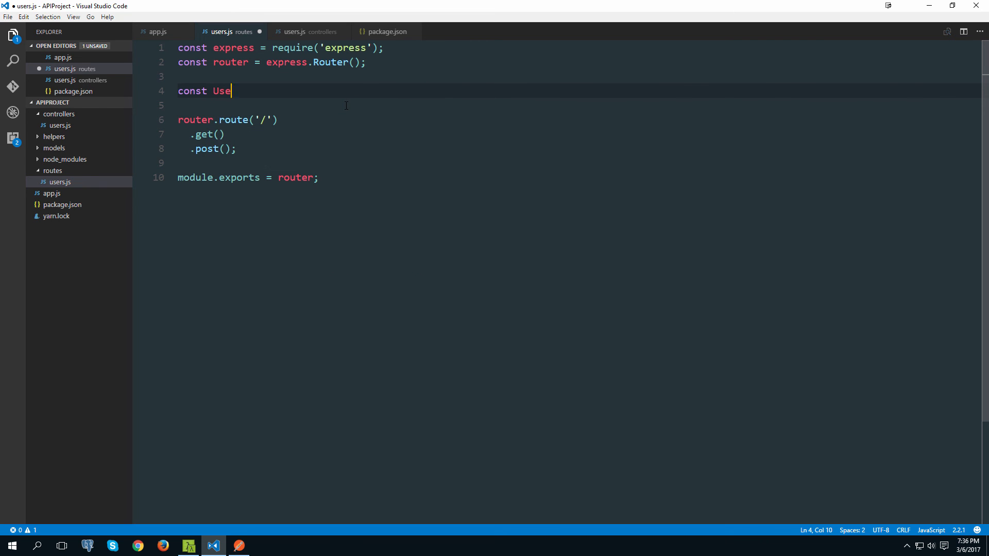
- Require '../controllers/users' as UsersController, pass UsersController.index to .get(), and save routes/users.js
{"action": "type", "text": "rsController"}
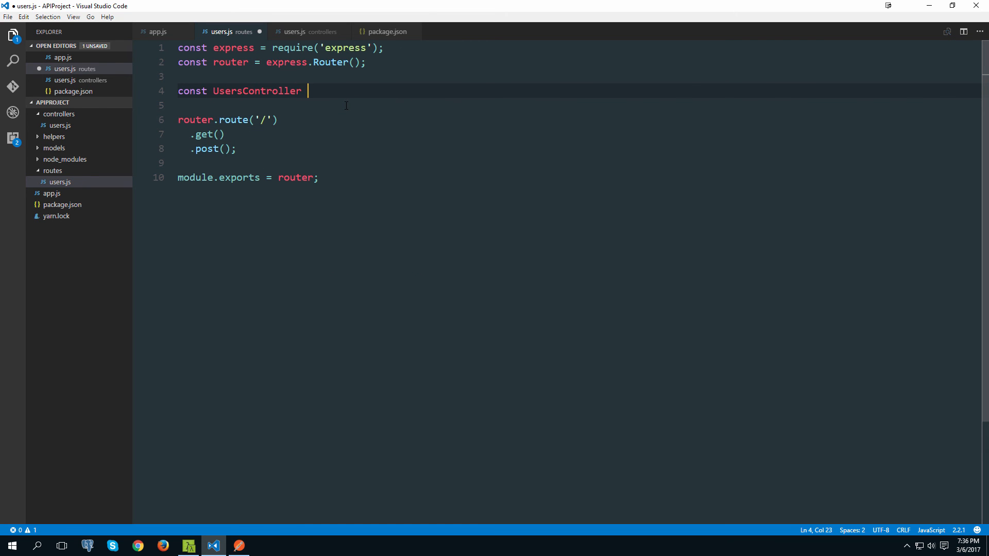
{"action": "type", "text": "= require(\"\")"}
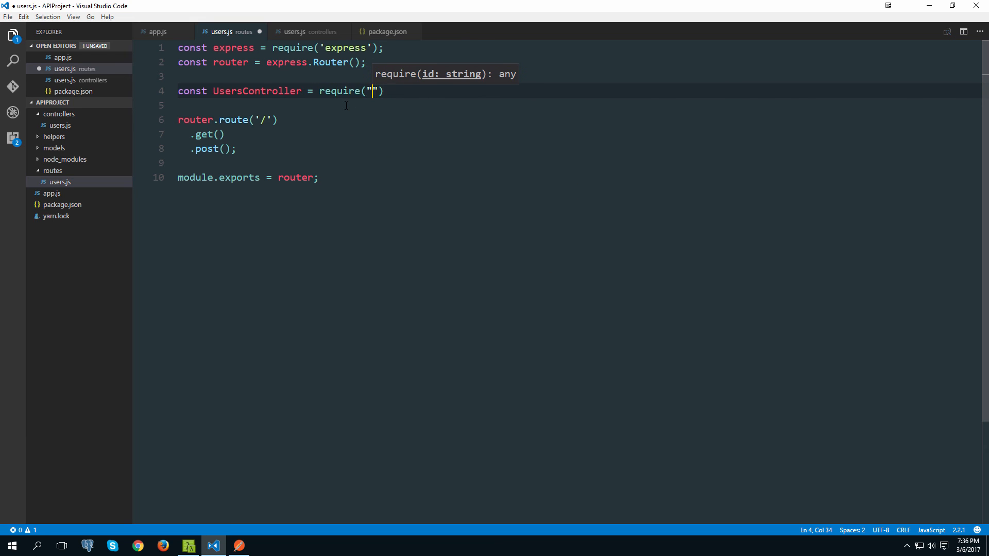
{"action": "type", "text": ".'"}
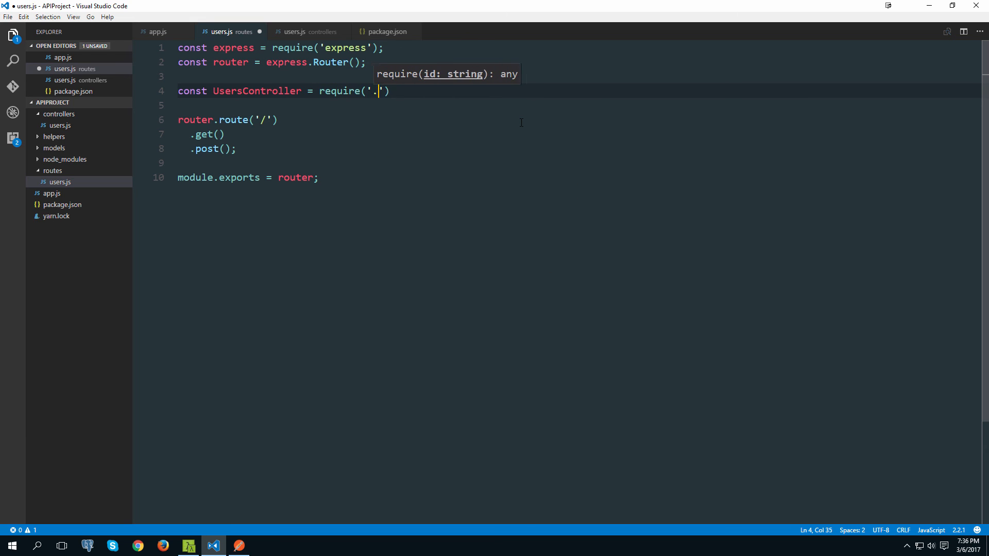
{"action": "type", "text": "./"}
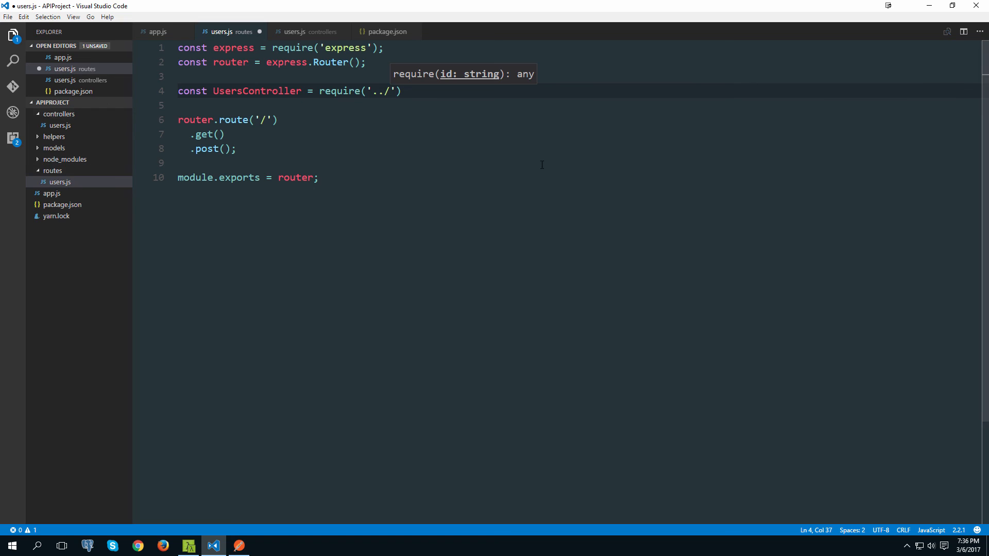
{"action": "type", "text": "controllers/"}
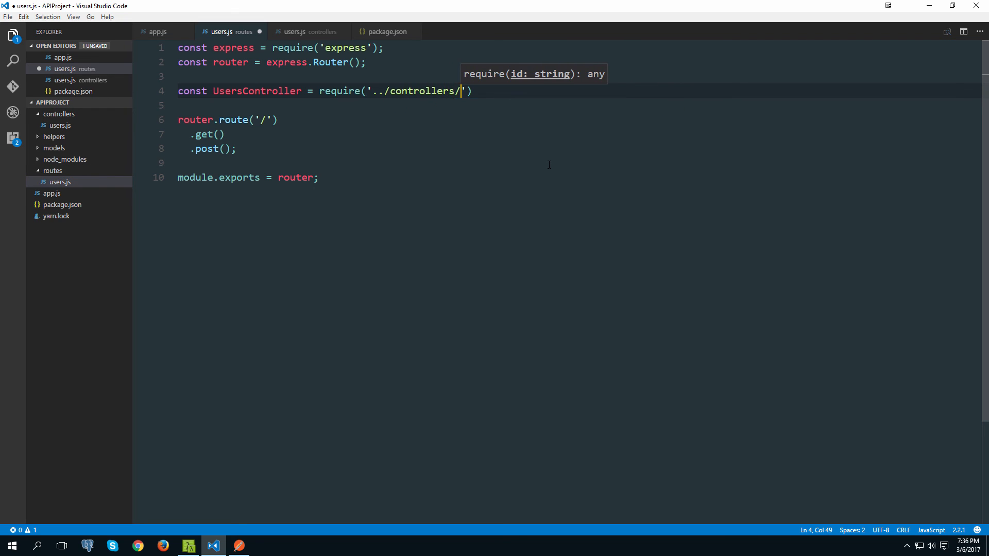
{"action": "type", "text": "users"}
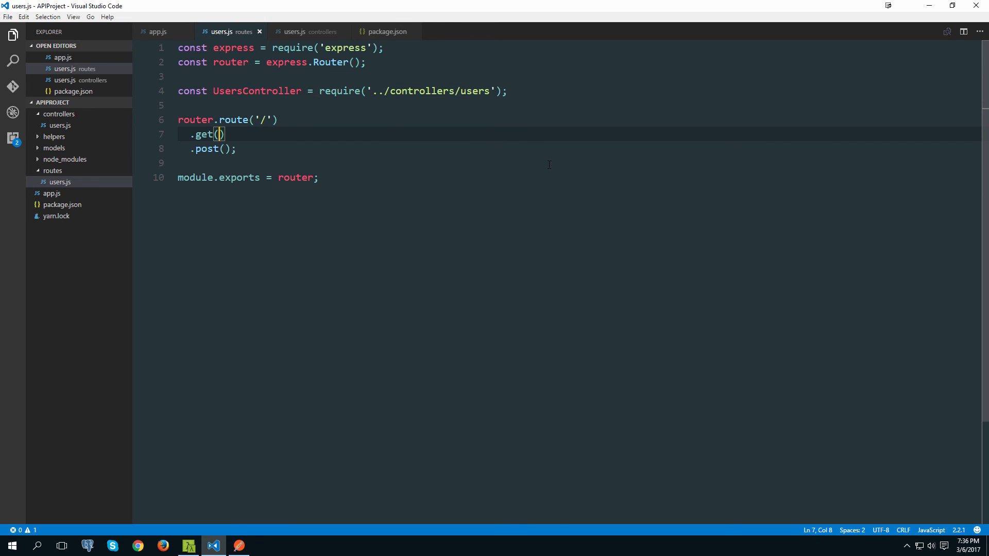
{"action": "type", "text": "UsersController.index"}
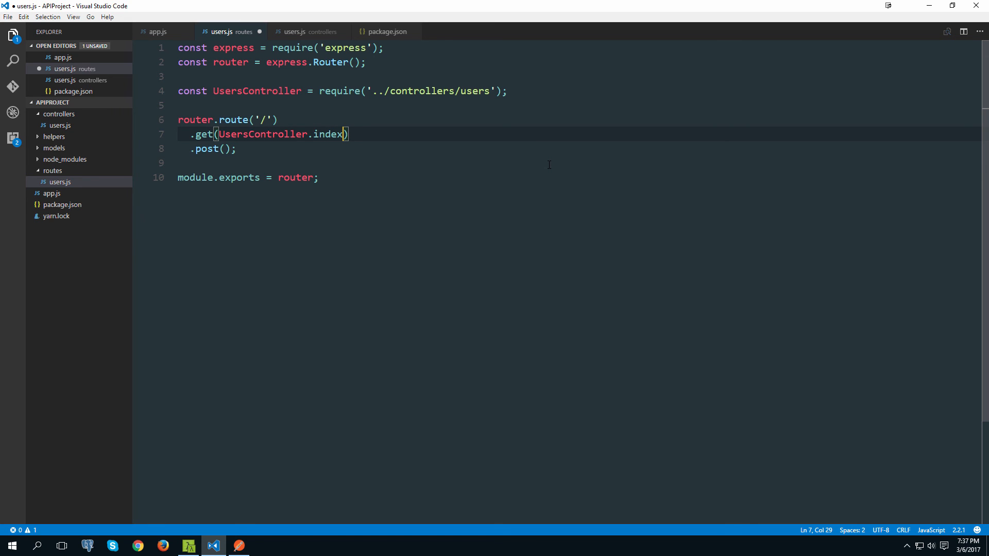
{"action": "key", "text": "ctrl+s"}
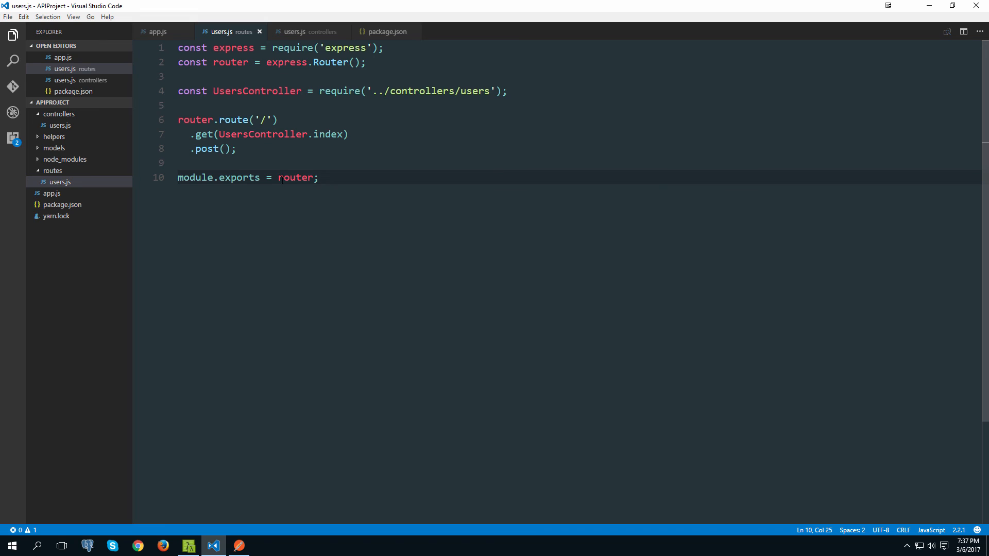
{"action": "left_click", "coordinate": [236, 149]}
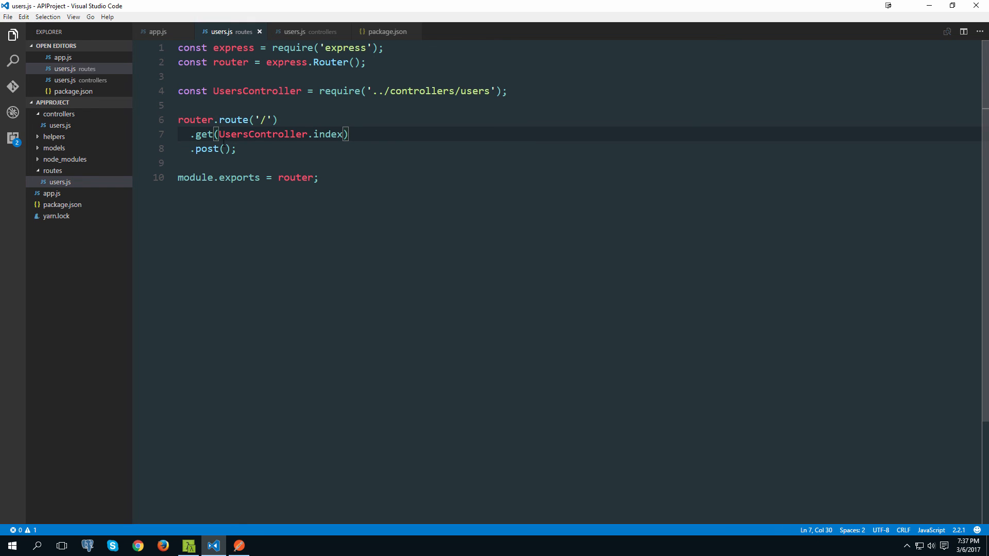
- Review the controller's index handler, then view app.js to confirm the /users mount
{"action": "left_click", "coordinate": [222, 149]}
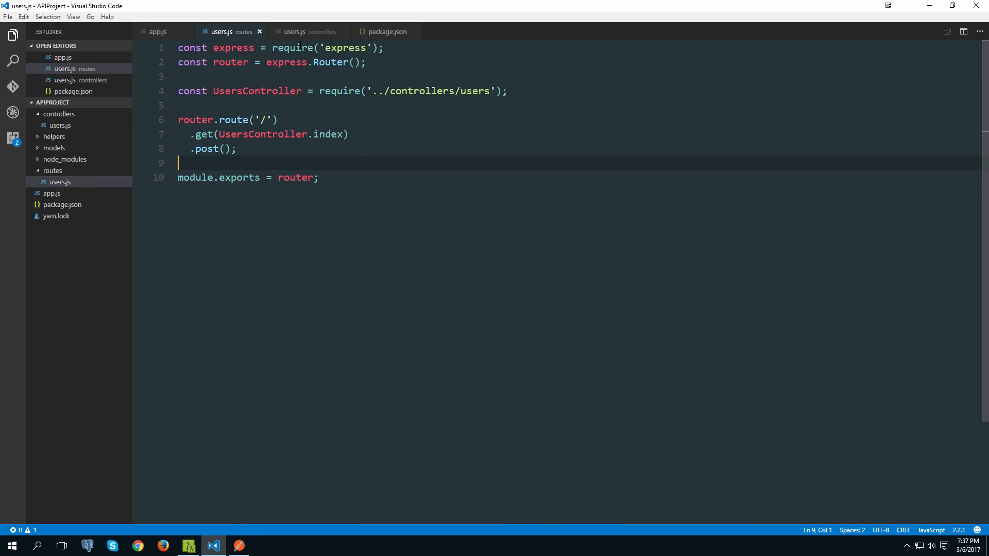
{"action": "left_click", "coordinate": [309, 31]}
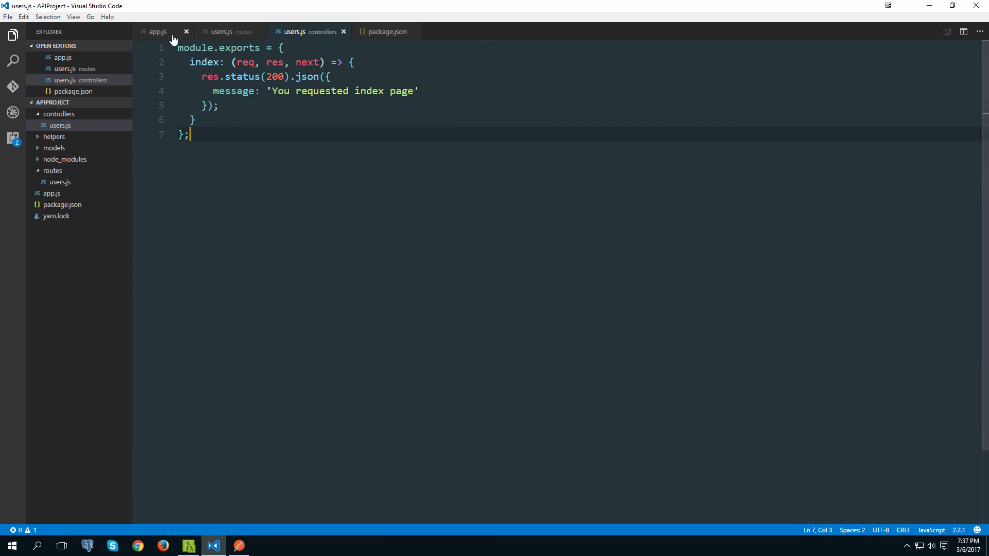
{"action": "left_click", "coordinate": [157, 32]}
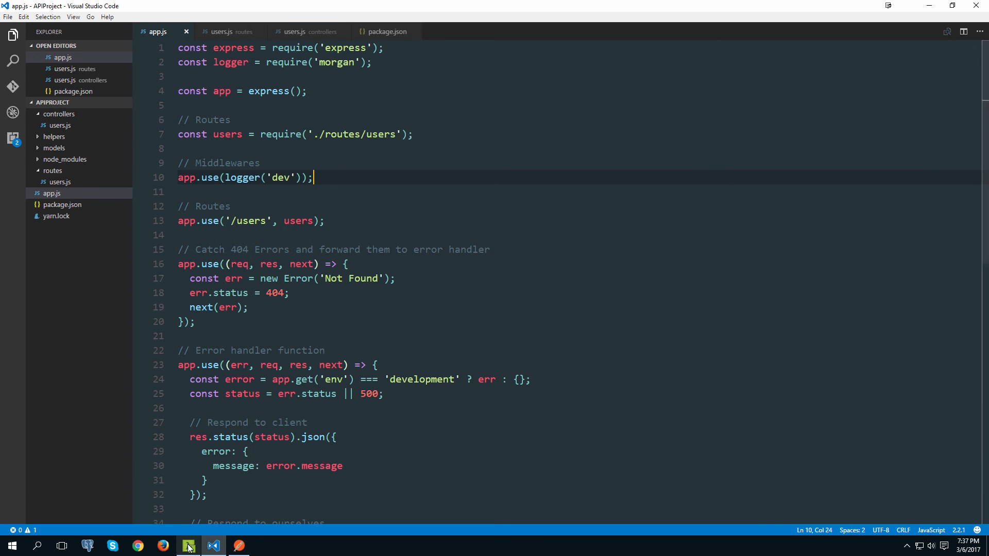
{"action": "left_click", "coordinate": [239, 546]}
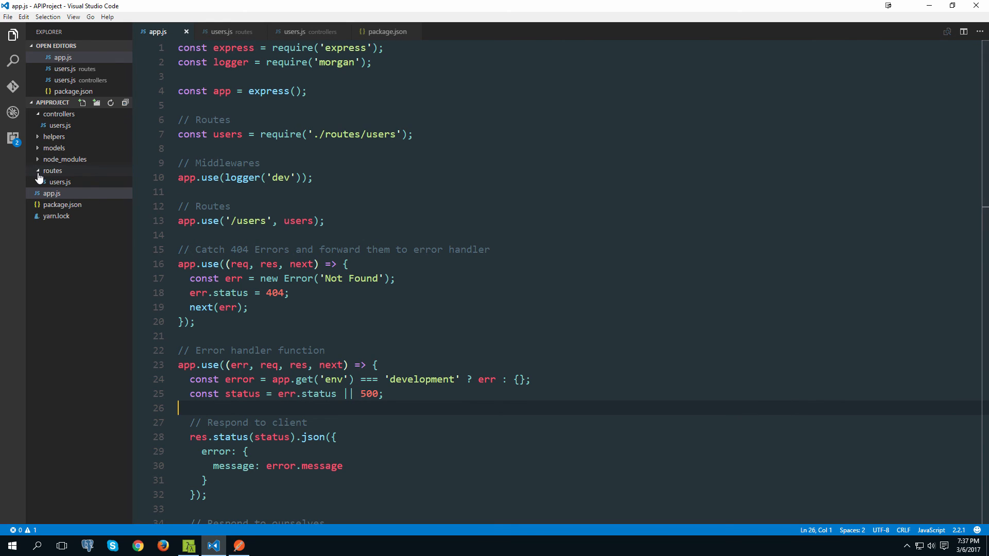
{"action": "left_click", "coordinate": [232, 207]}
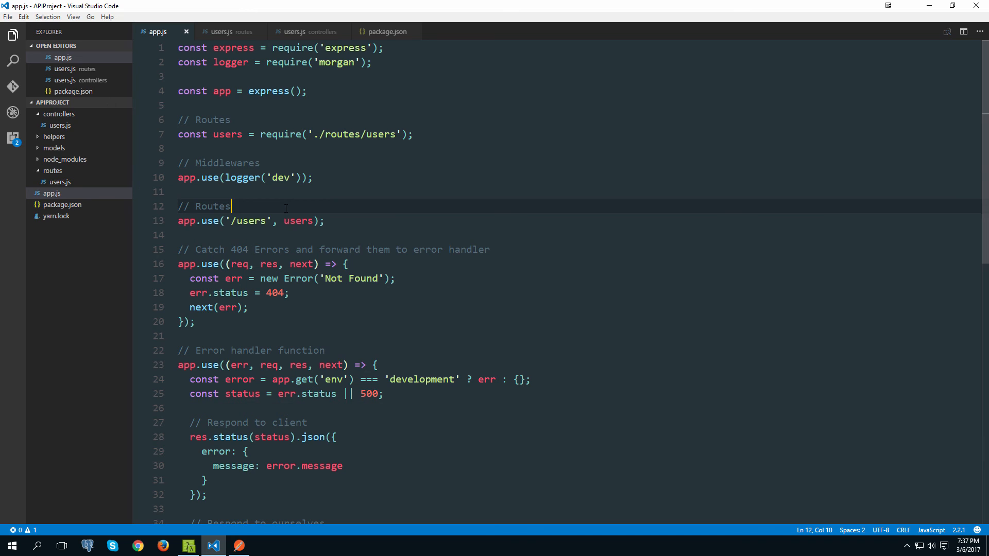
{"action": "left_click", "coordinate": [227, 31]}
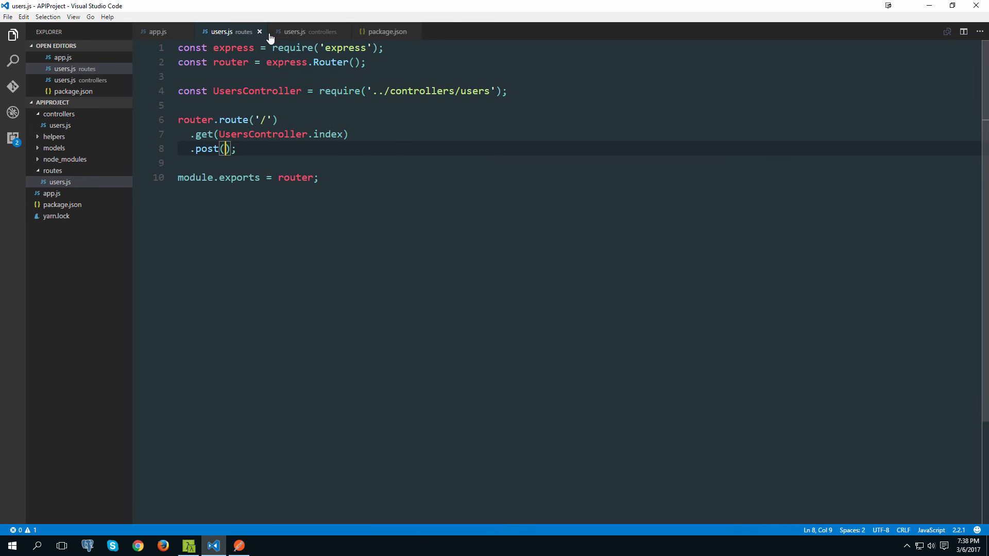
{"action": "mouse_move", "coordinate": [177, 31]}
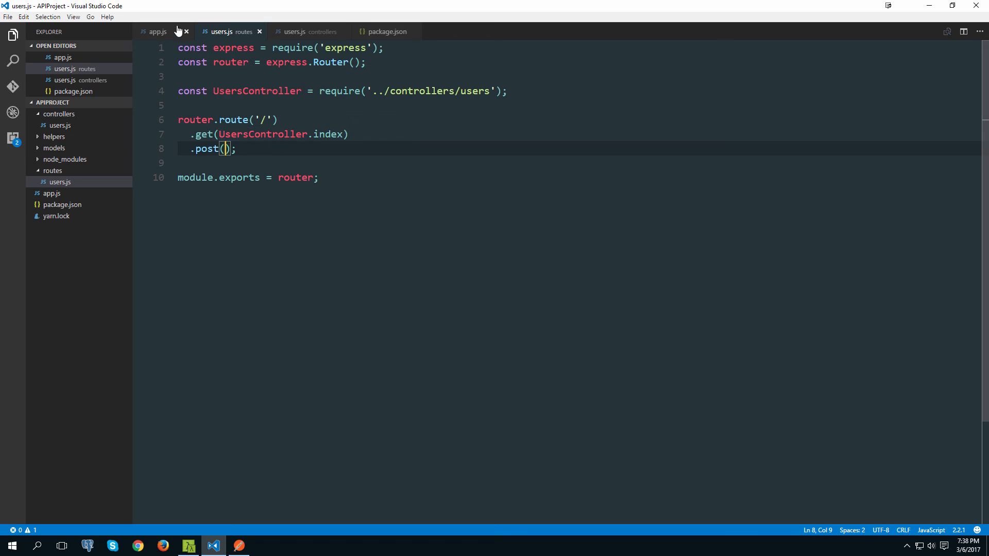
{"action": "left_click", "coordinate": [156, 31]}
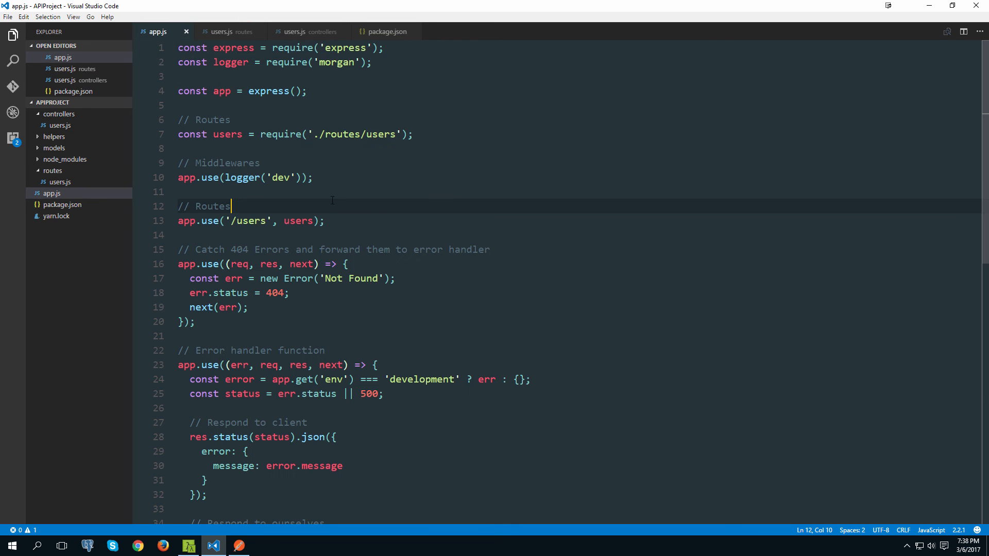